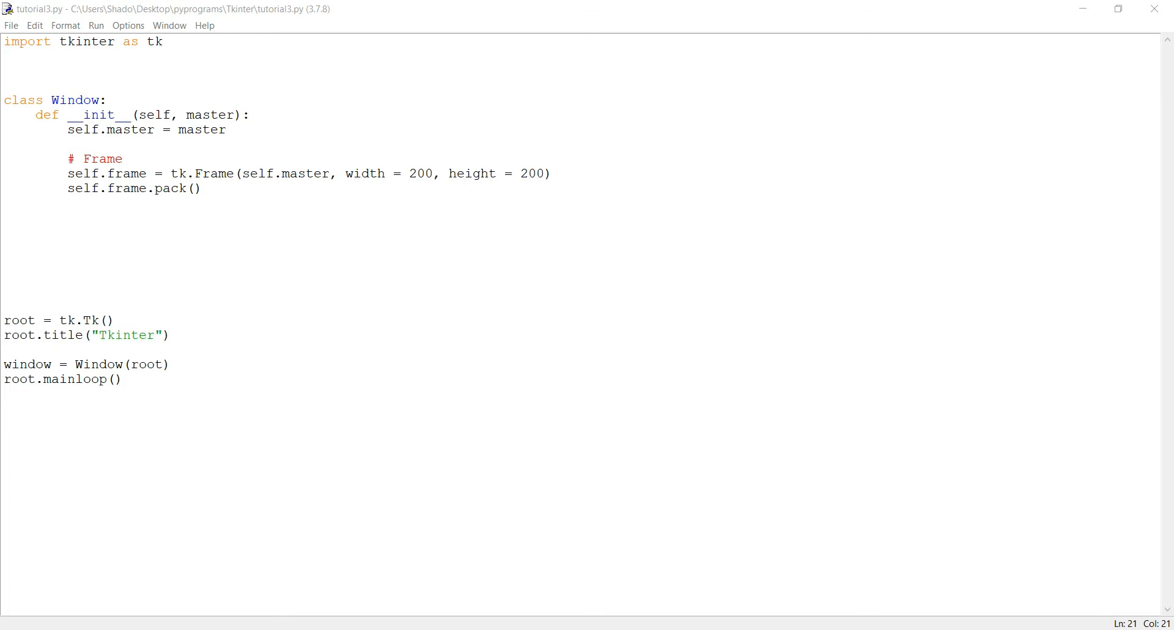
# Add a '# Radiobutton' comment line below self.frame.pack().
pyautogui.click(200, 188)
pyautogui.write('#')
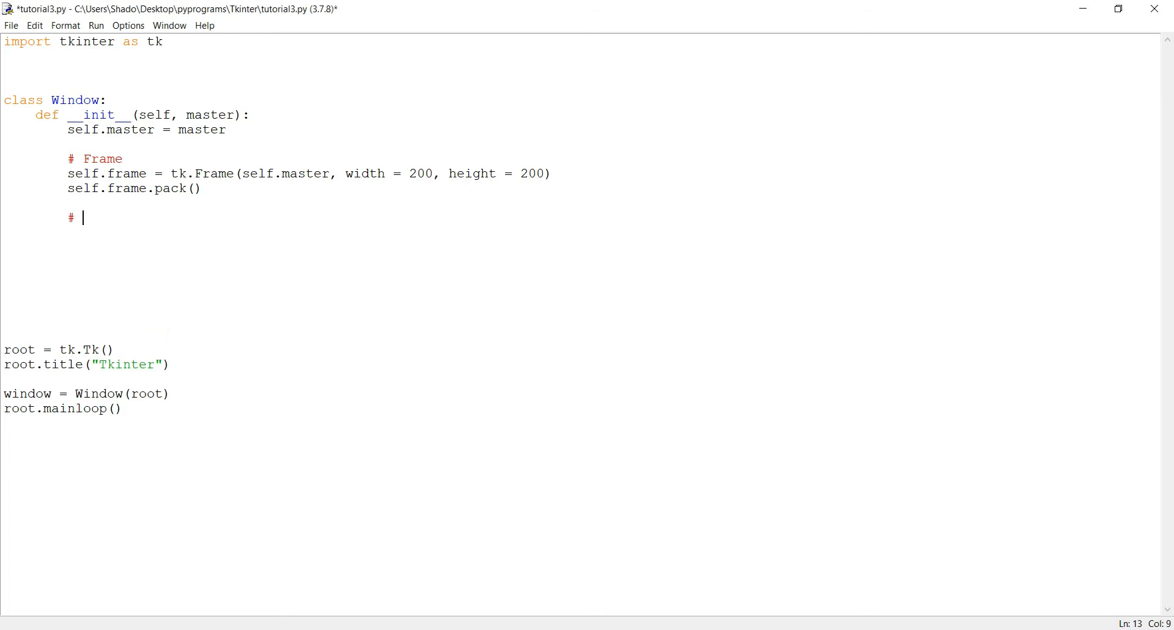
pyautogui.write('Radiobu')
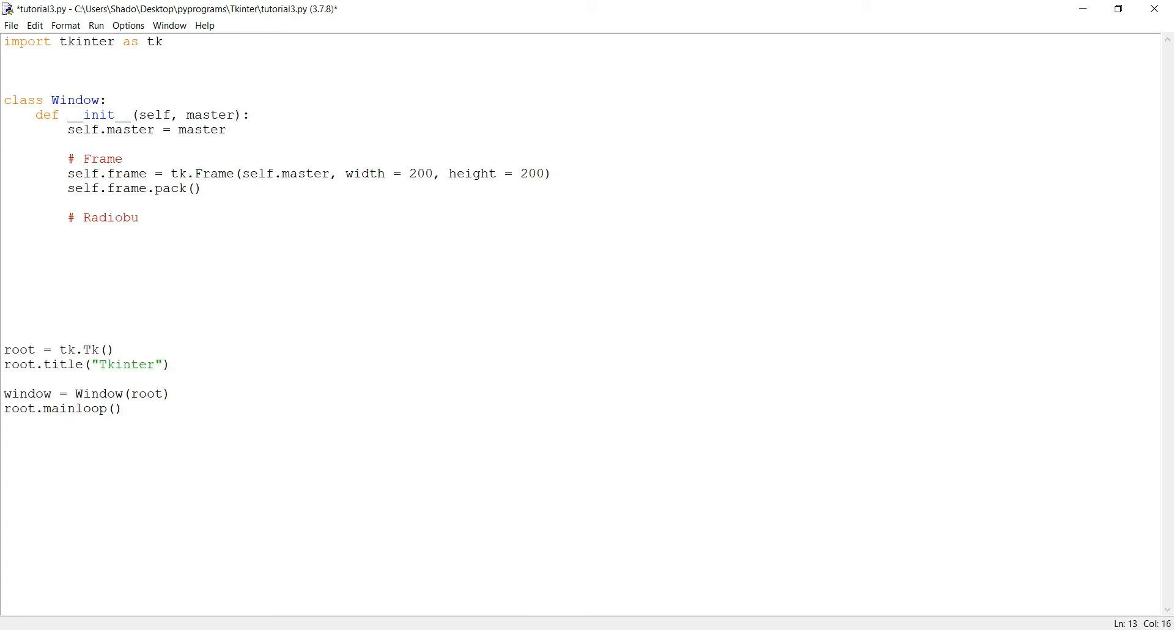
pyautogui.write('tton')
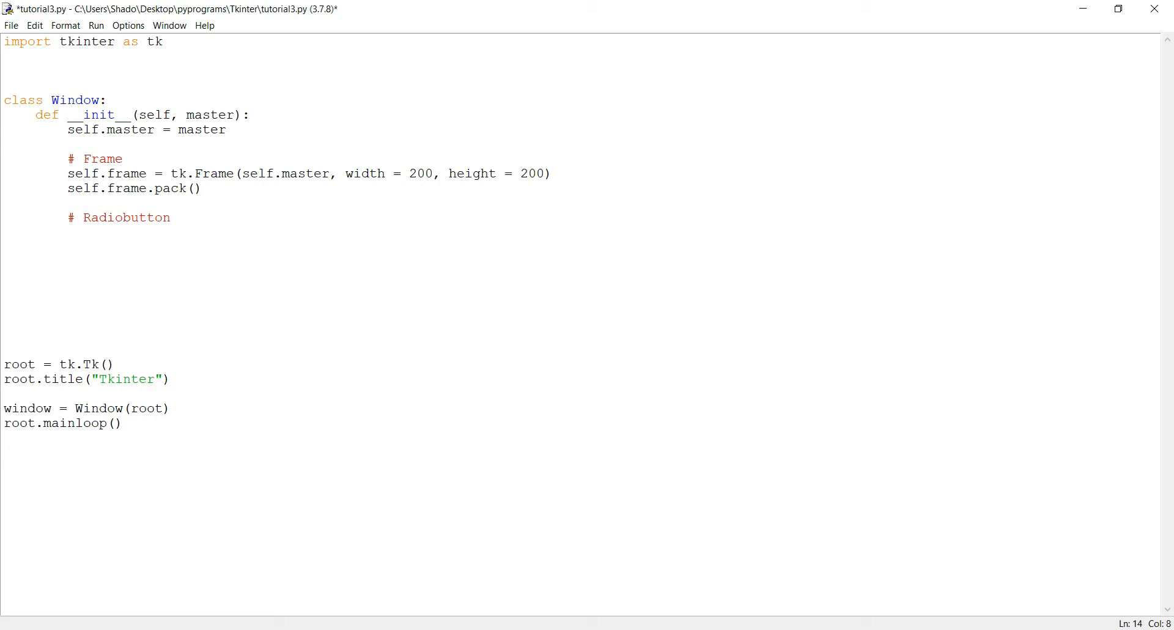
# Write var1 = tk.IntVar() under the Radiobutton comment.
pyautogui.click(68, 232)
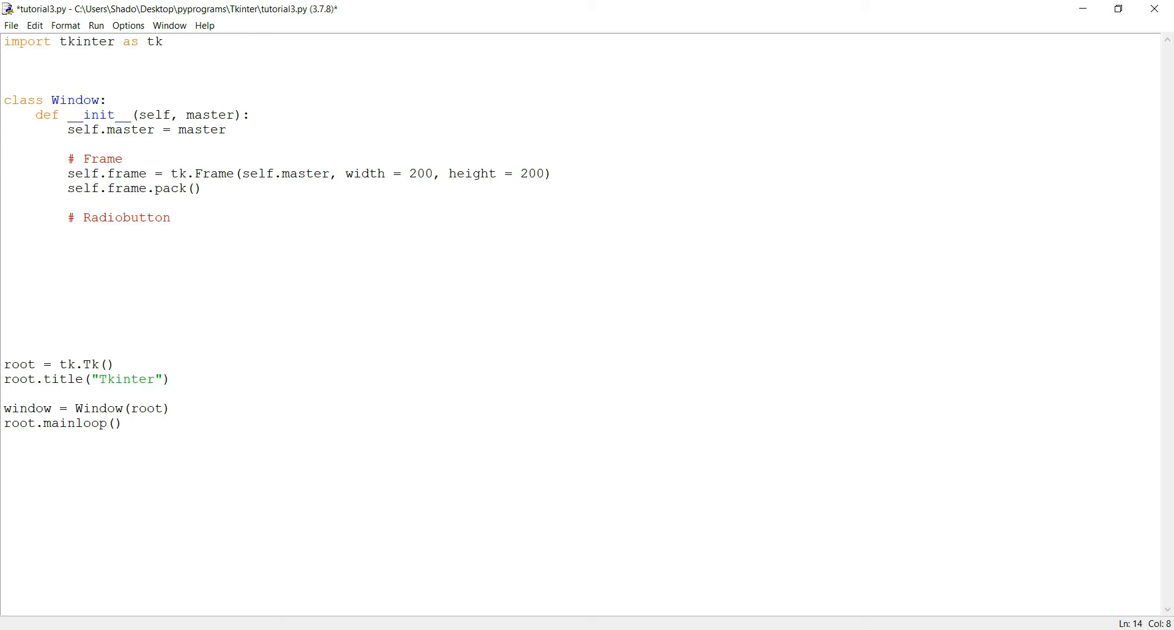
pyautogui.write('var1')
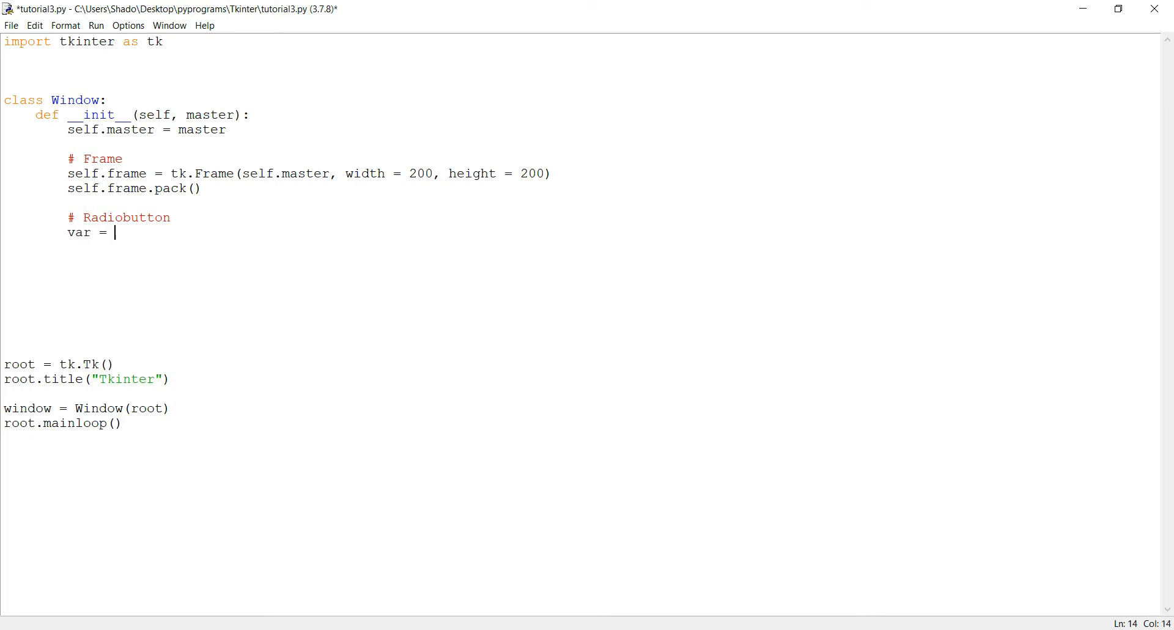
pyautogui.write('1')
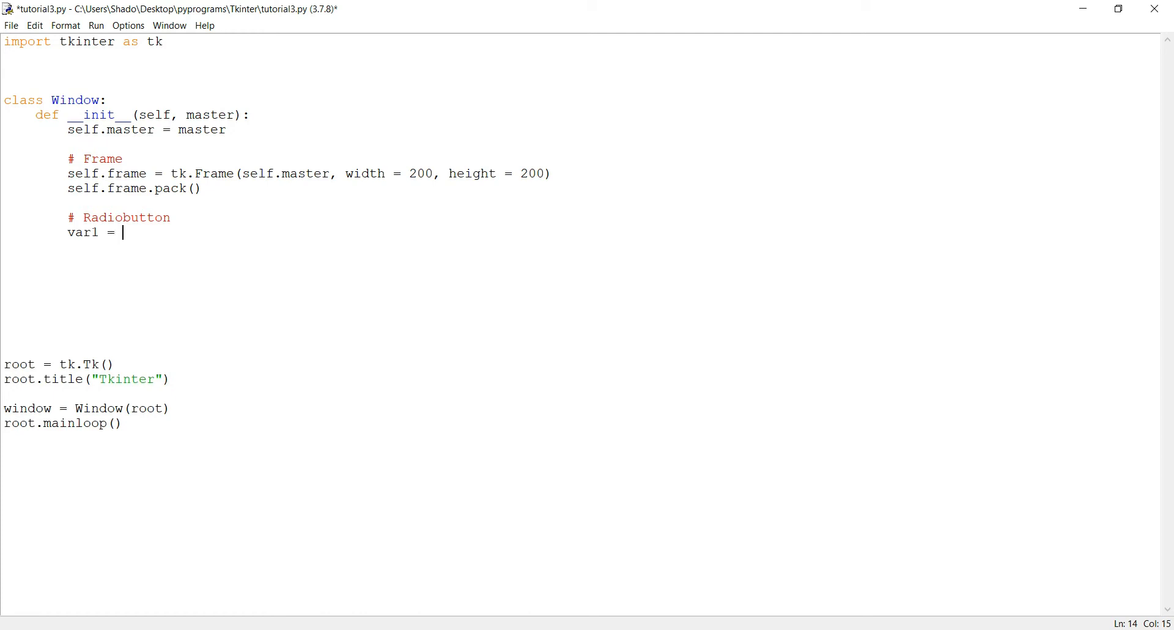
pyautogui.write('Int')
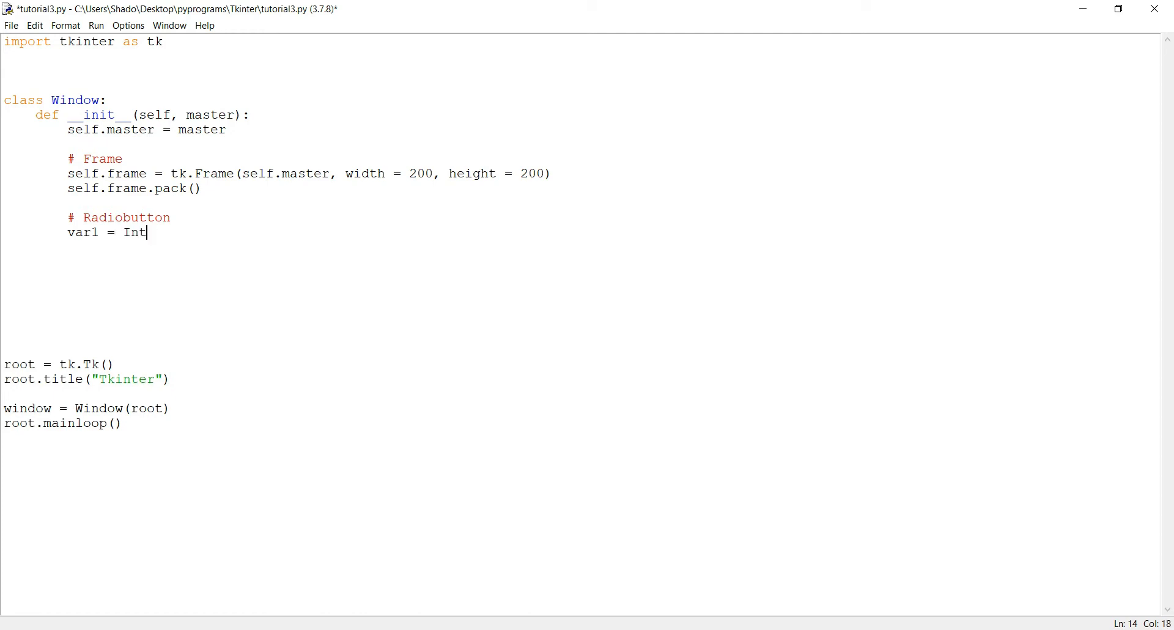
pyautogui.write('tk.')
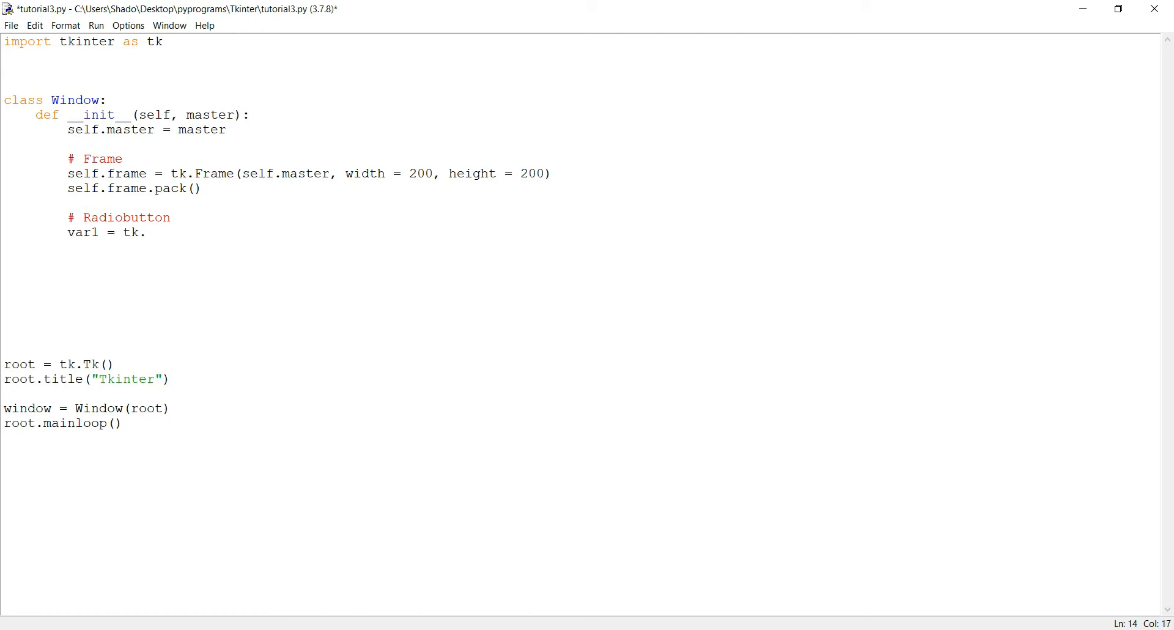
pyautogui.write('IntVar(')
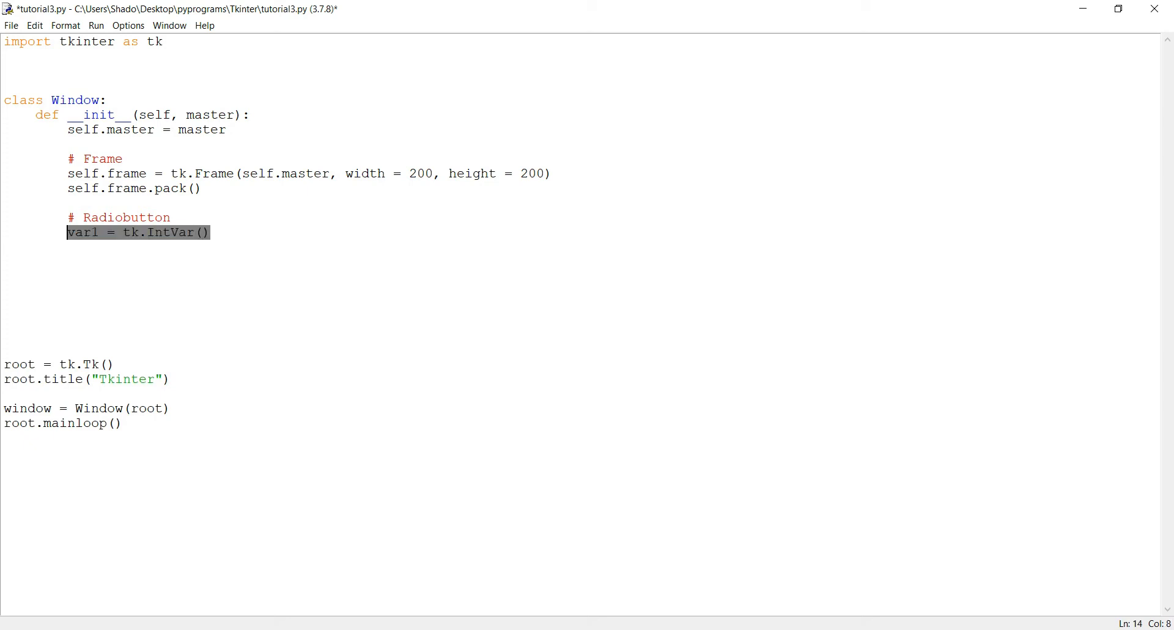
pyautogui.click(209, 232)
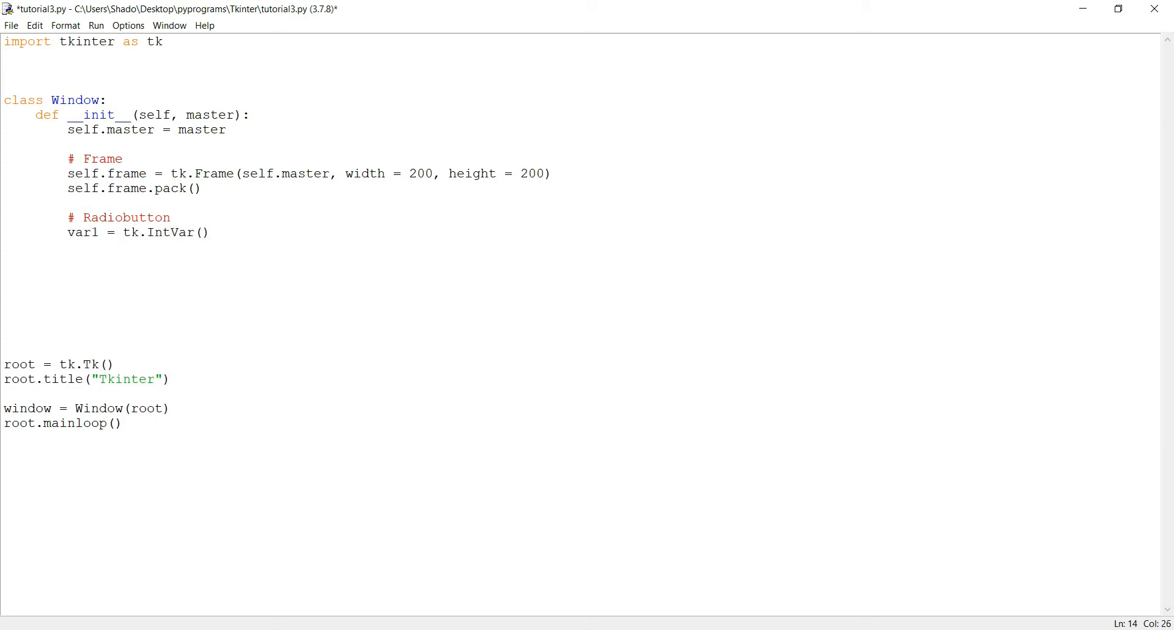
# Create self.radio as tk.Radiobutton(self.frame, variable = var1, value = 1).
pyautogui.click(211, 232)
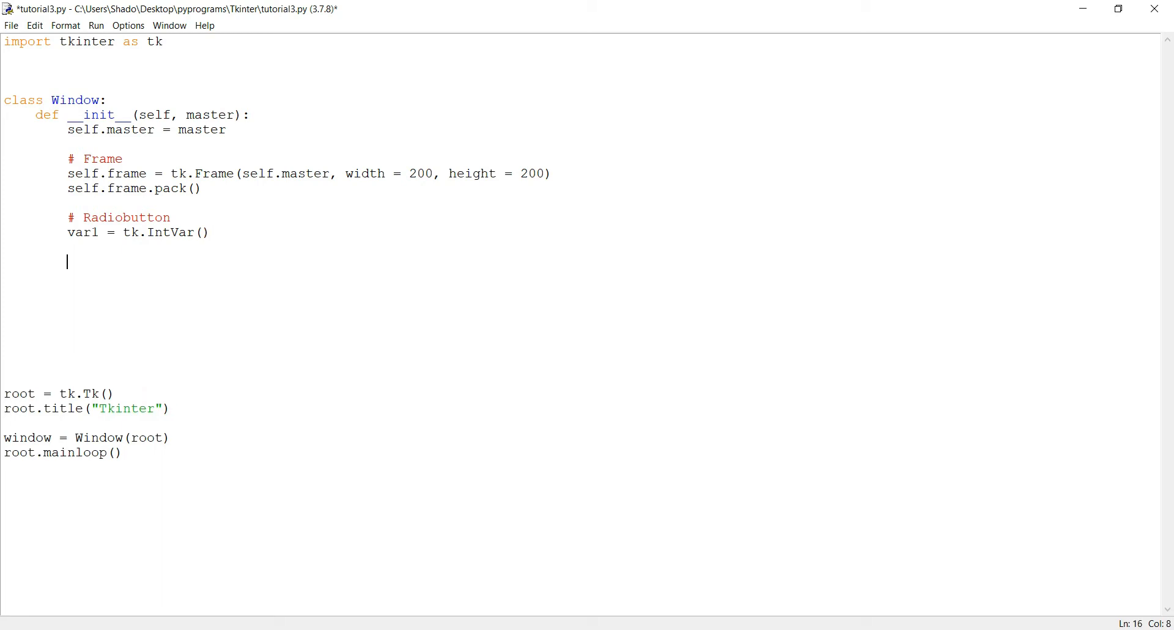
pyautogui.write('self.ra')
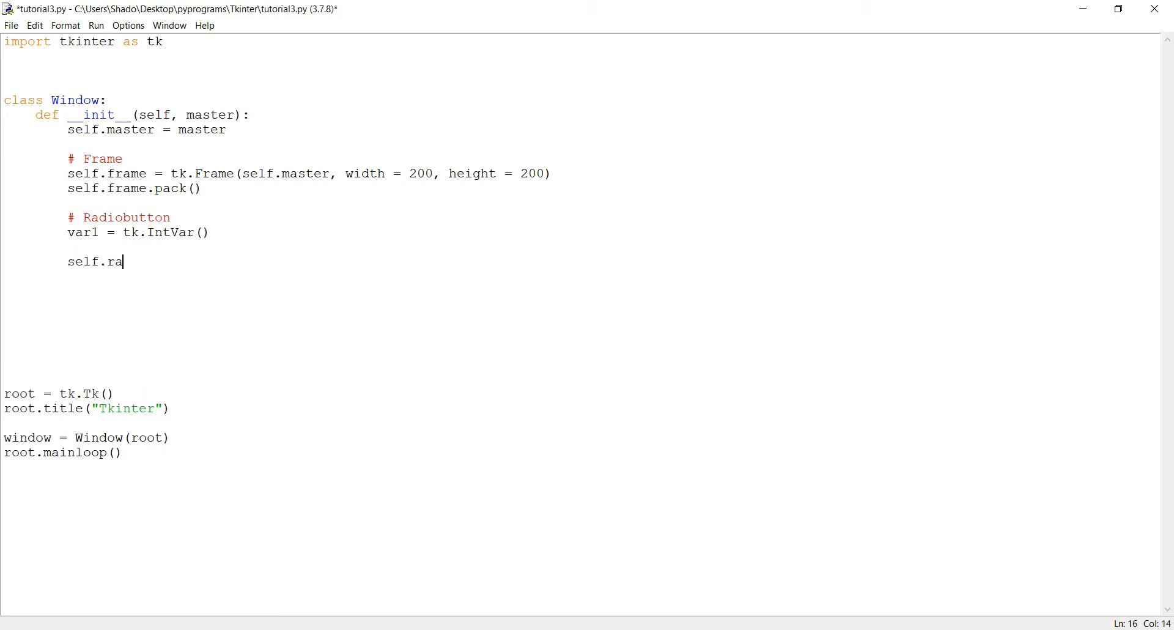
pyautogui.write('dio')
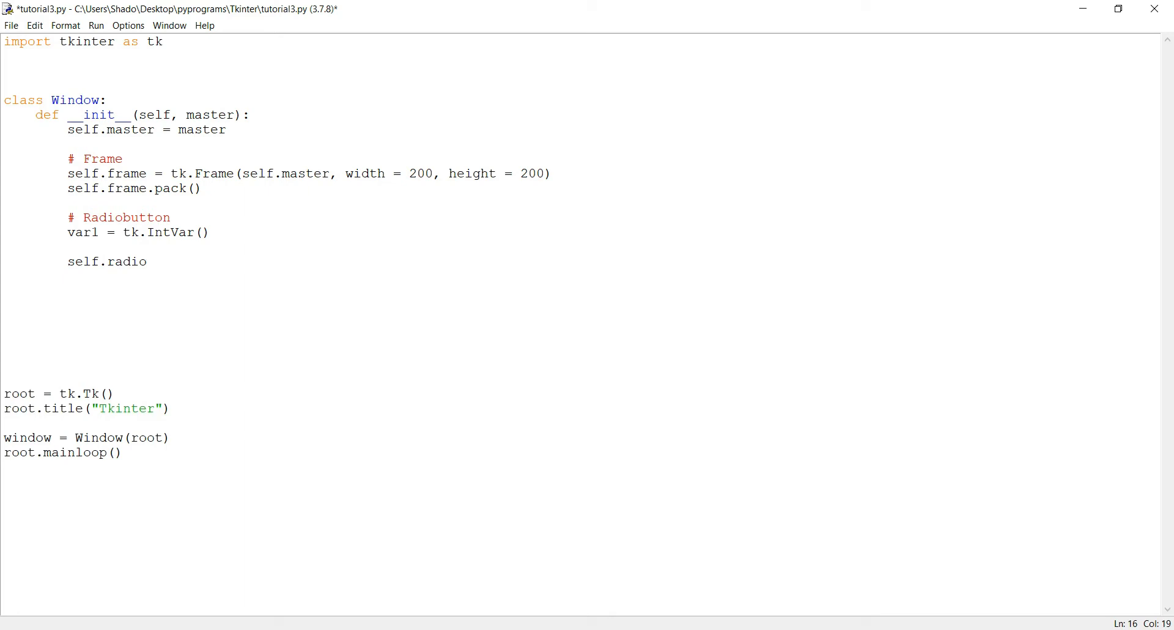
pyautogui.write('=')
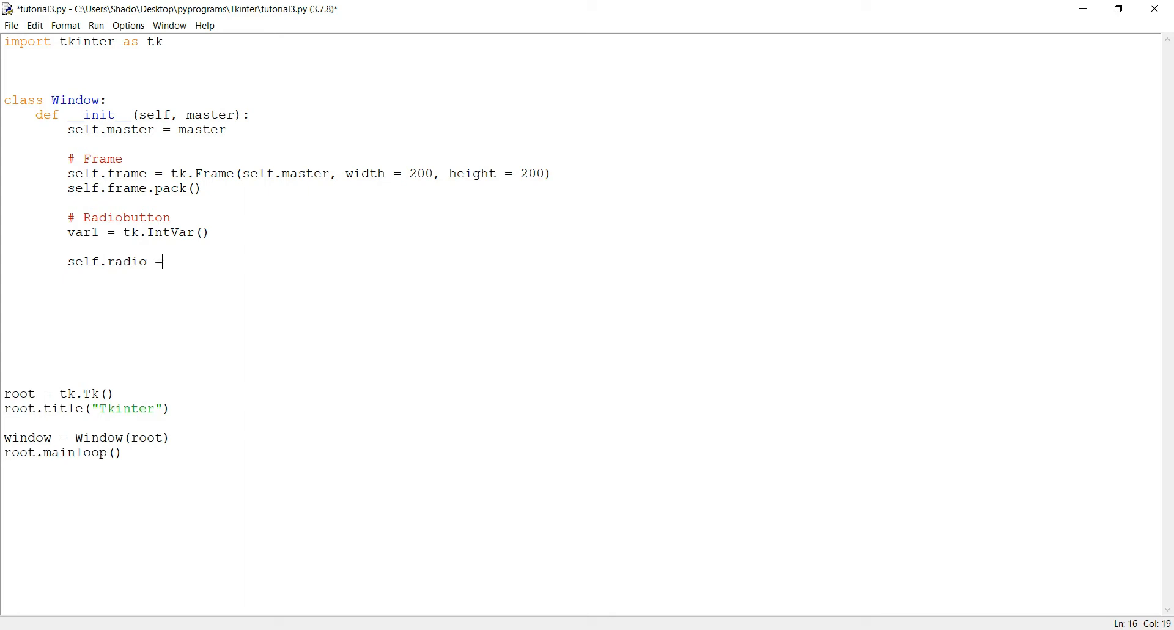
pyautogui.write('tk.R')
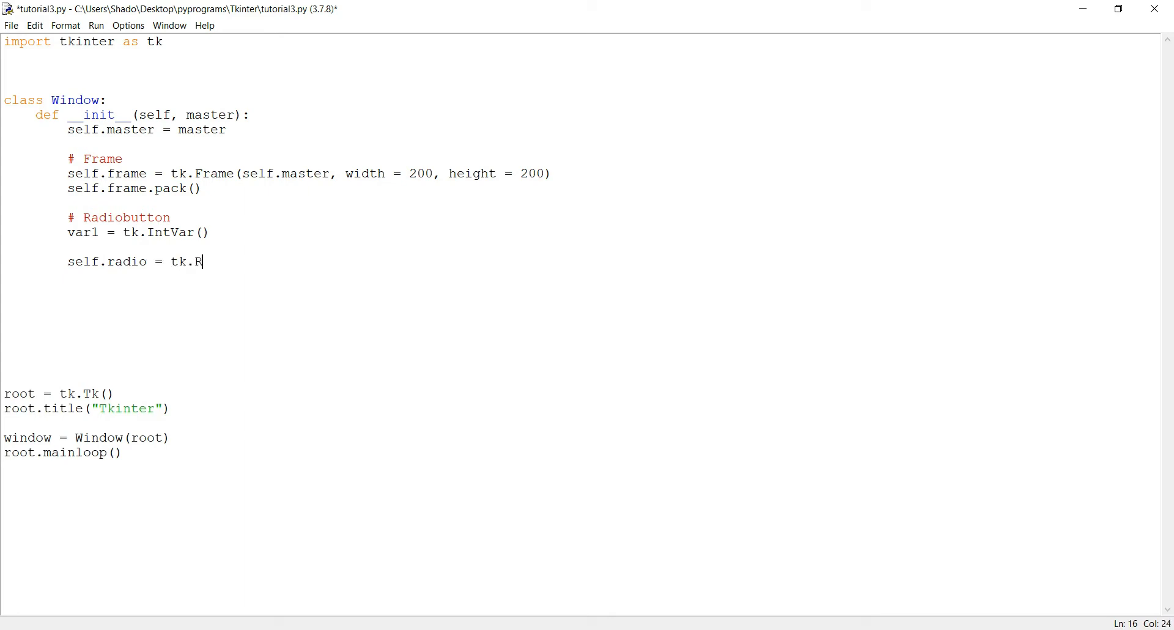
pyautogui.write('adiobu')
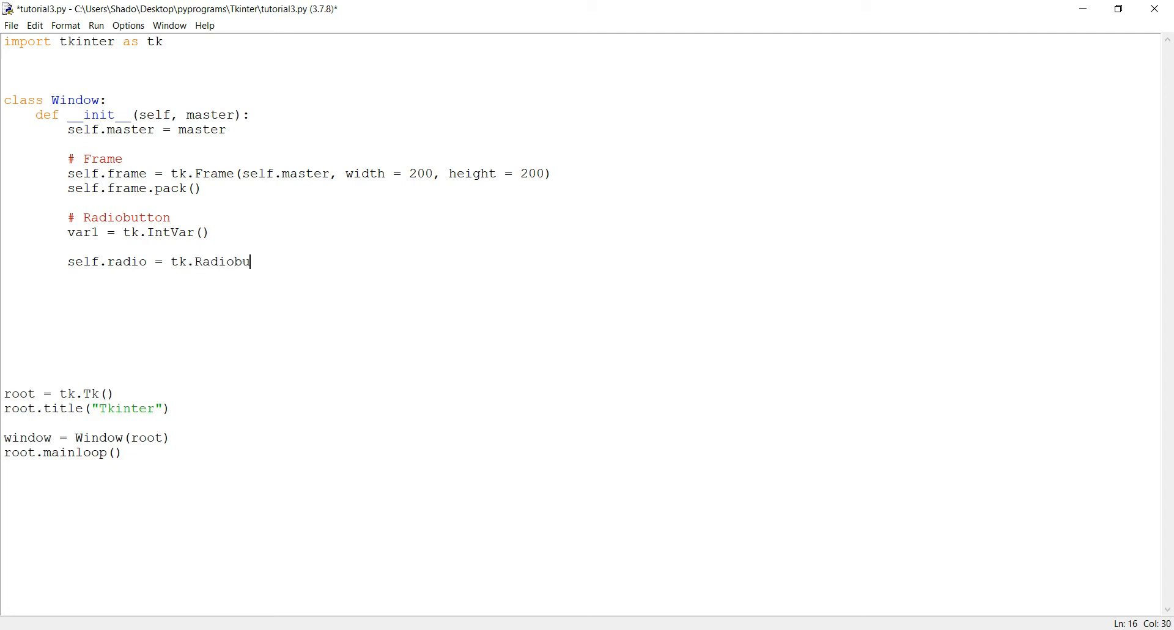
pyautogui.write('tton(self.')
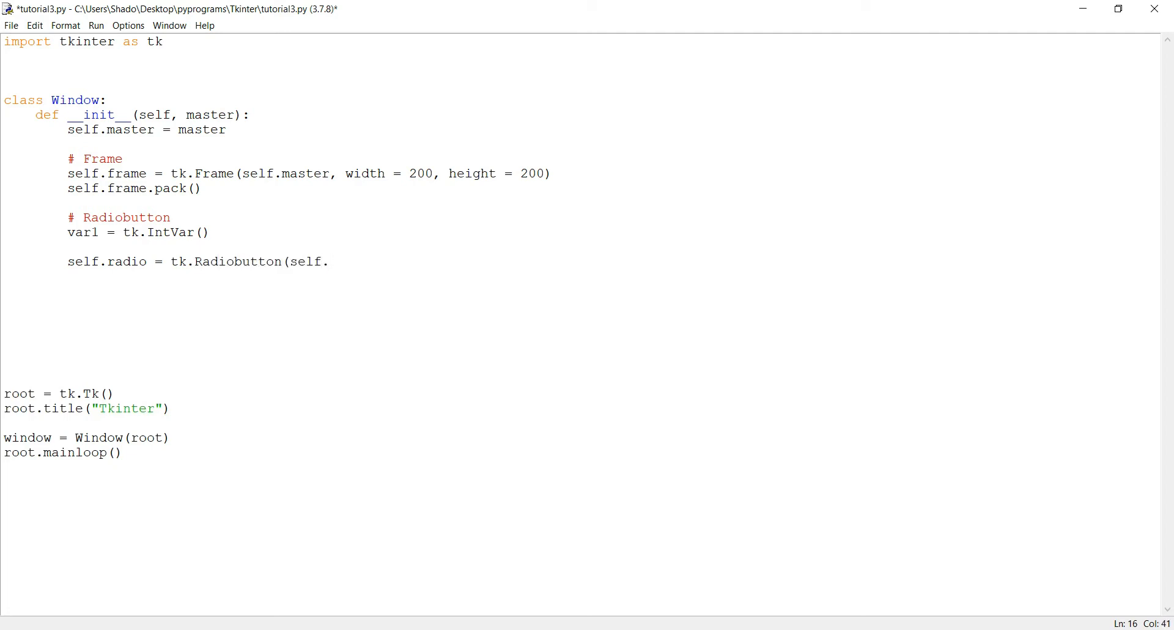
pyautogui.write('frame,')
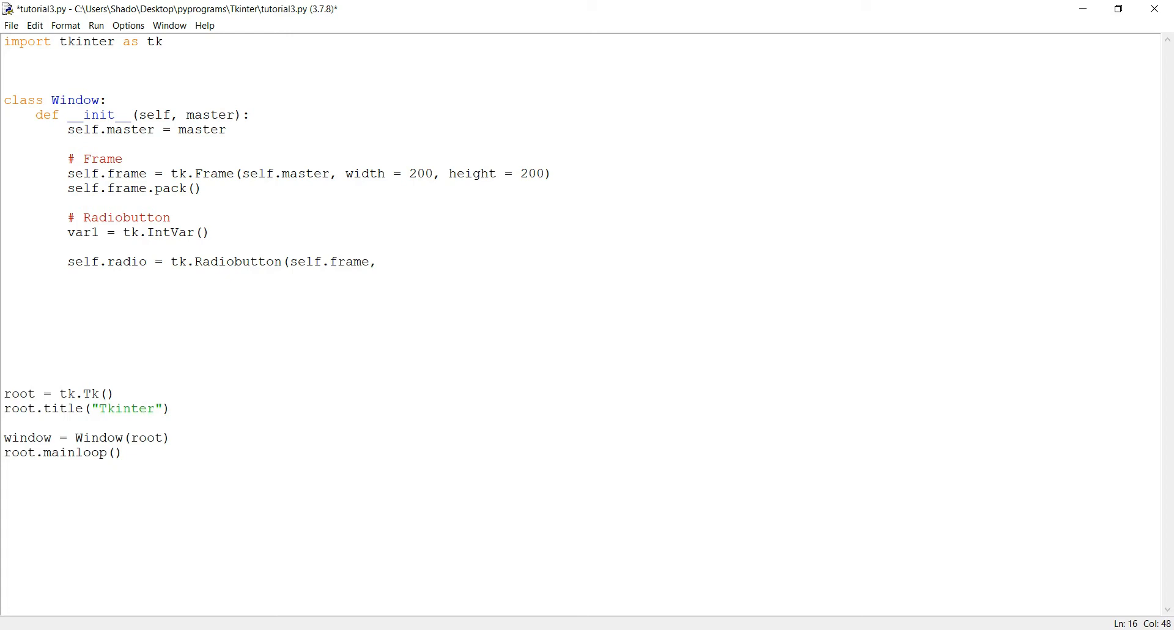
pyautogui.write('v')
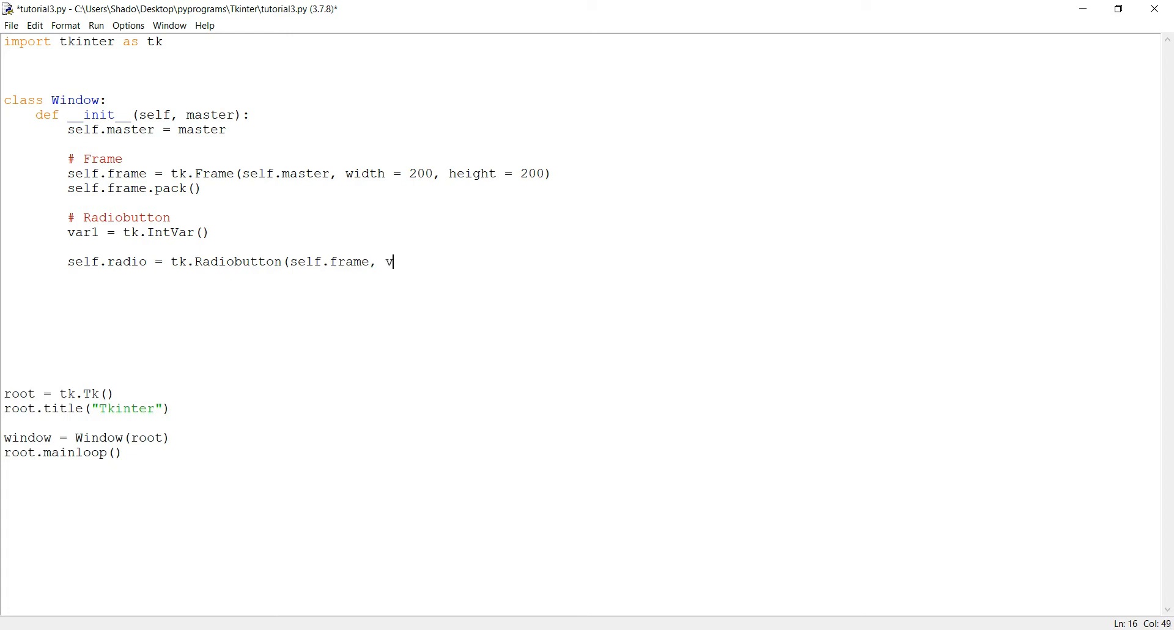
pyautogui.write('ariable =')
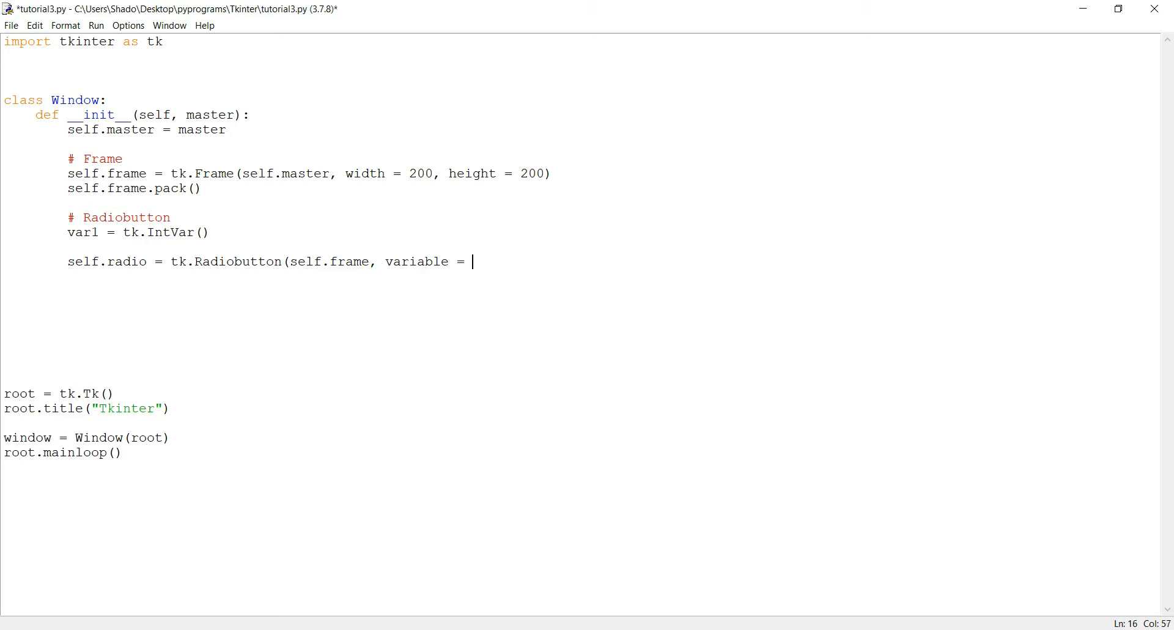
pyautogui.write('var1, value =')
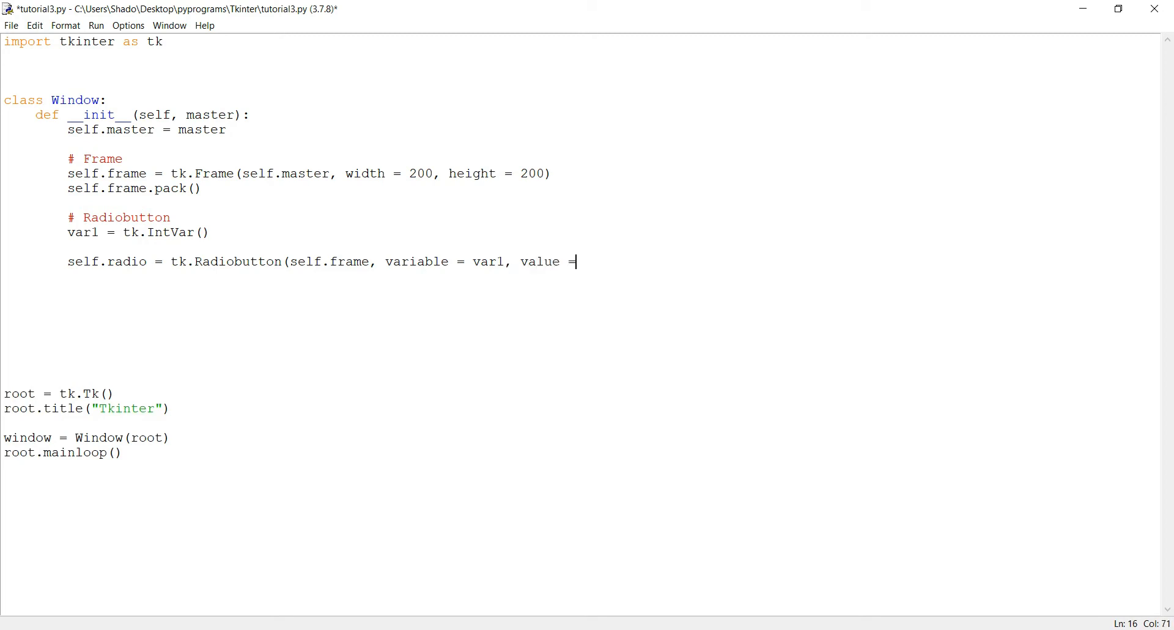
pyautogui.write('1)')
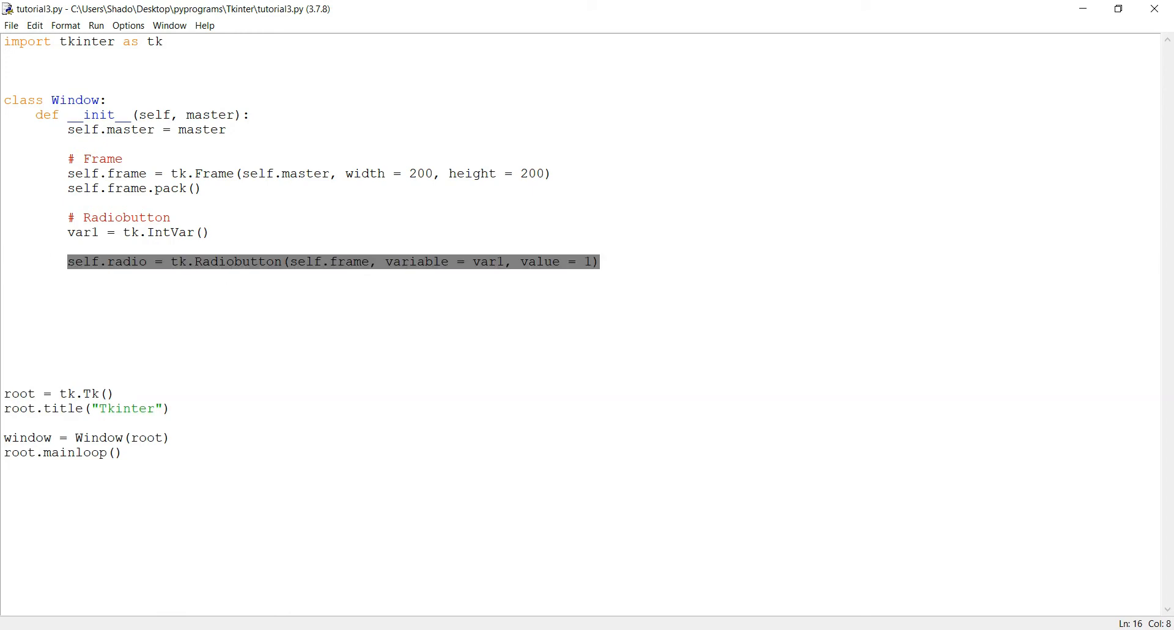
# Place the first radio button with self.radio.place(x = 30, y = 30).
pyautogui.write('se')
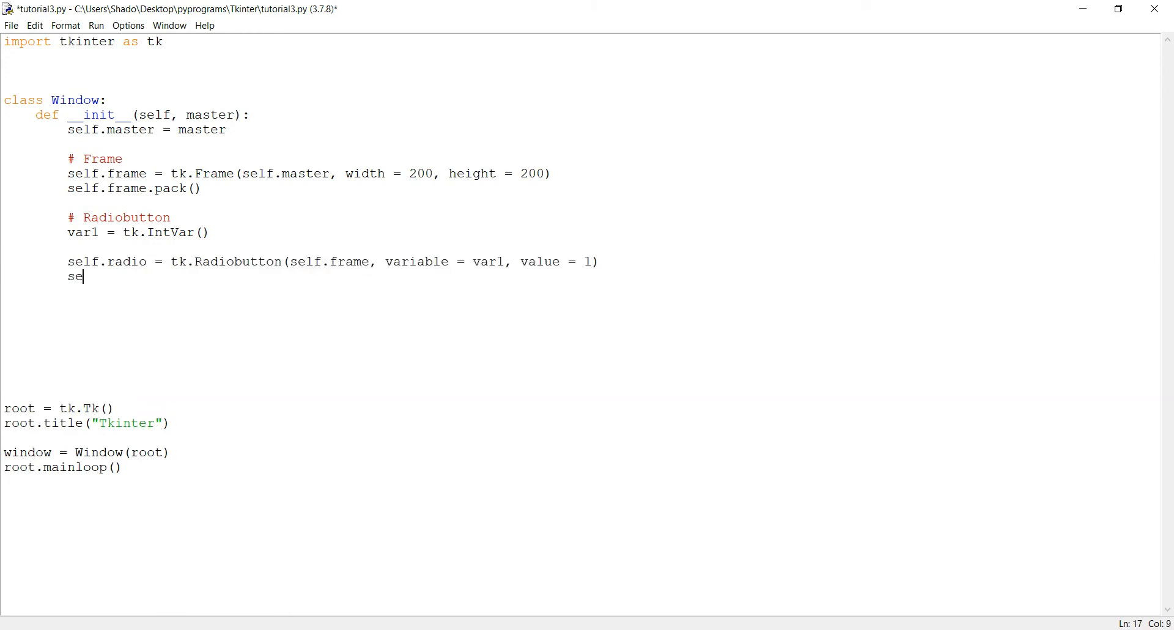
pyautogui.write('lf.radio.b')
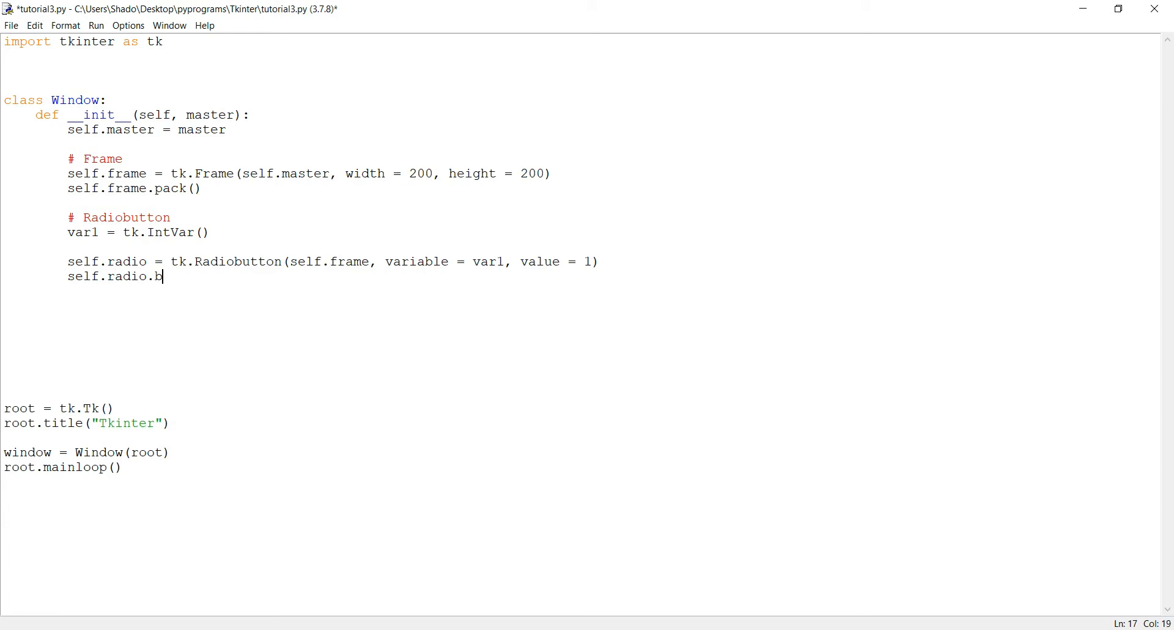
pyautogui.write('utton')
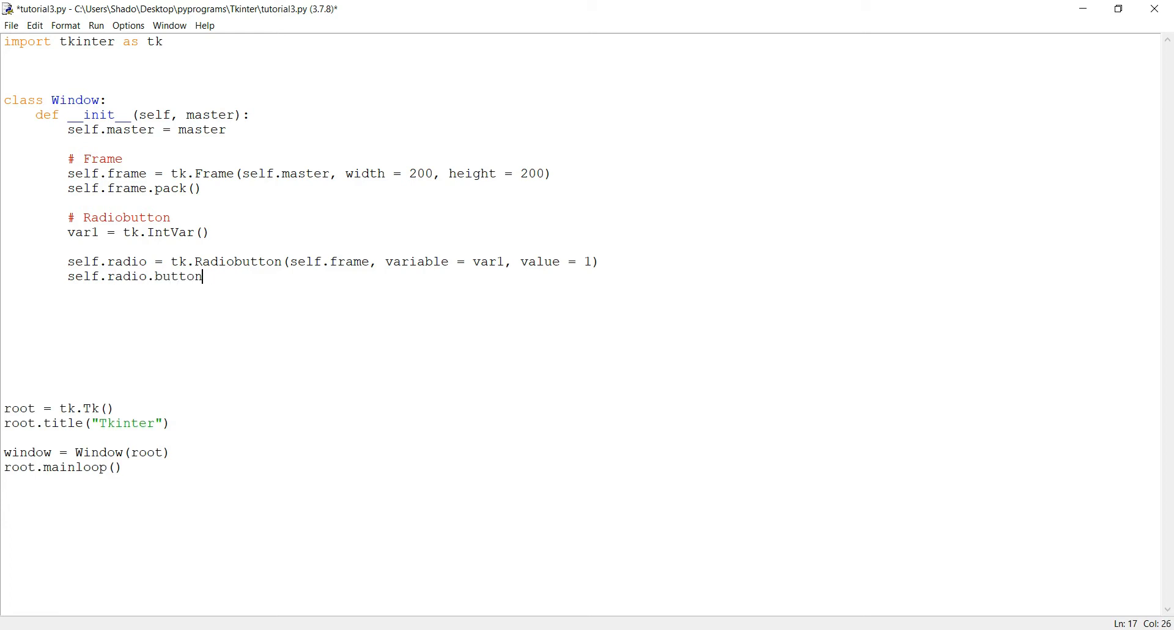
pyautogui.write('place')
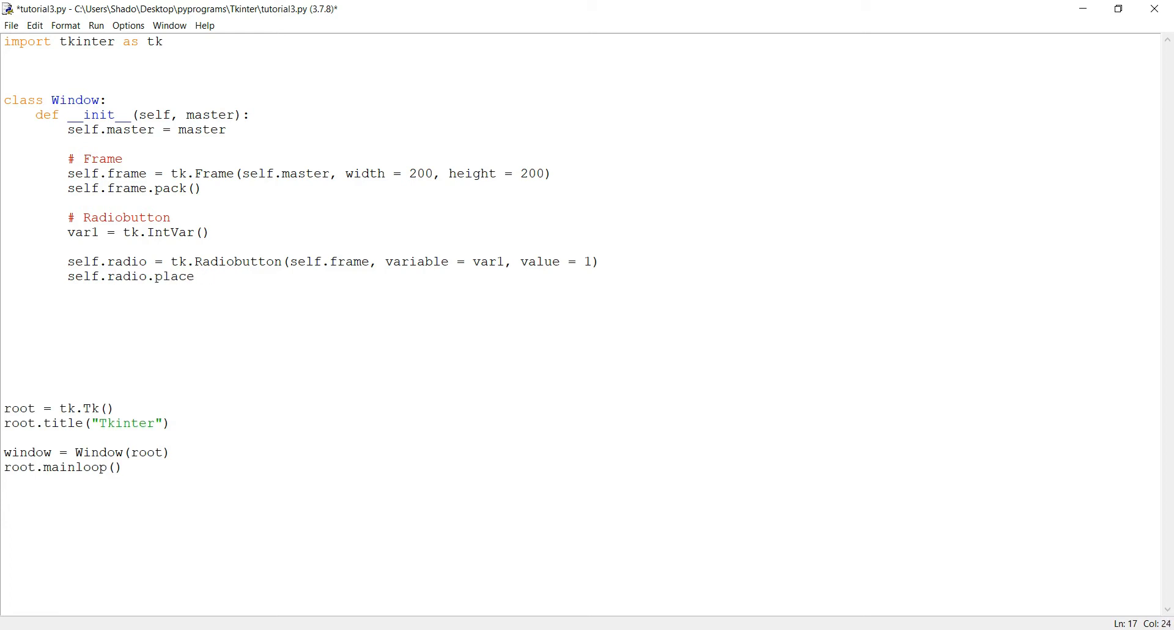
pyautogui.write('(x =')
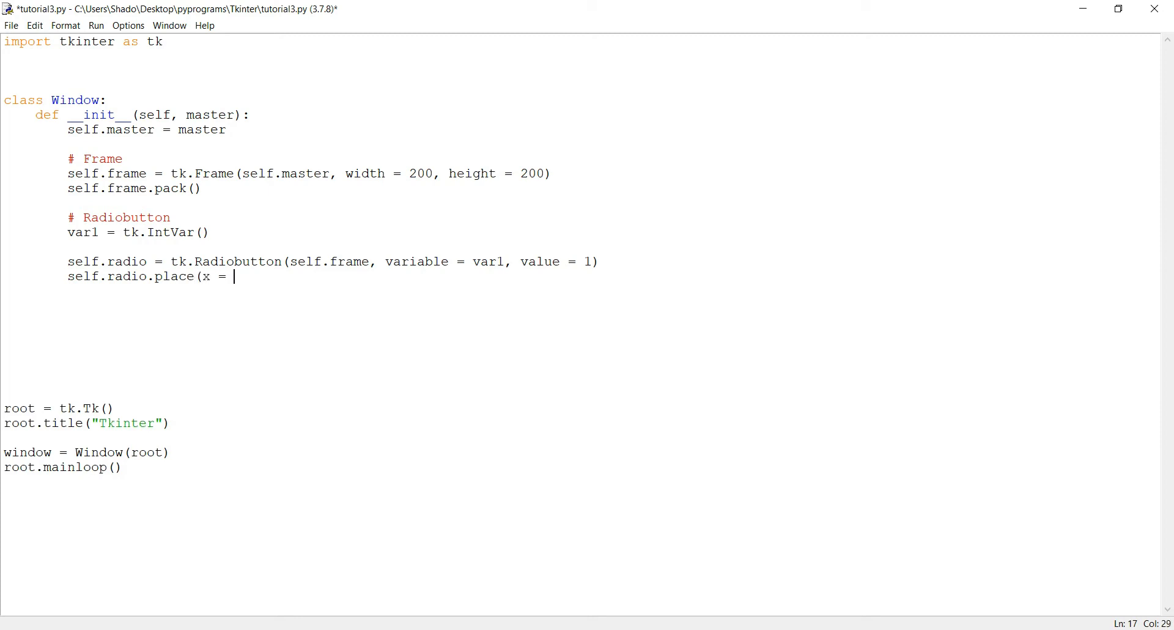
pyautogui.write('30,')
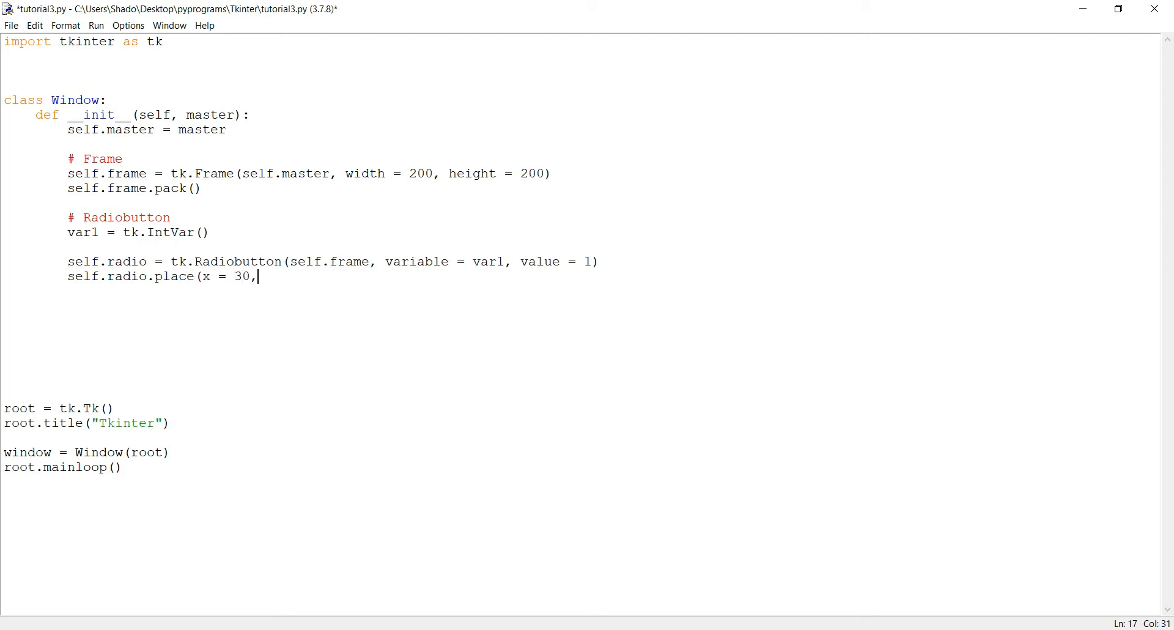
pyautogui.write('y = 30)')
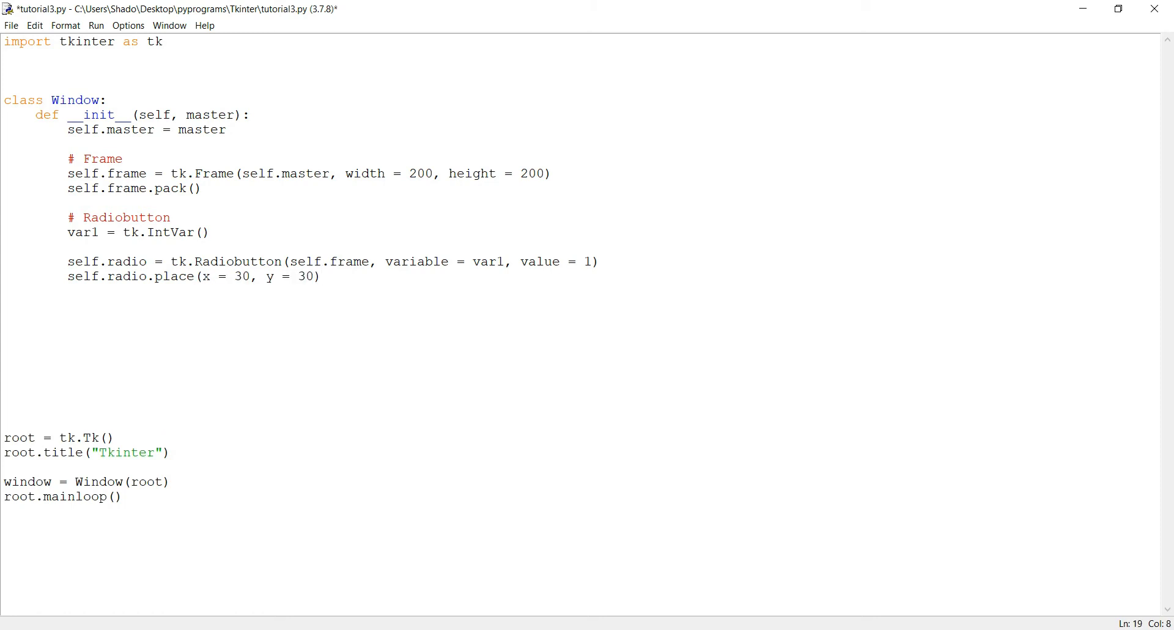
# Duplicate the radio lines as self.radio2 with value 2 placed at x 30, y 60, and save.
pyautogui.write('self.radio = tk.Radiobutton(self.frame, variable = var1, value = 1)')
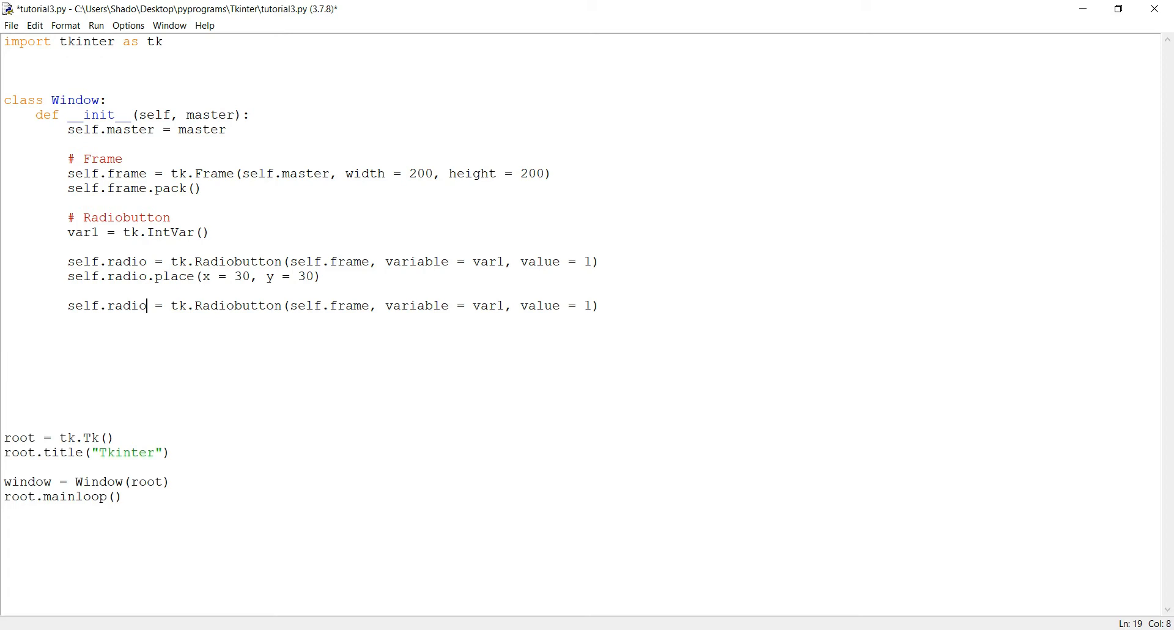
pyautogui.write('2')
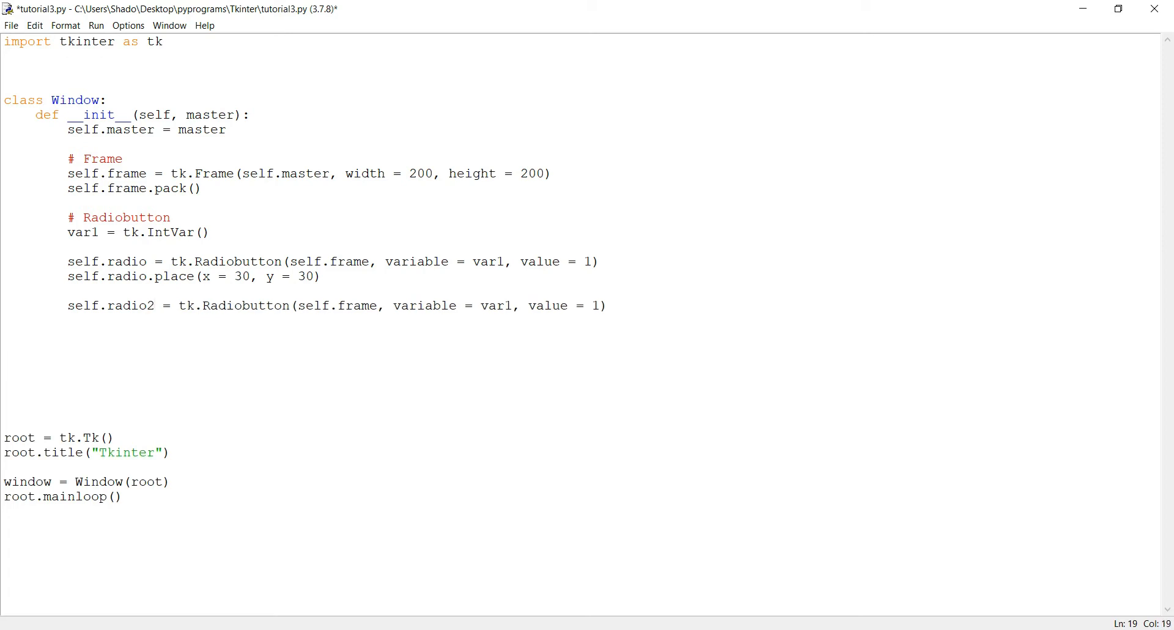
pyautogui.write('2')
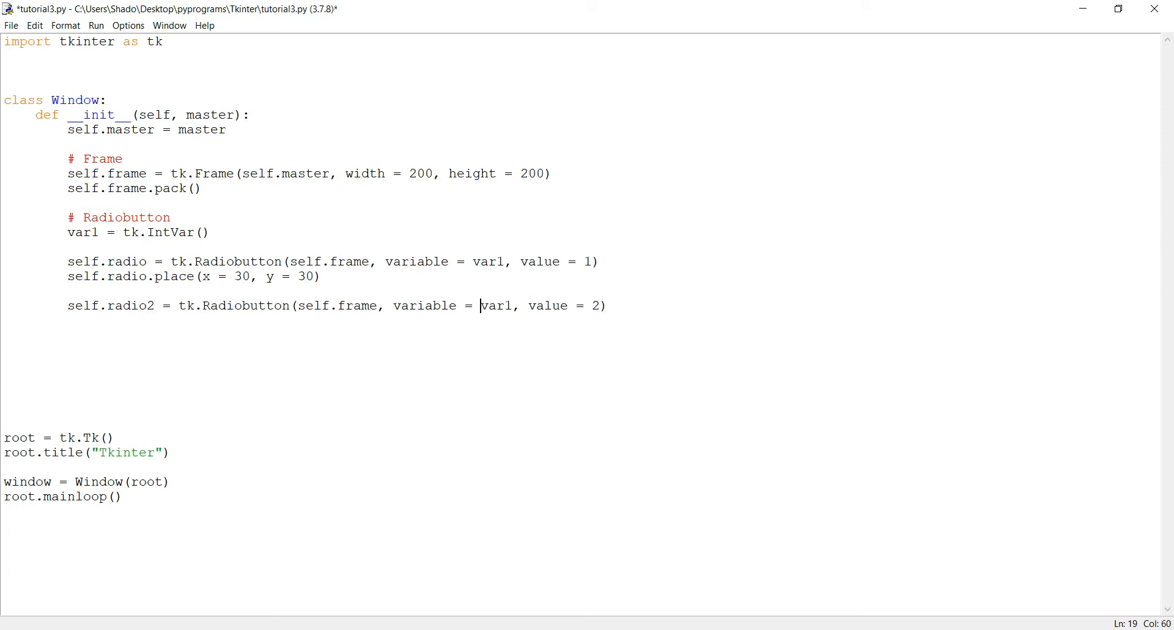
pyautogui.write('self.radio')
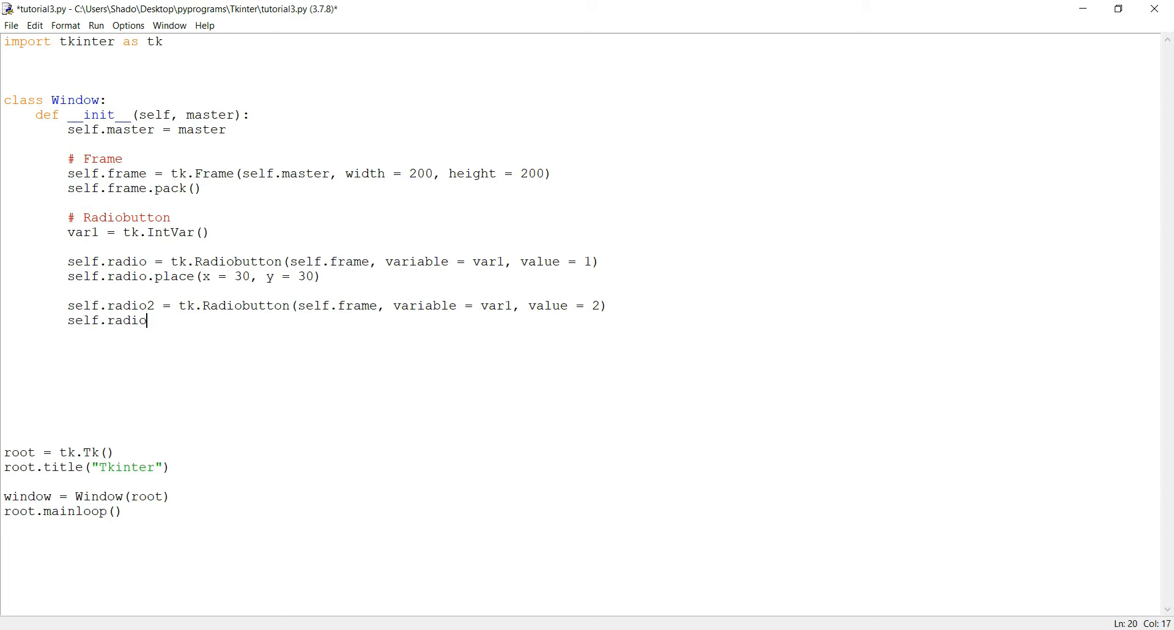
pyautogui.write('.place(')
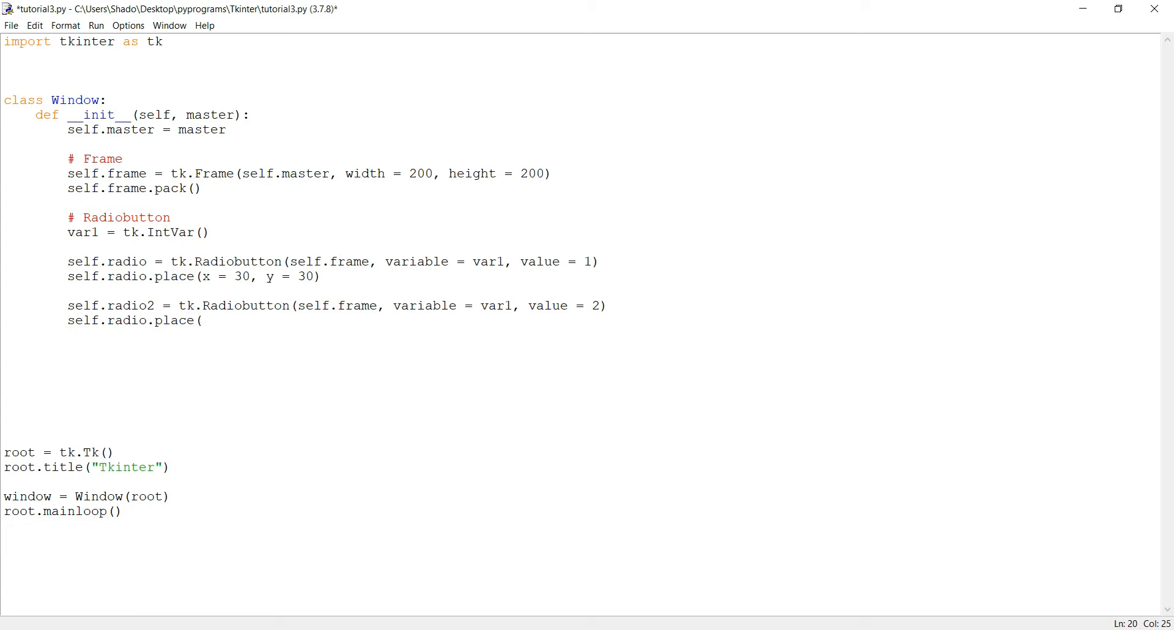
pyautogui.write('x = 30, y = 60')
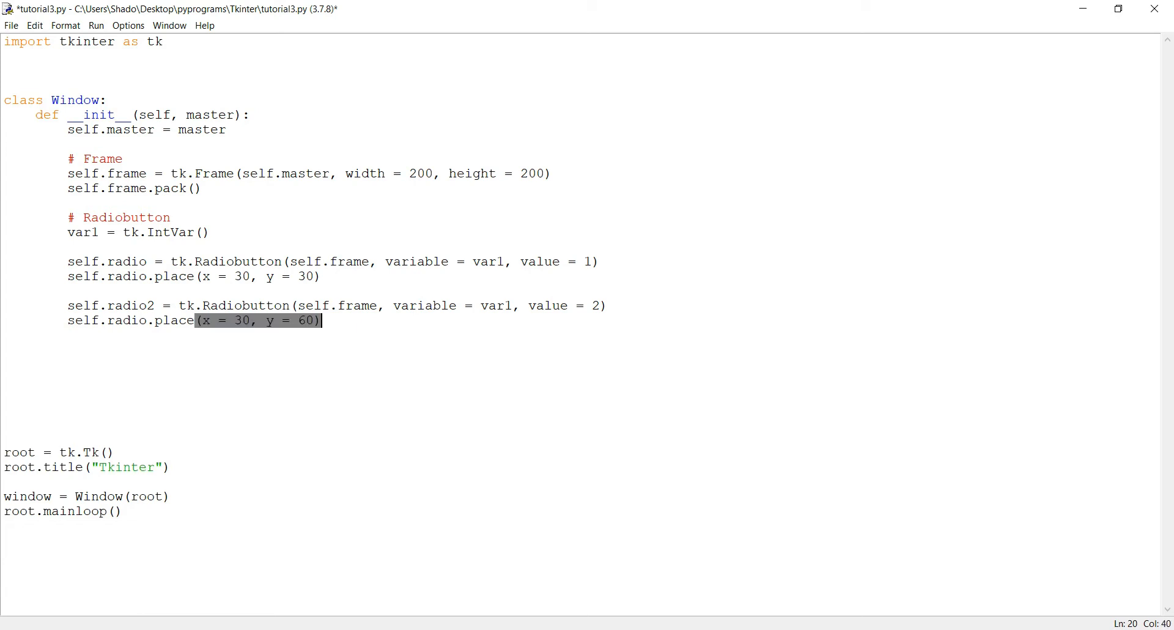
pyautogui.press('ctrl+s')
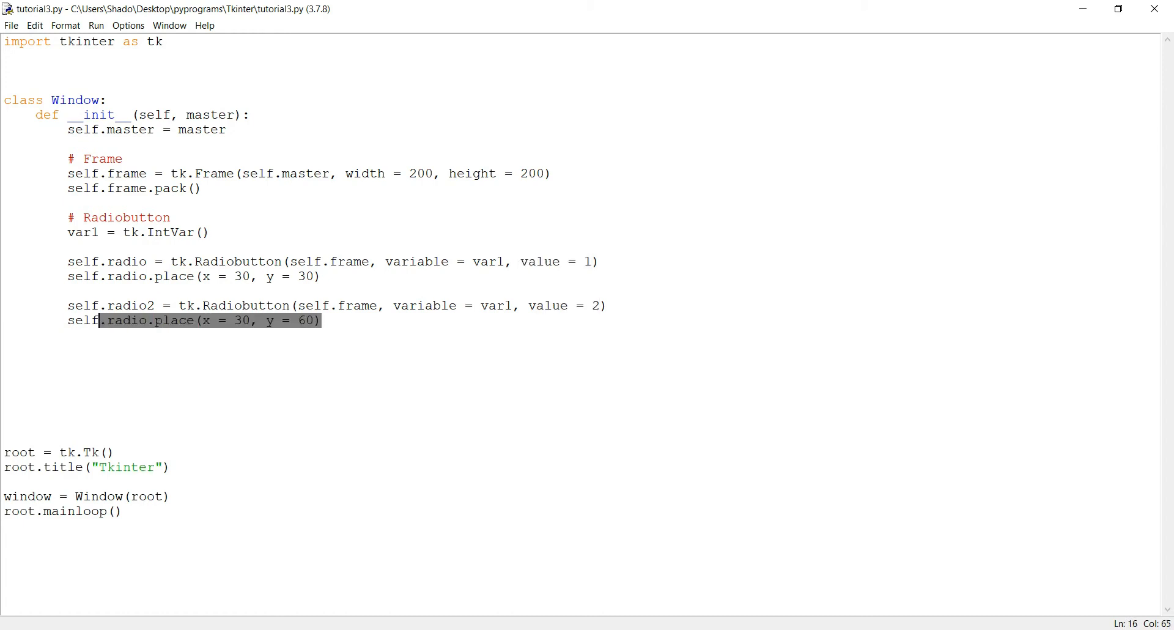
# Fix the second place line to use self.radio2, then launch Run Module.
pyautogui.click(147, 320)
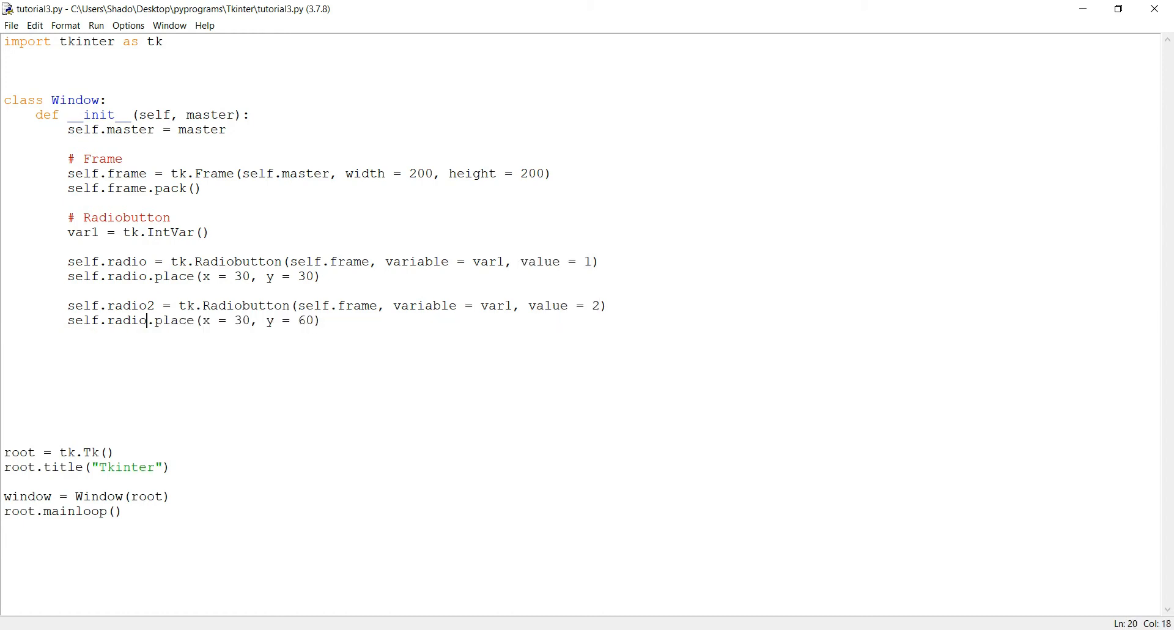
pyautogui.write('2')
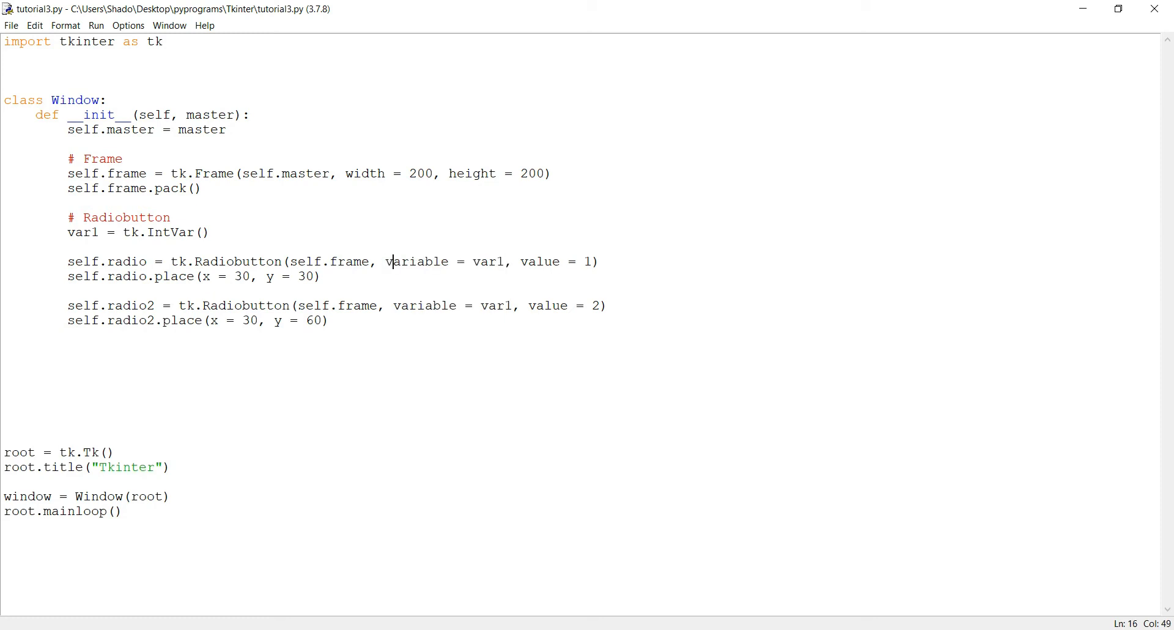
pyautogui.doubleClick(488, 262)
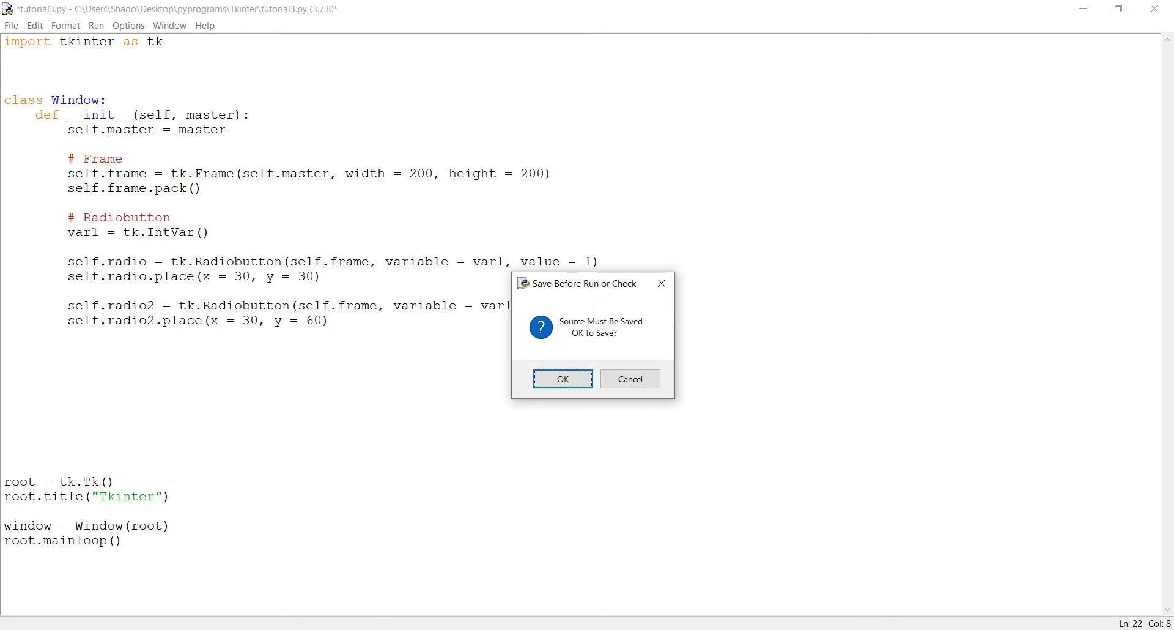
# Confirm the save-before-run prompt, view the two-radio-button window, and close it.
pyautogui.click(562, 378)
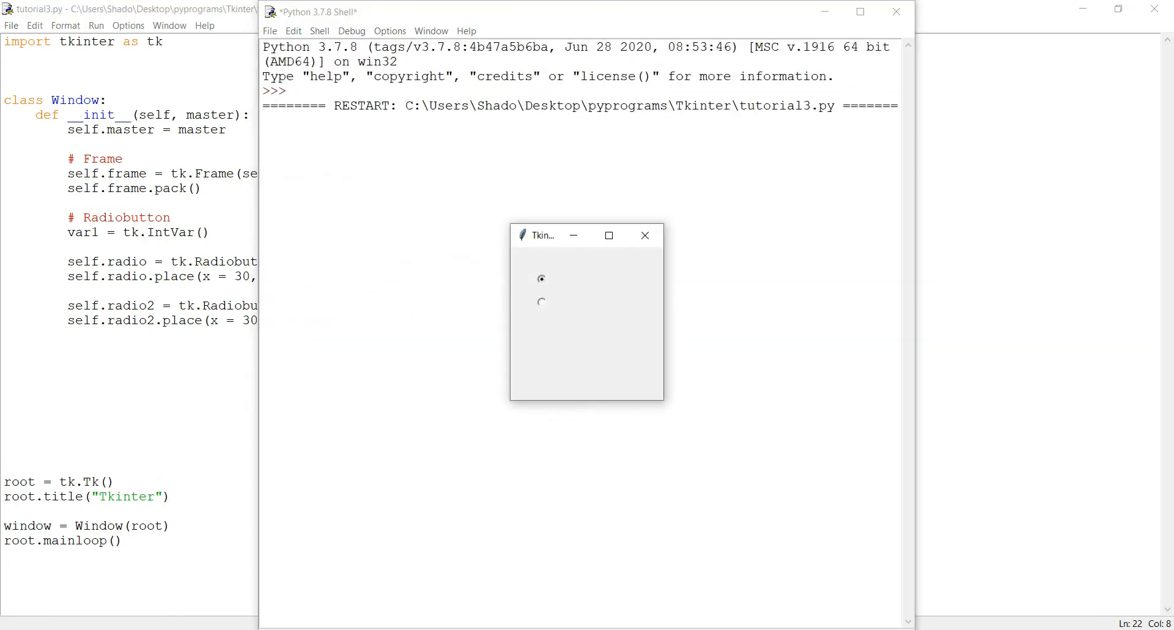
pyautogui.click(645, 235)
pyautogui.write(', text = "')
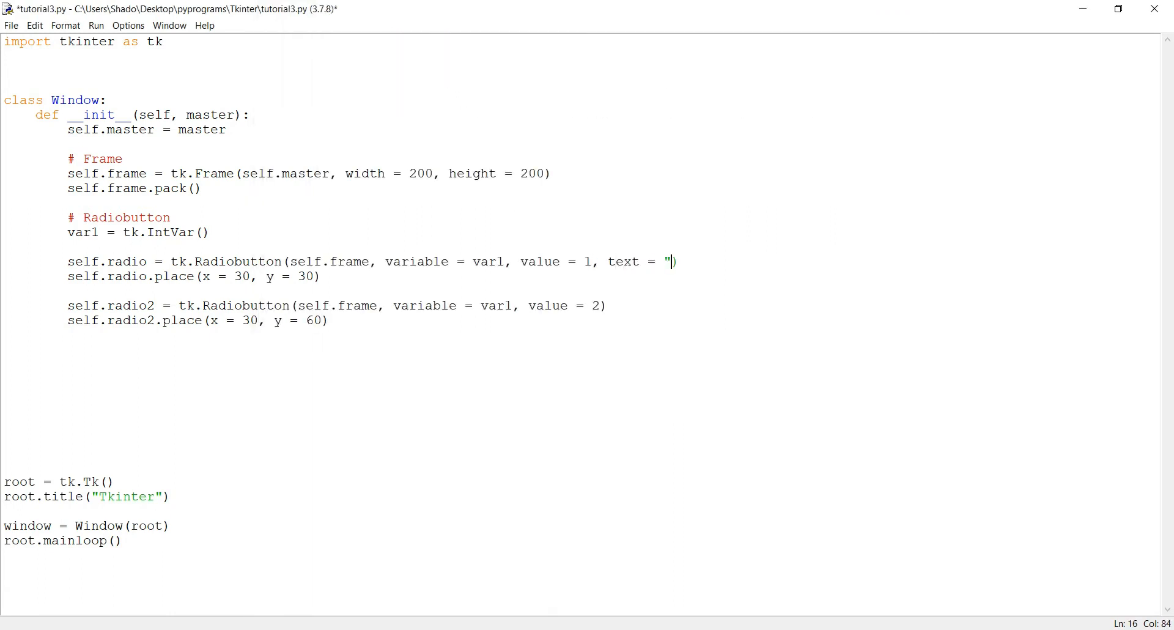
# Add text = "Option 1" and text = "Option 2" to the two Radiobutton calls.
pyautogui.write('Option 1"')
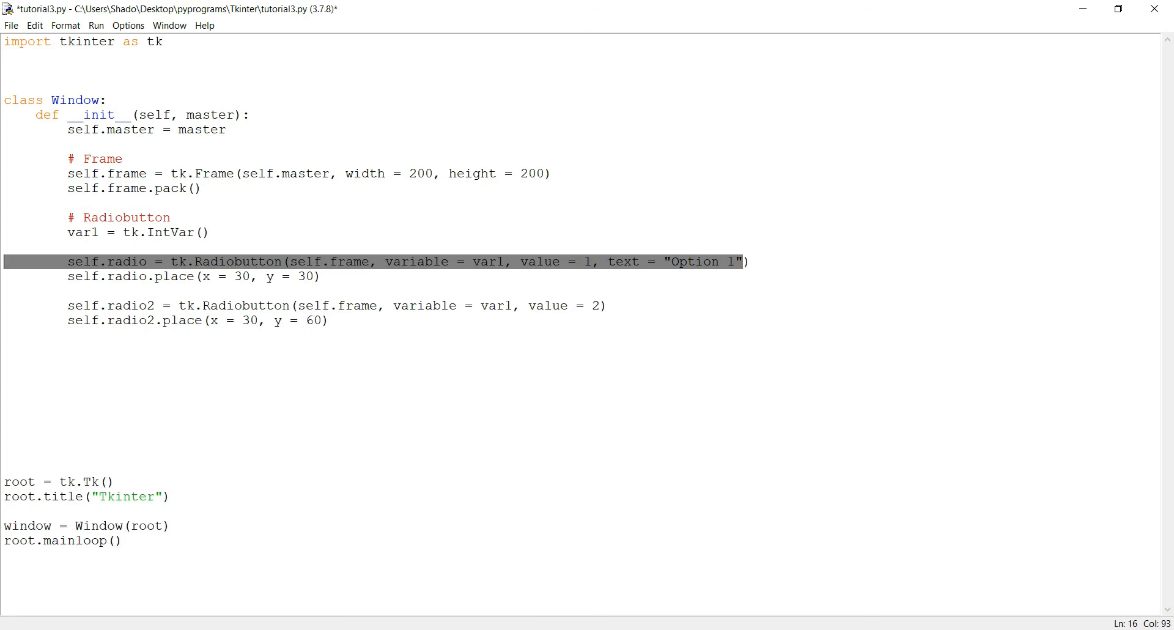
pyautogui.click(600, 304)
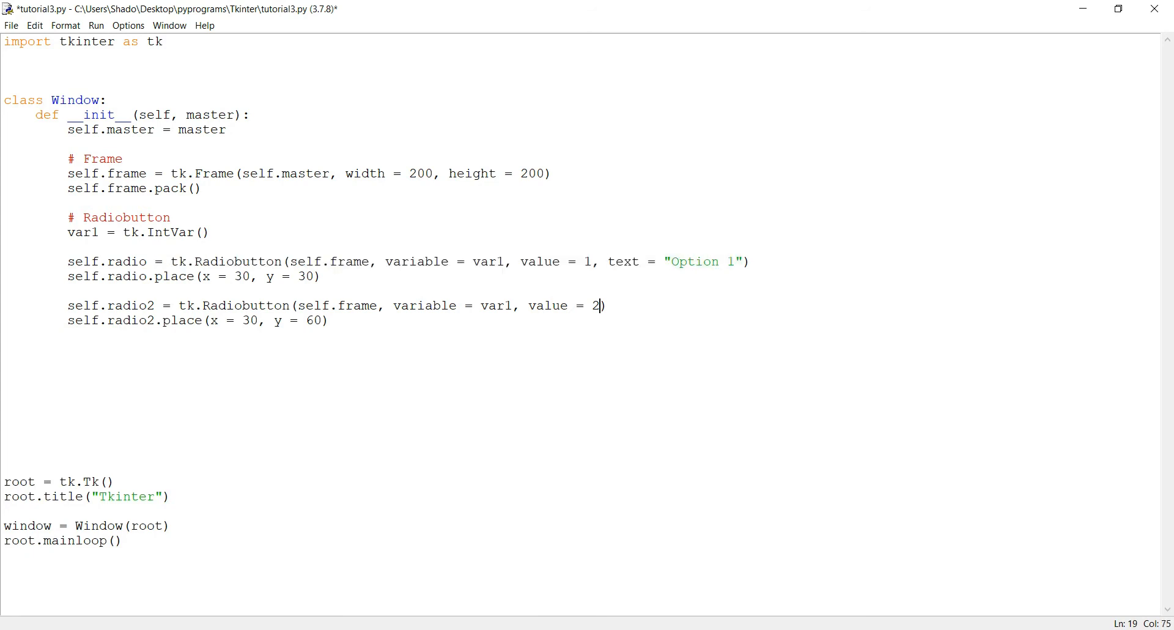
pyautogui.write(', text = "Option 2"')
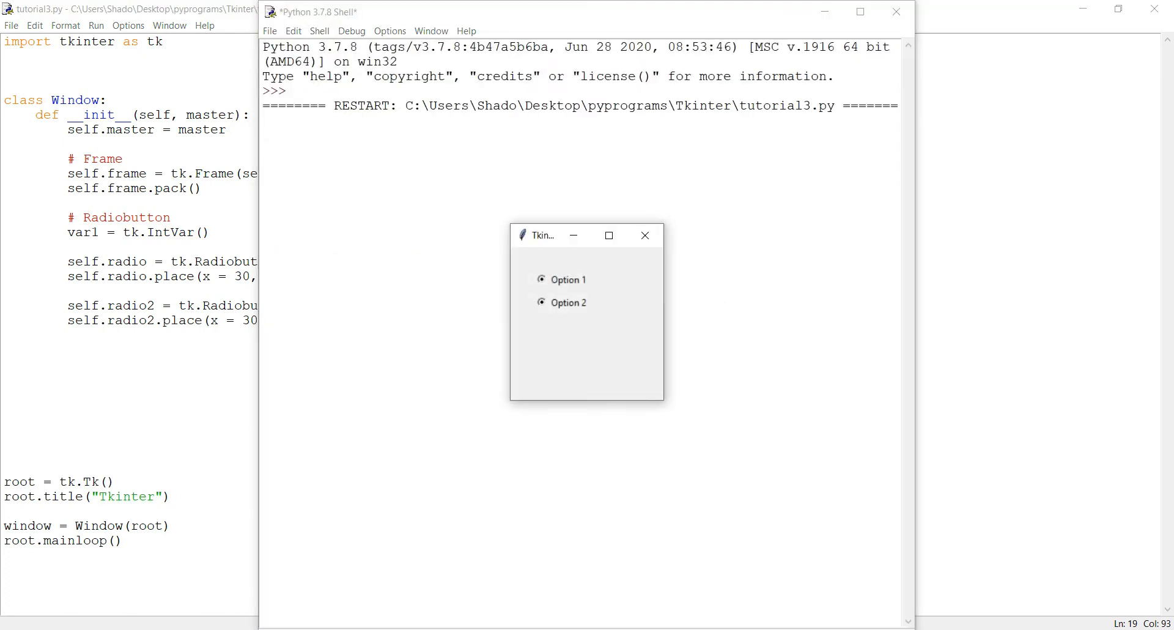
# Select Option 1 then Option 2 in the running window to confirm exclusive selection, then close it.
pyautogui.click(541, 279)
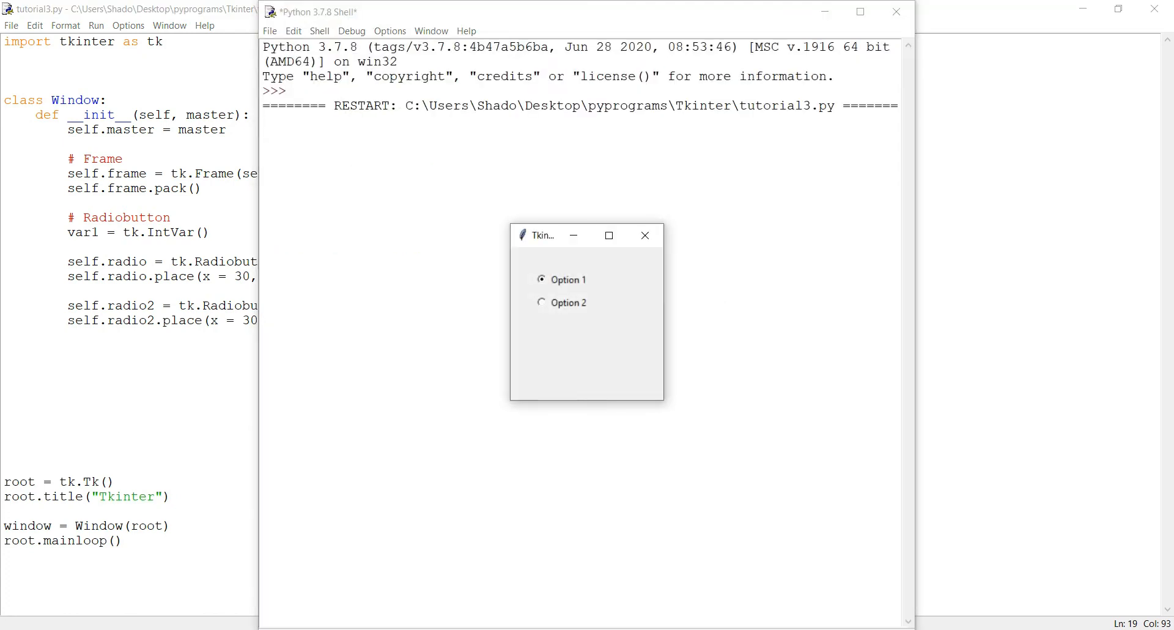
pyautogui.click(540, 302)
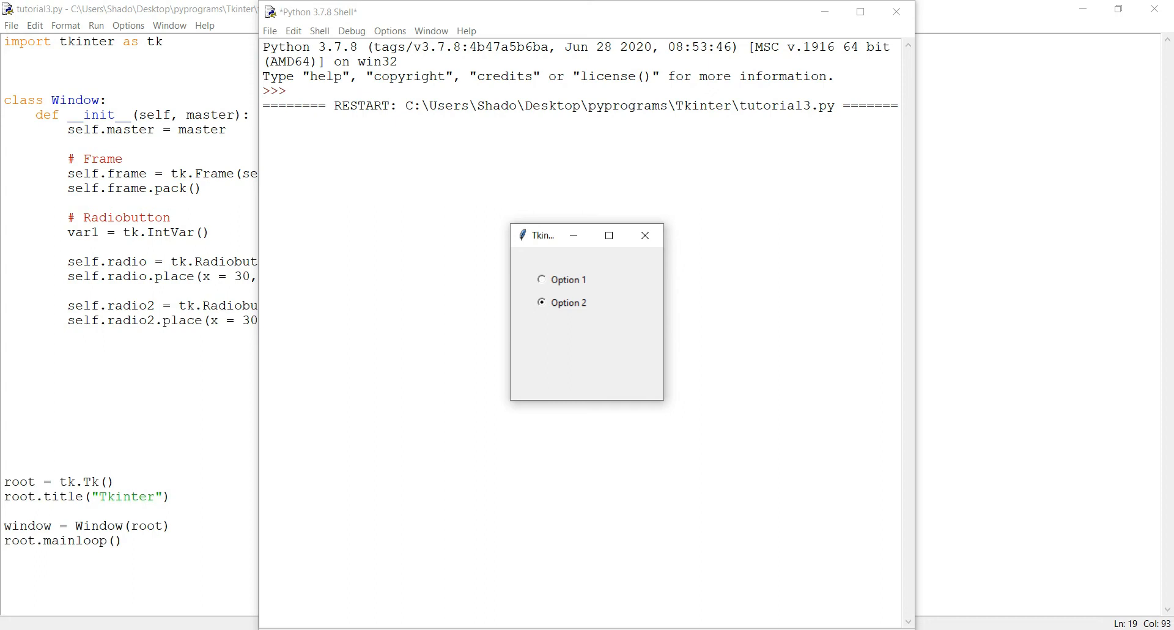
pyautogui.click(644, 235)
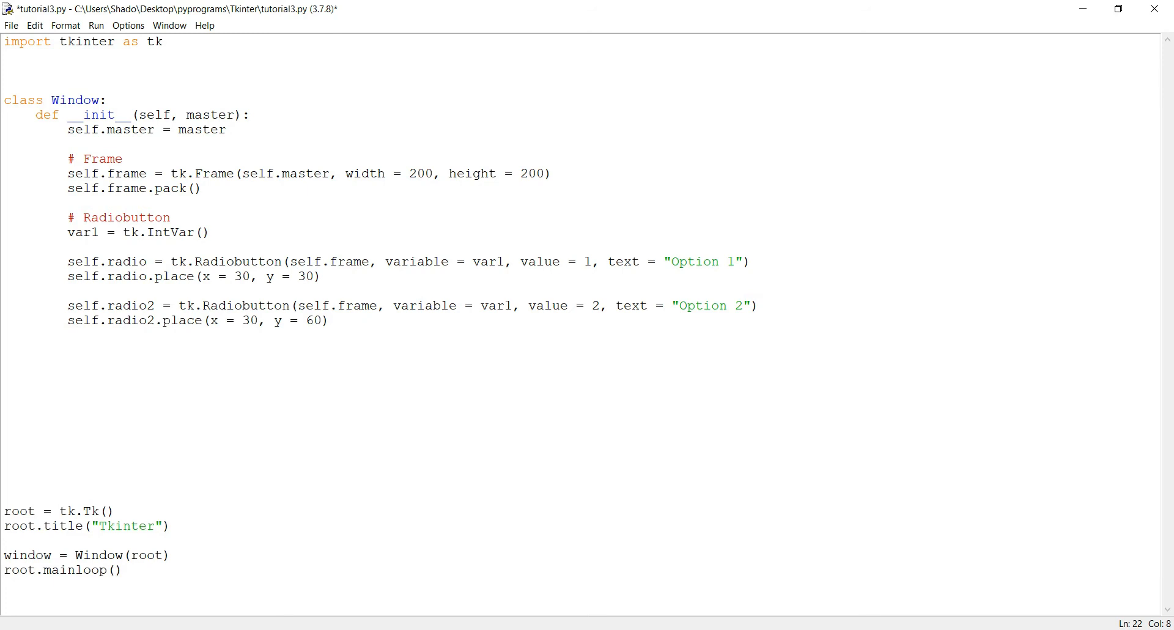
# Start a '# Button' section creating self.button = tk.Button(self.frame, ...).
pyautogui.write('se')
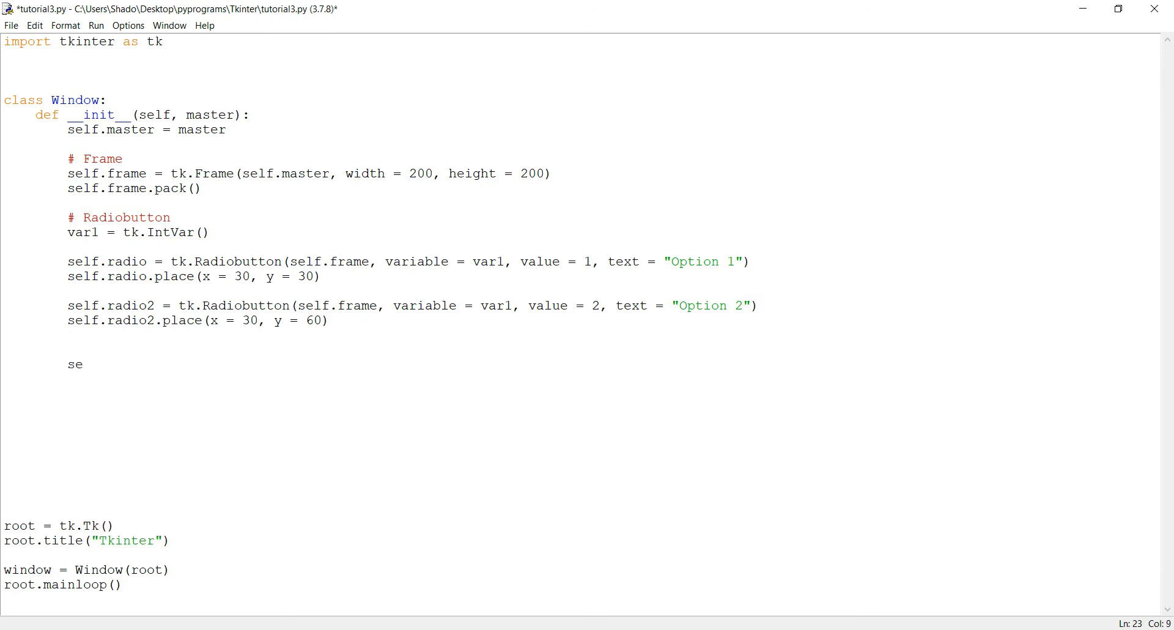
pyautogui.write('# Butto')
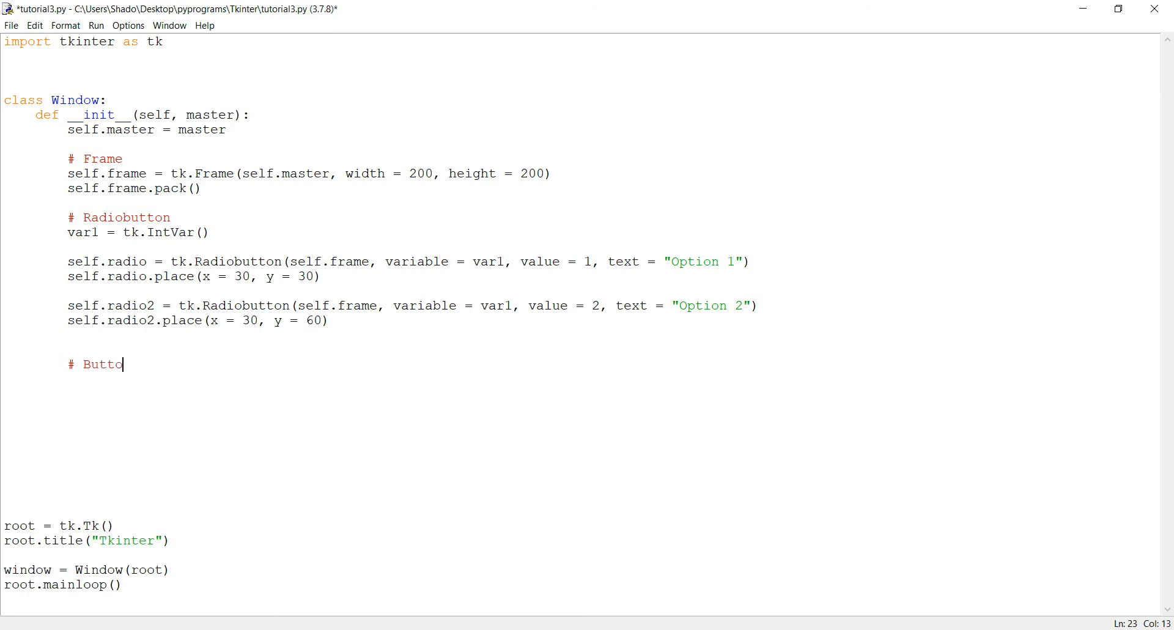
pyautogui.write('n')
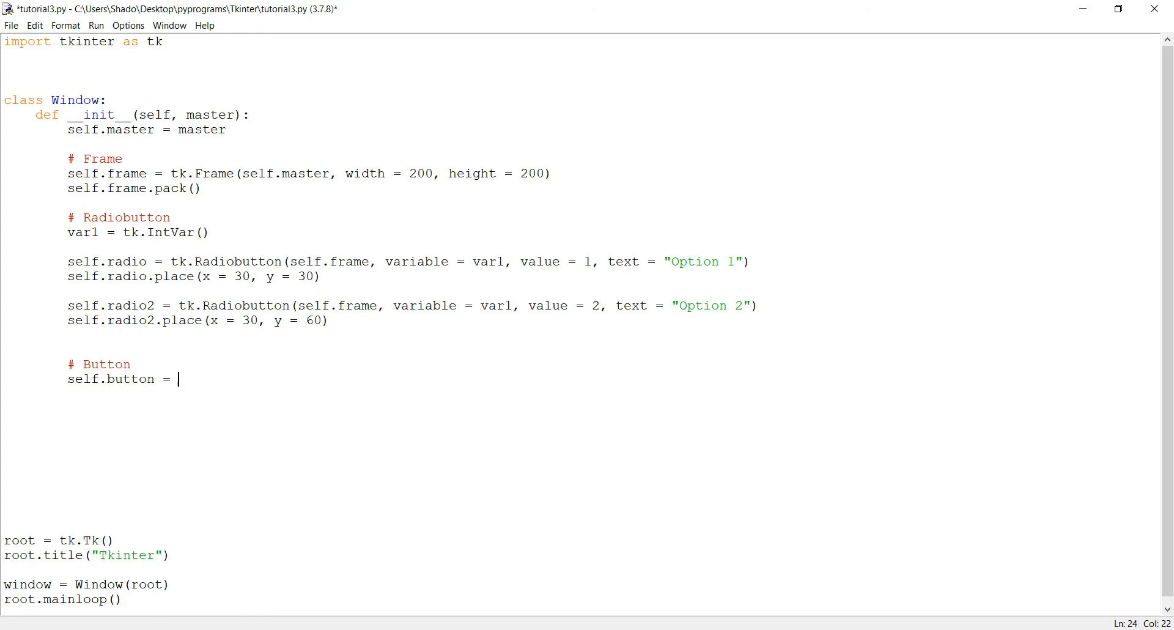
pyautogui.write('self.')
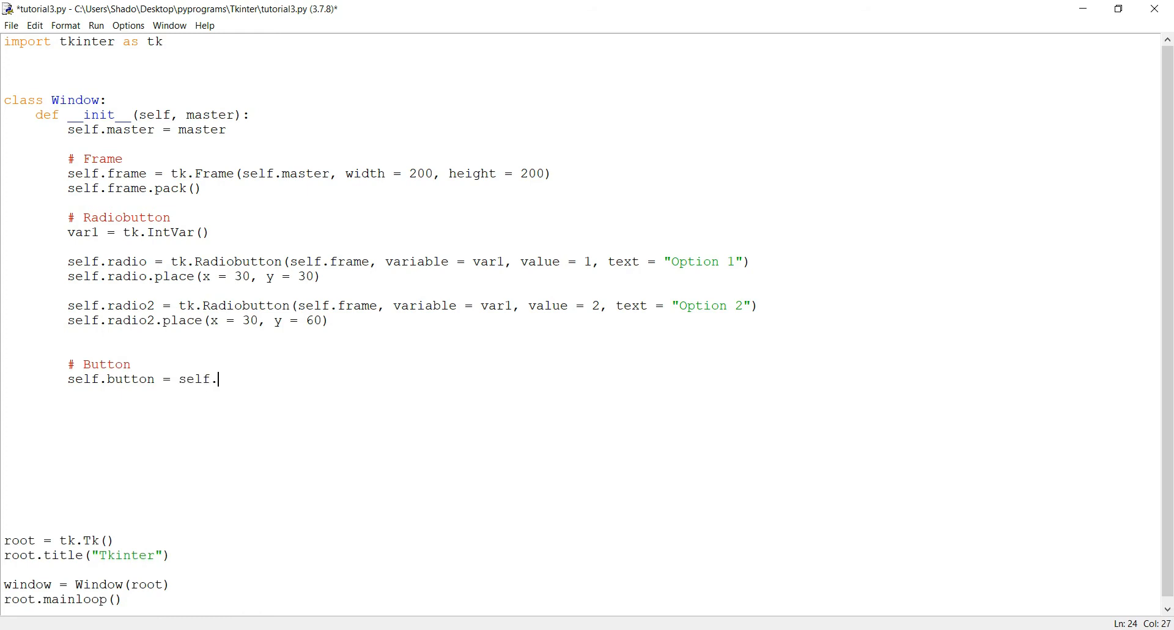
pyautogui.write('tk.Butt')
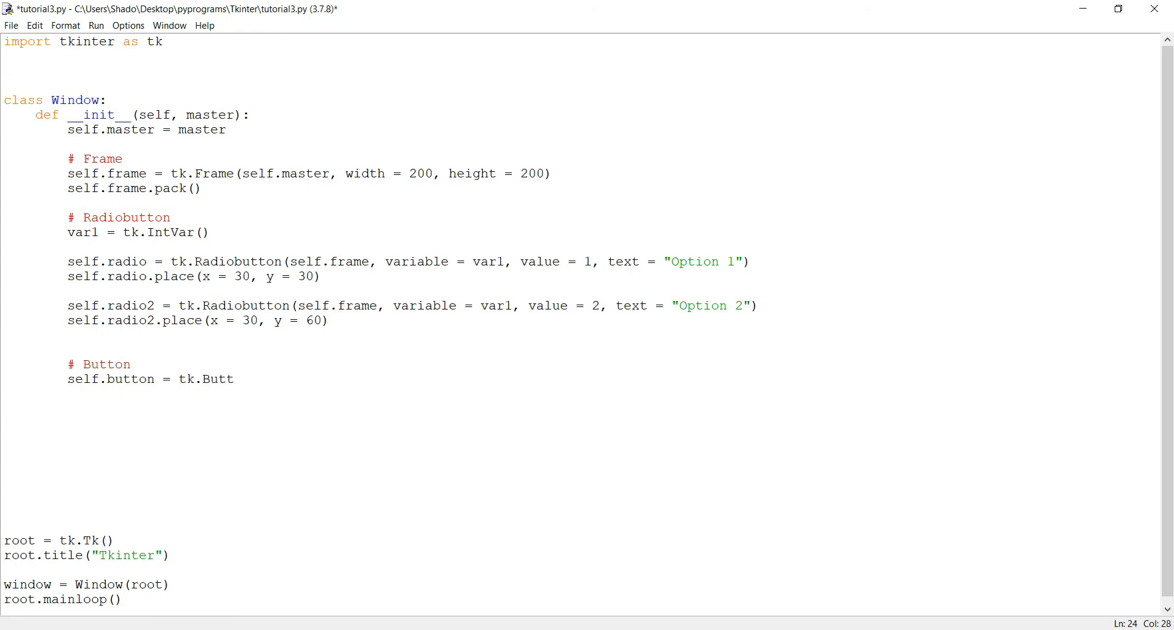
pyautogui.write('on(self.')
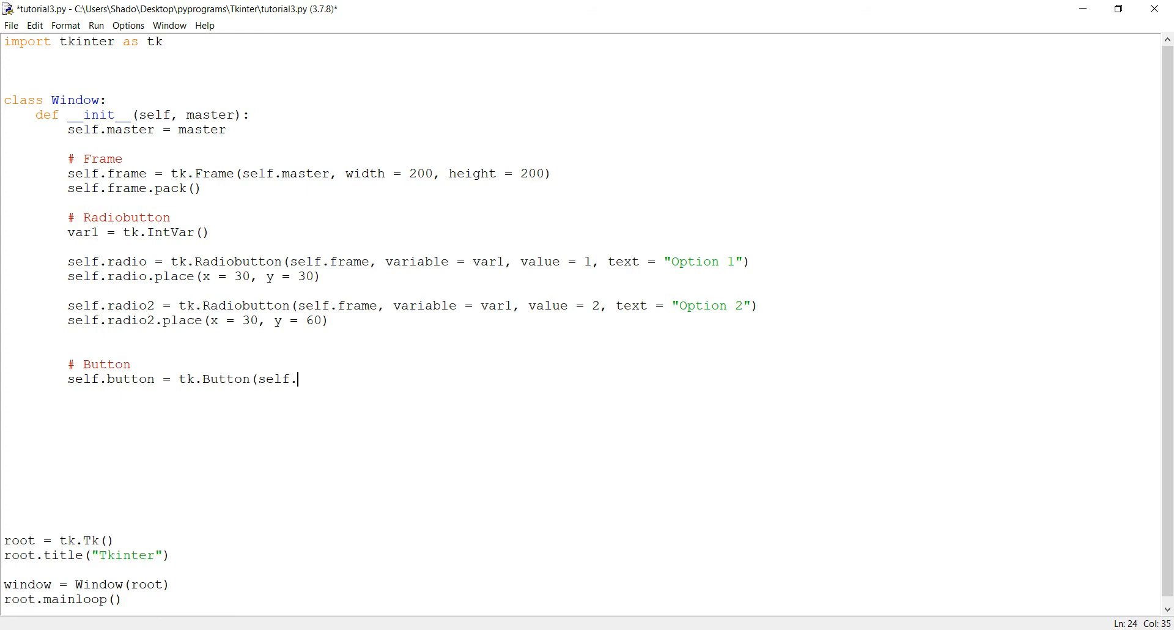
pyautogui.write('frame,')
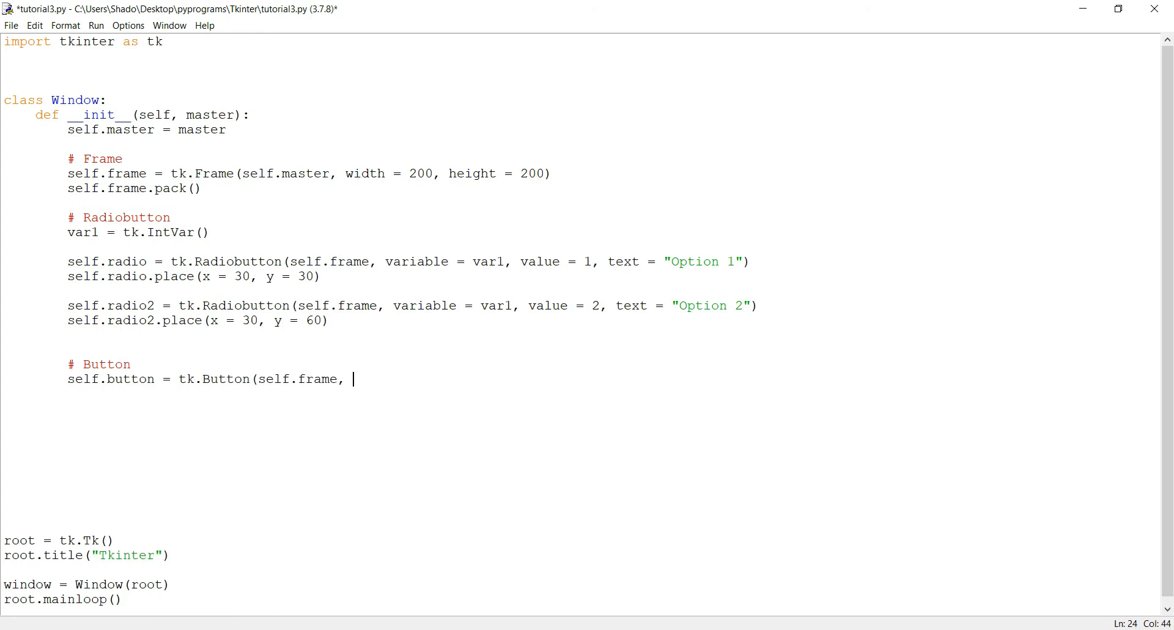
# Give the button text = "Submit" and command = submit, then save.
pyautogui.write('text =')
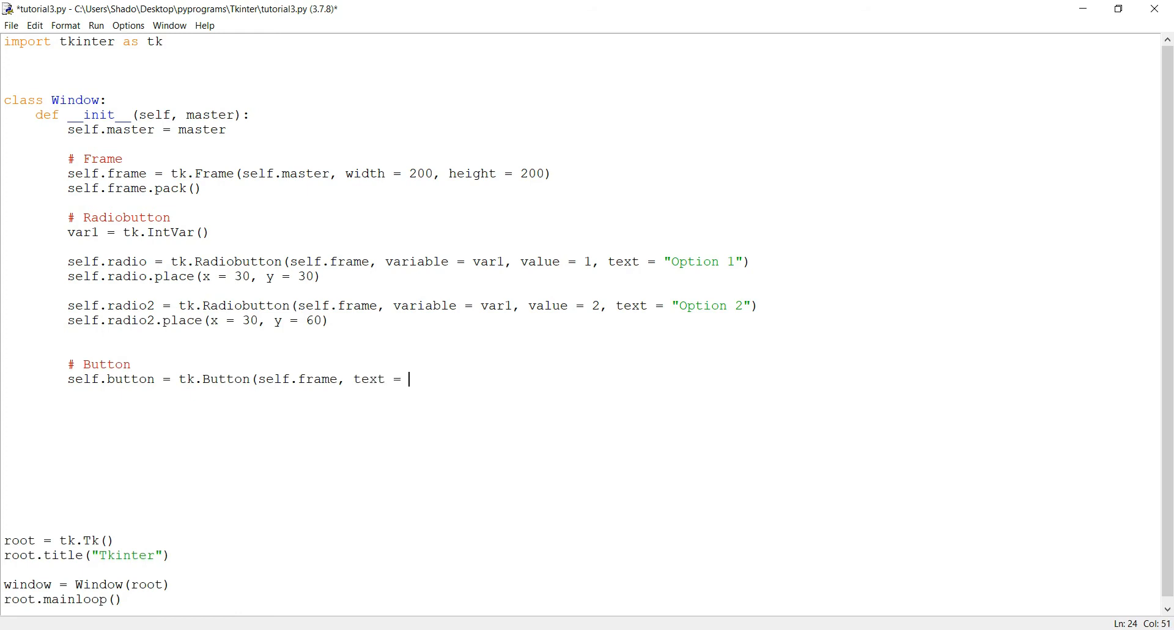
pyautogui.write('"Submit"')
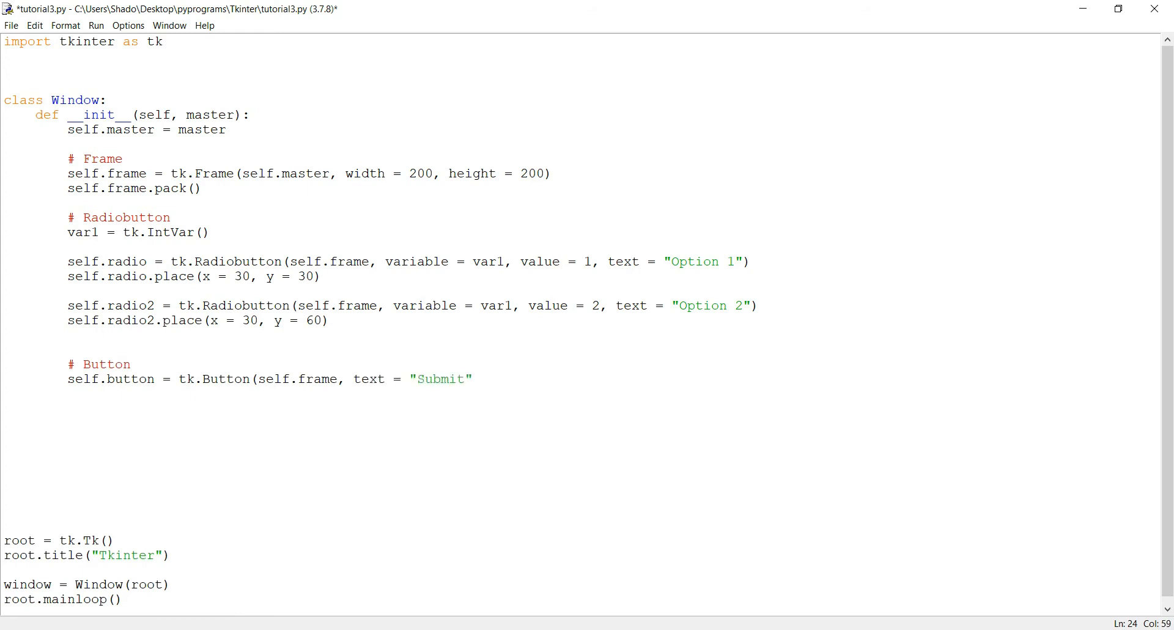
pyautogui.write(', command = su')
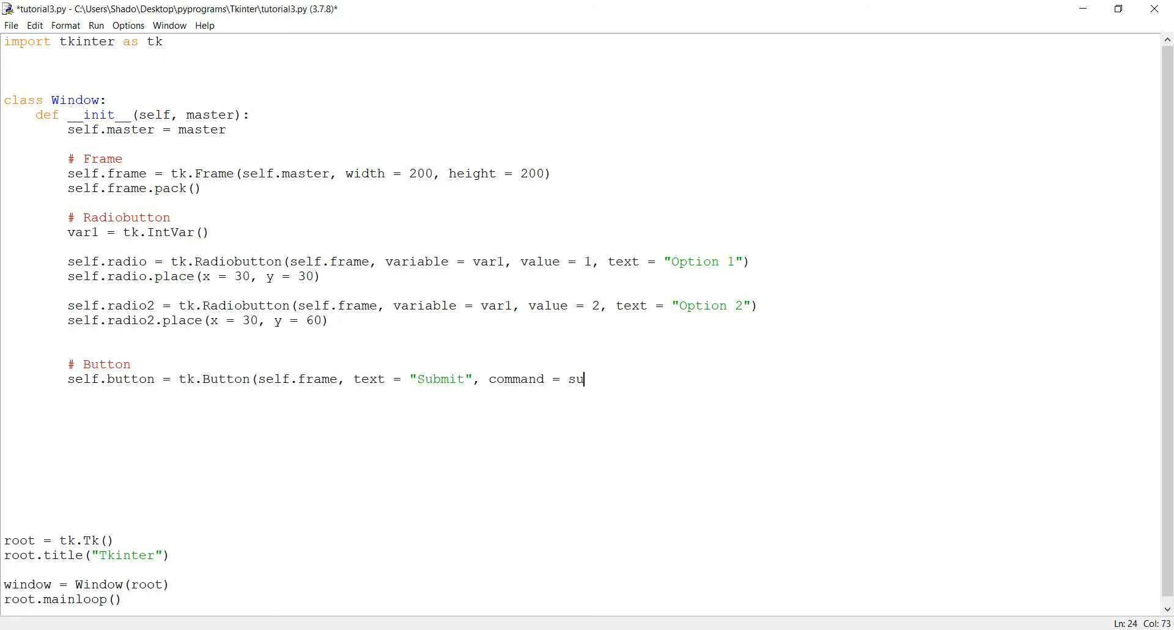
pyautogui.write('bmit)')
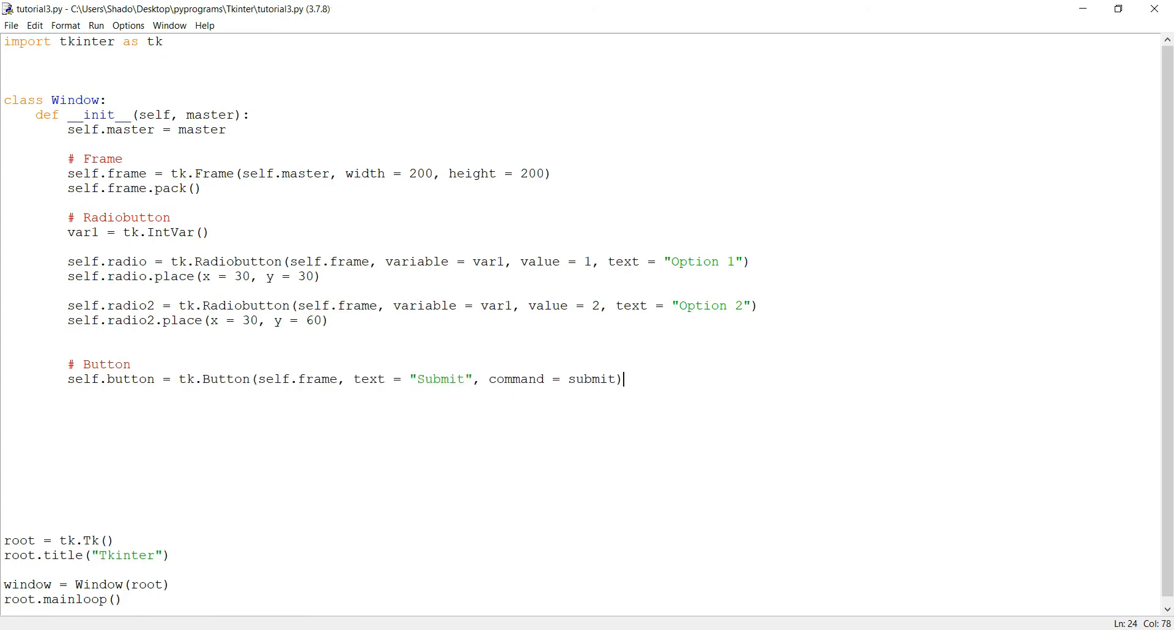
pyautogui.doubleClick(598, 378)
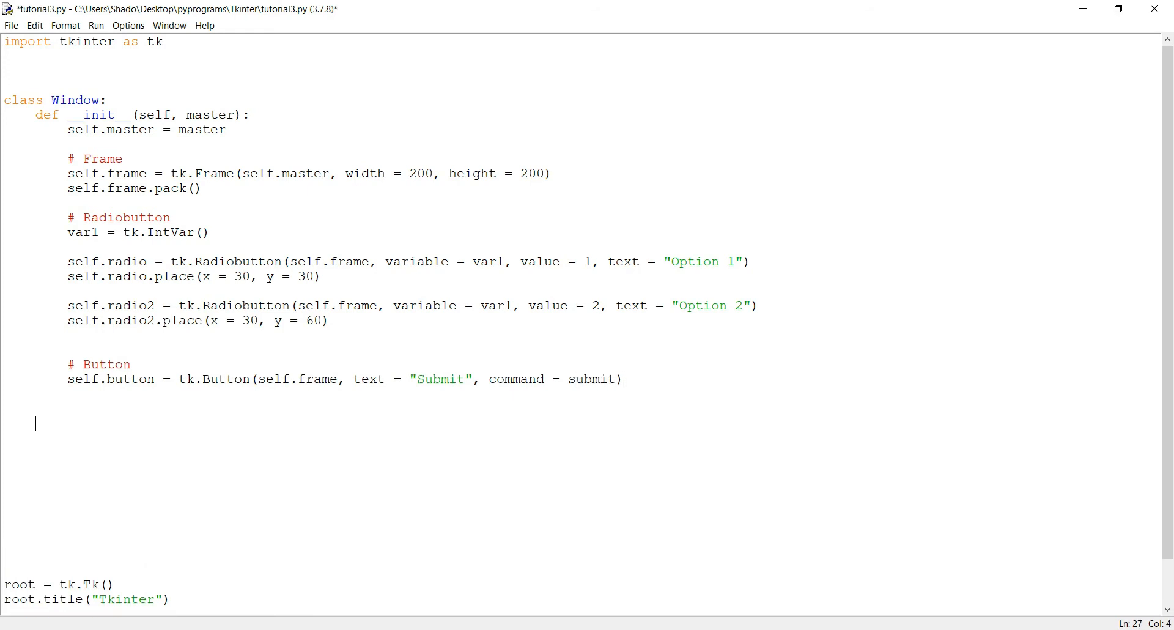
# Define submit(self) that prints var1.get(), and save the script.
pyautogui.write('def submit')
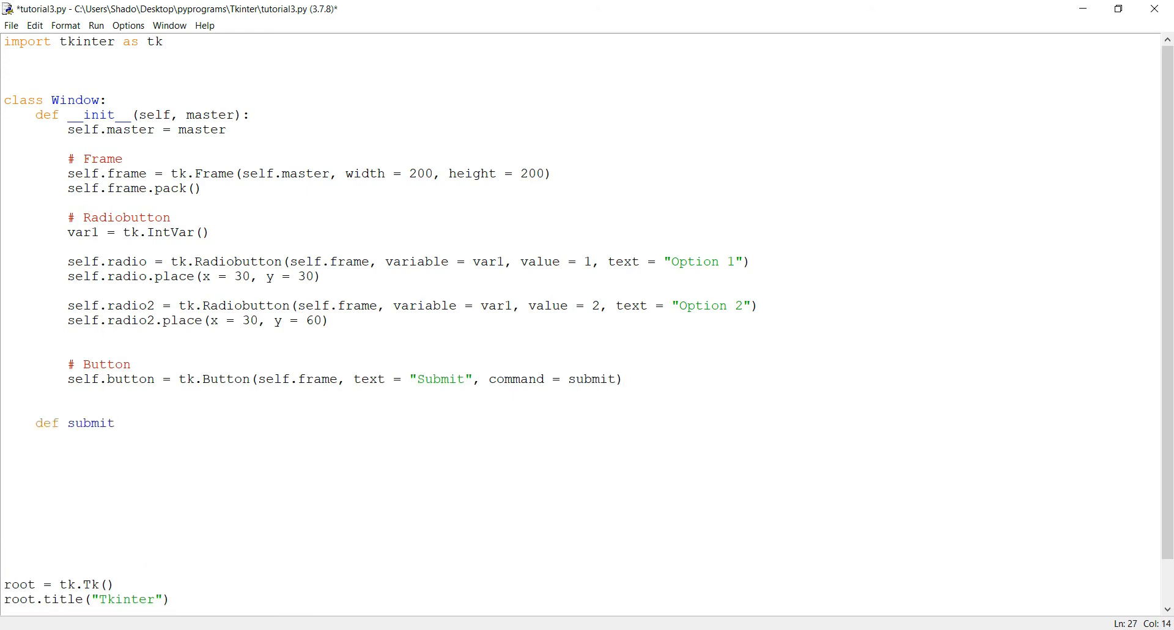
pyautogui.write('(self):')
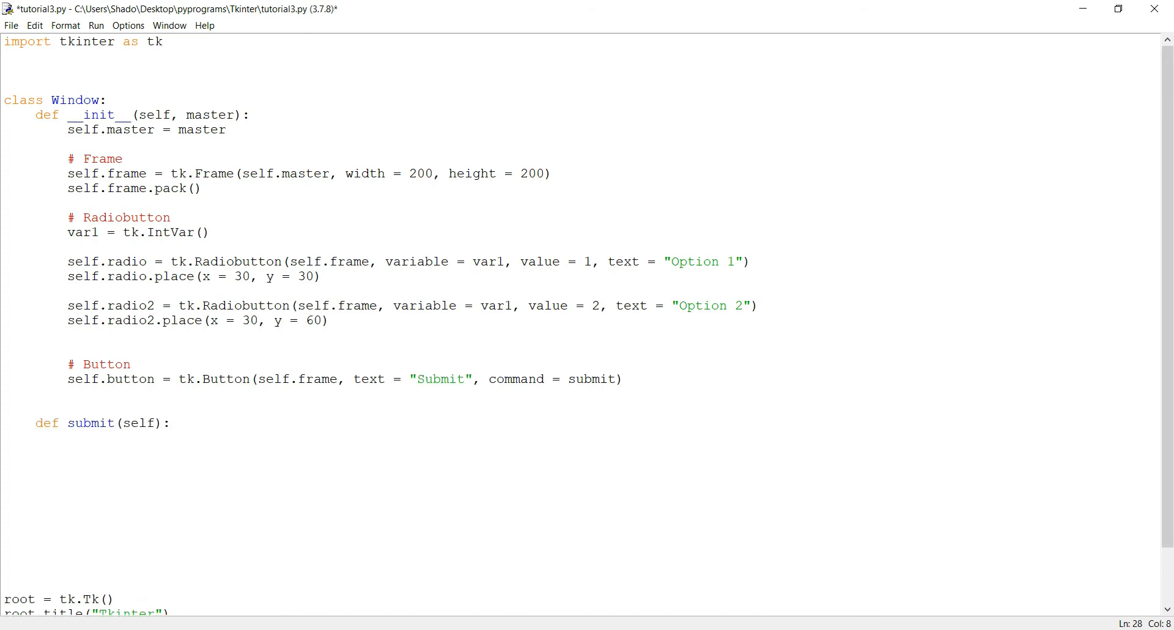
pyautogui.write('print("')
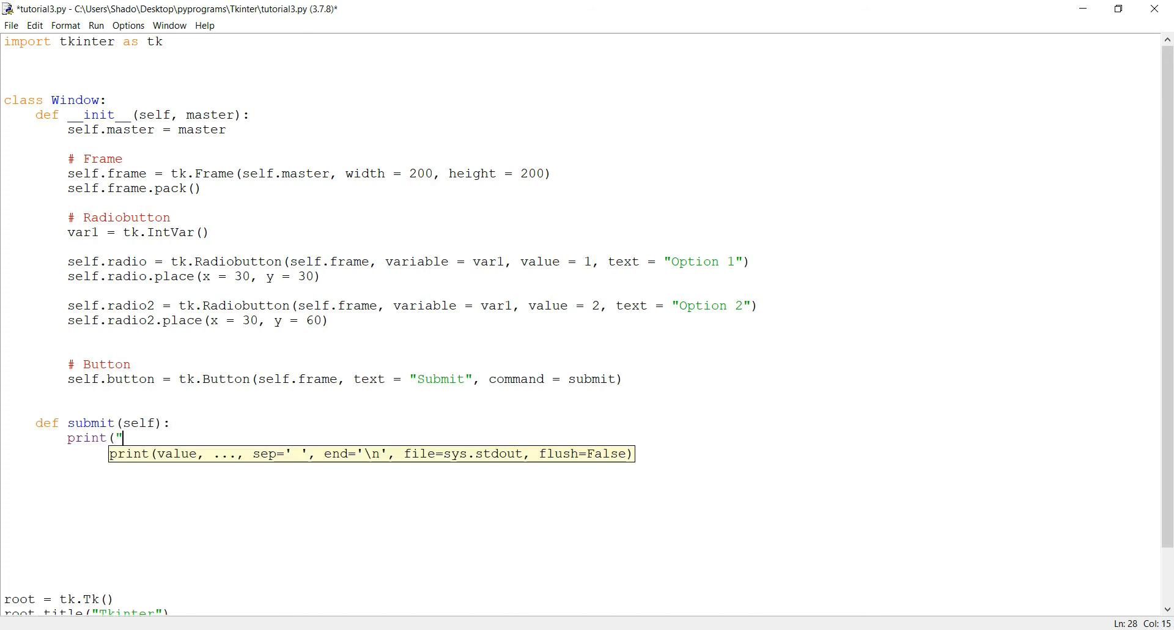
pyautogui.write('var1.get')
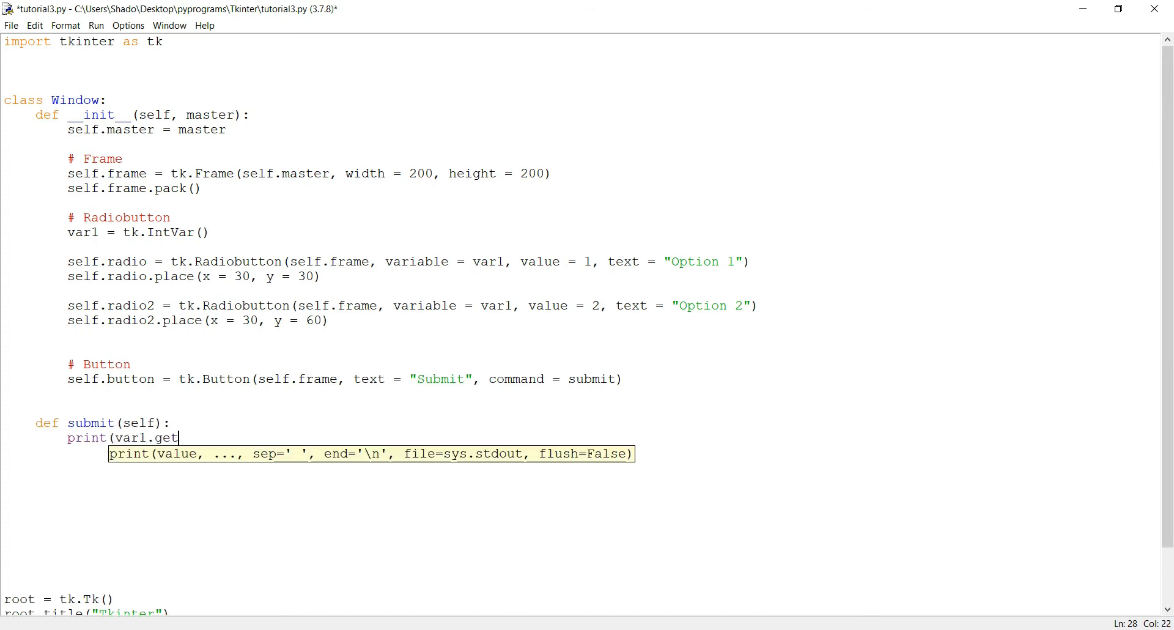
pyautogui.write('()')
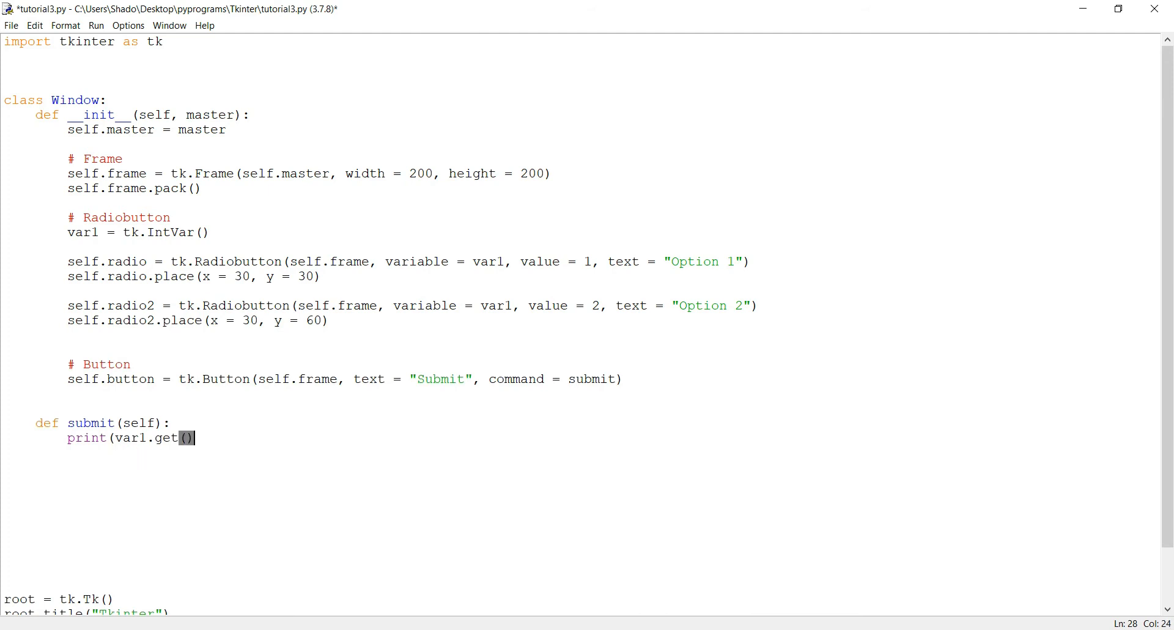
pyautogui.press('ctrl+s')
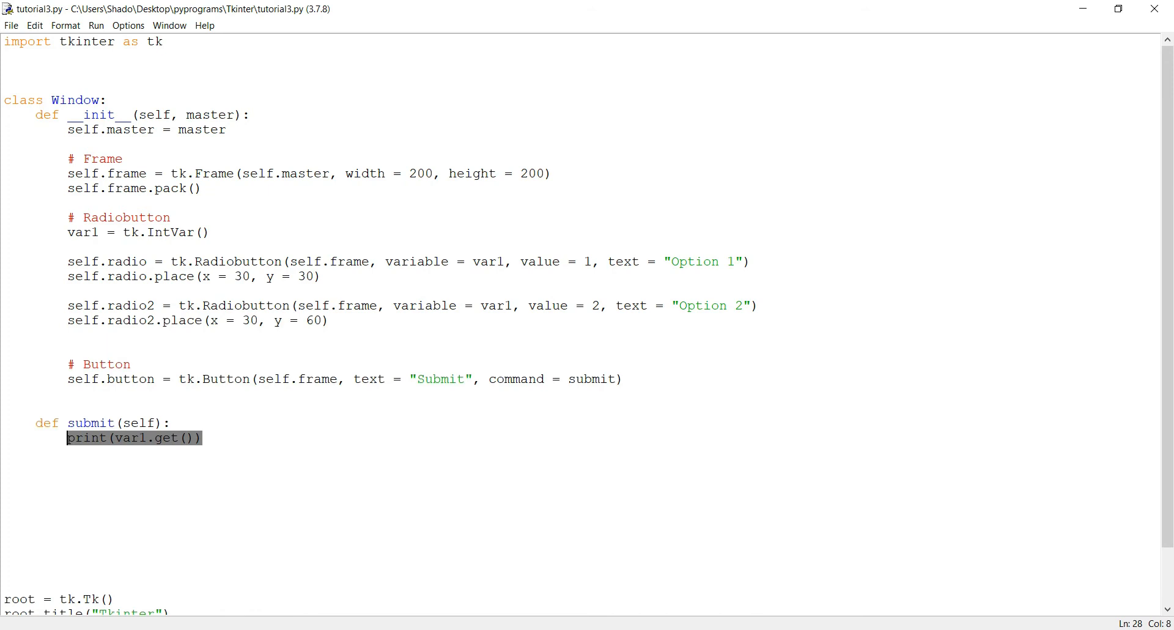
pyautogui.doubleClick(131, 437)
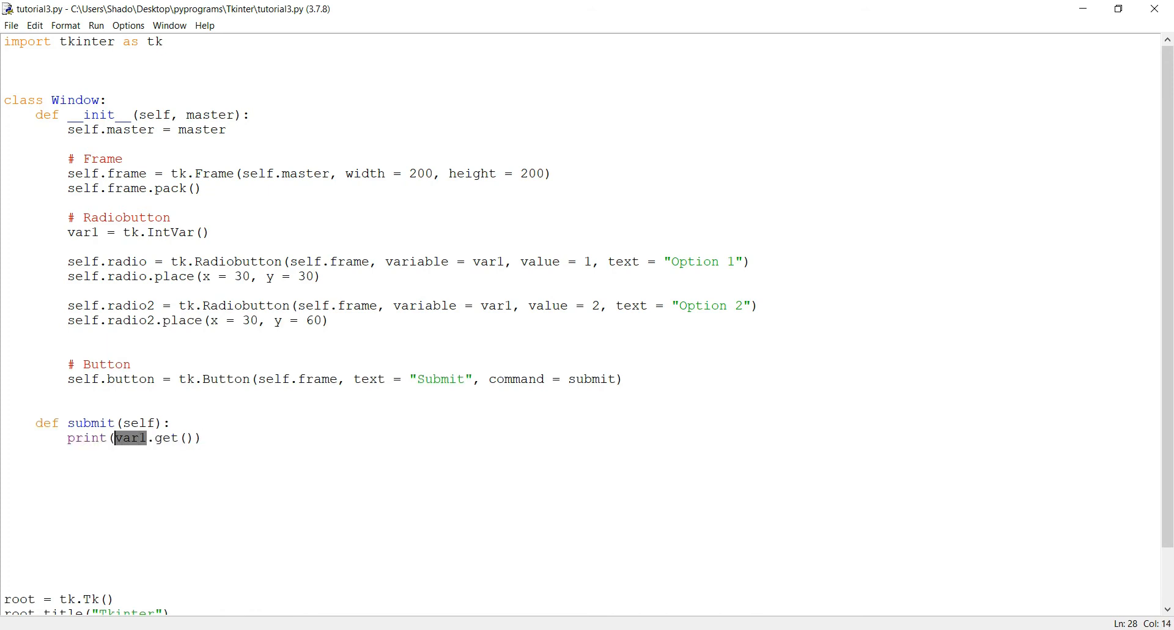
pyautogui.click(624, 380)
pyautogui.write('sel')
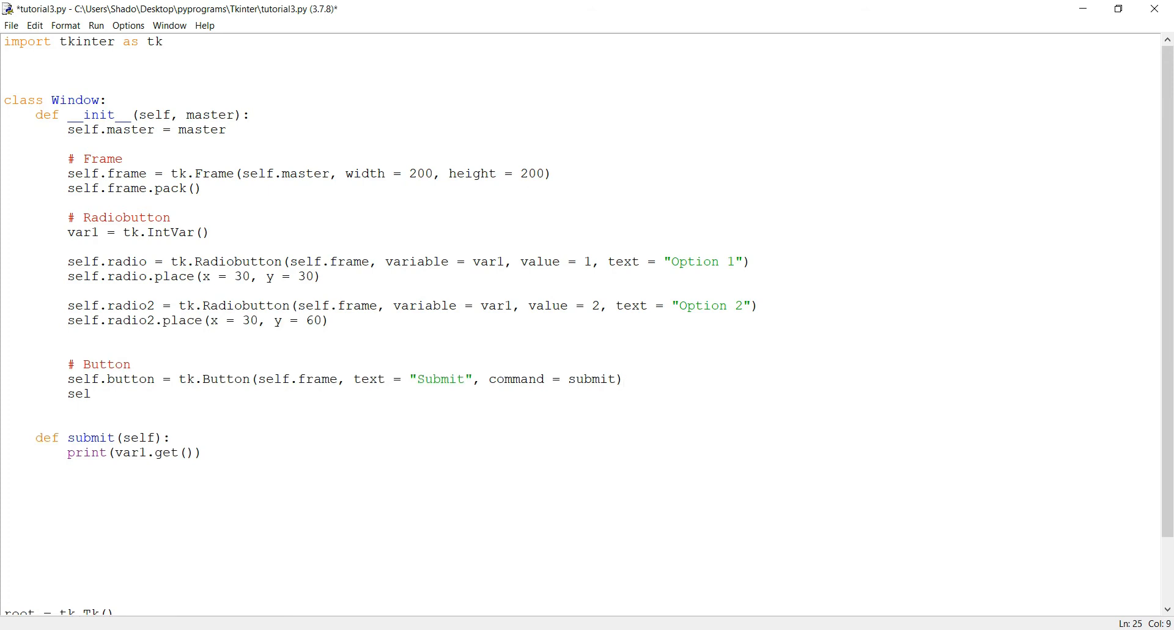
# Place the button at x 30, y 100, run, and change command to self.submit.
pyautogui.write('f.button')
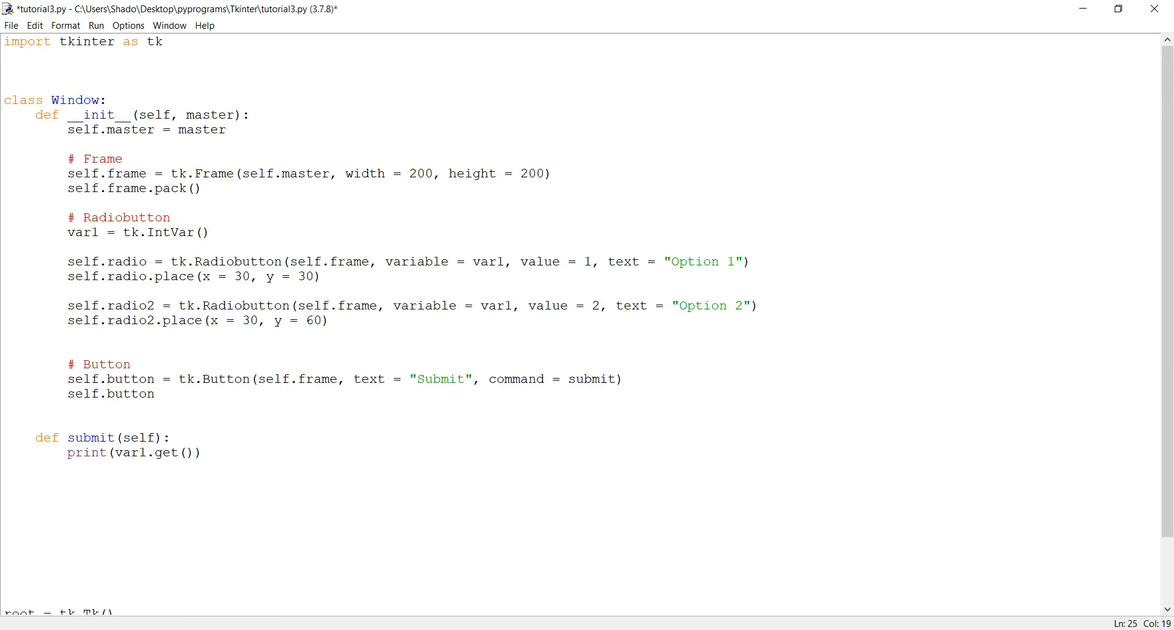
pyautogui.write('.place(x = 30')
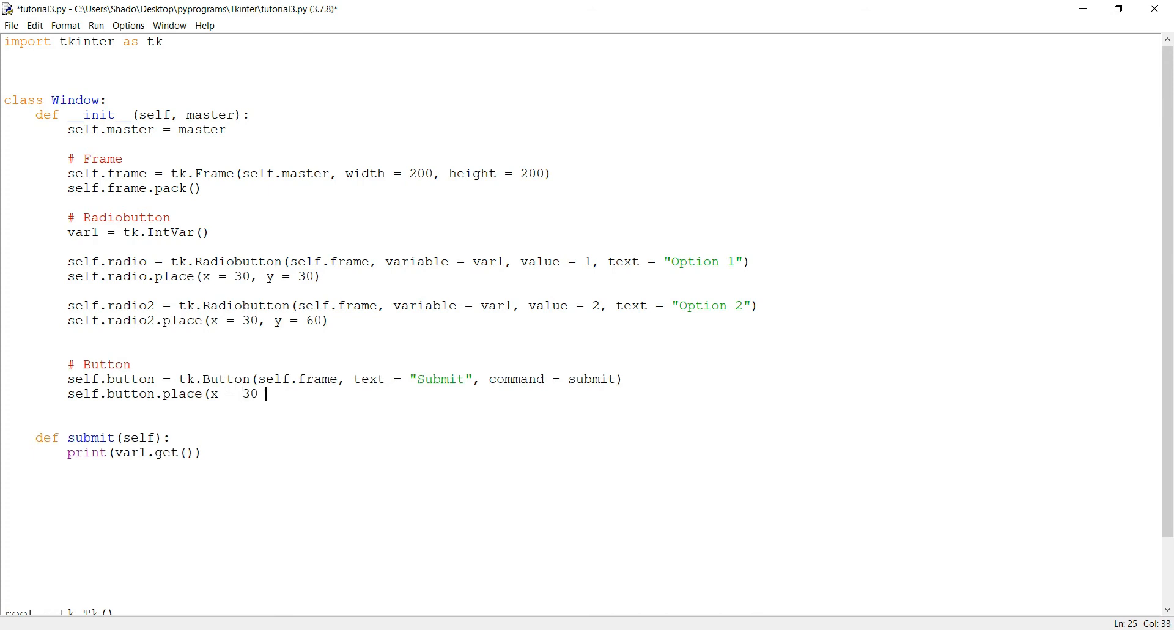
pyautogui.write(', y = 100')
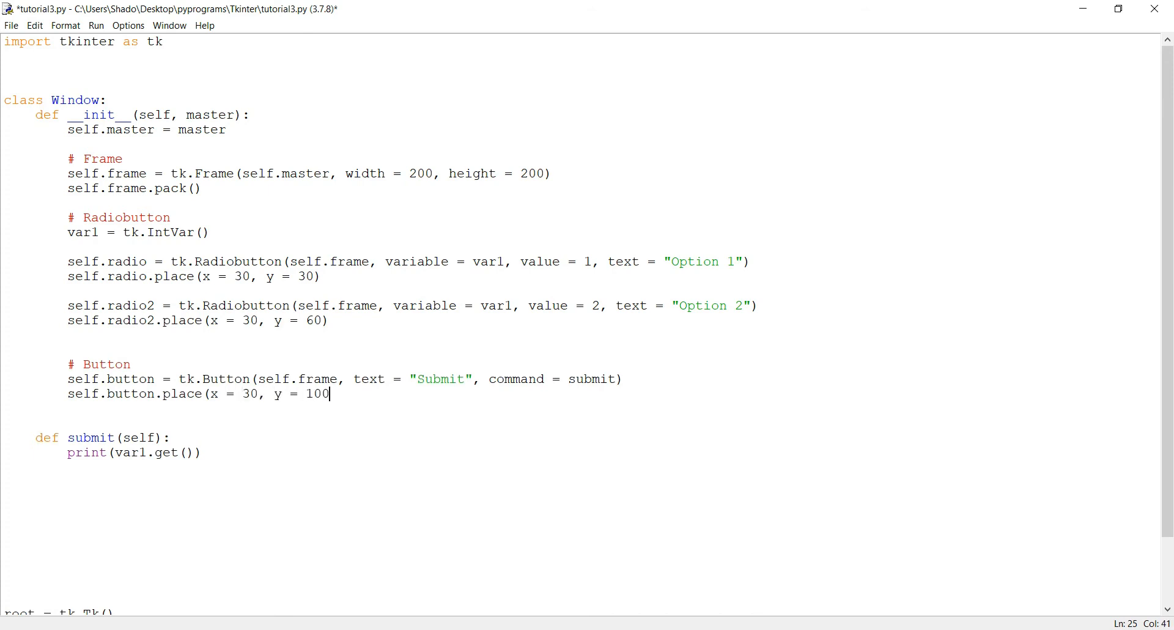
pyautogui.press('F5')
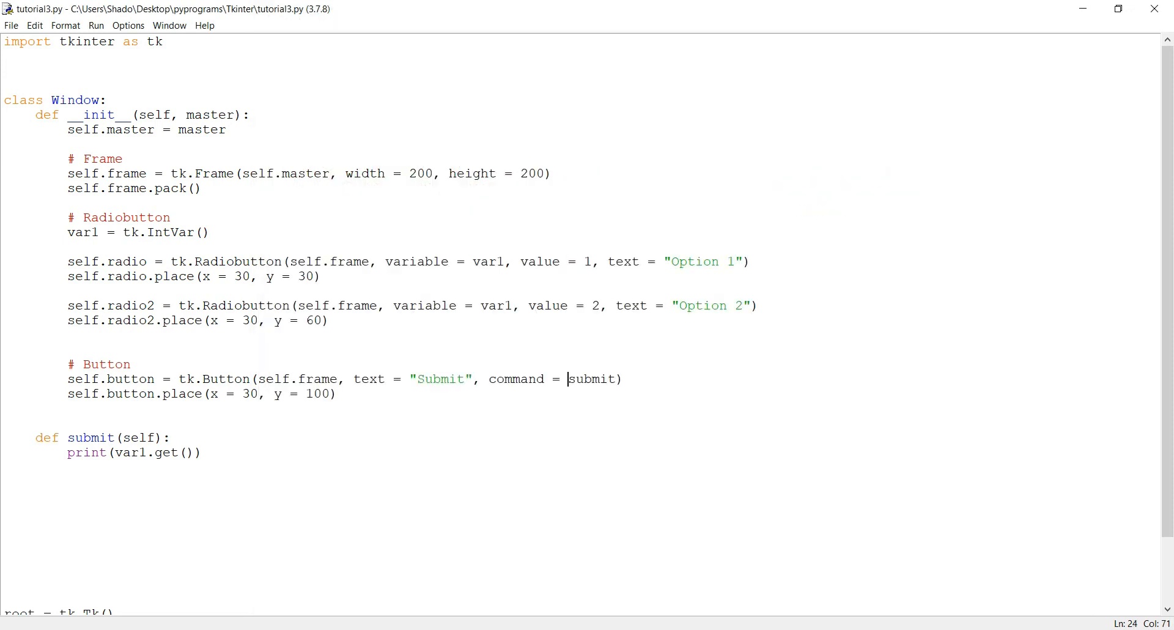
pyautogui.write('self.button = tk.Button(')
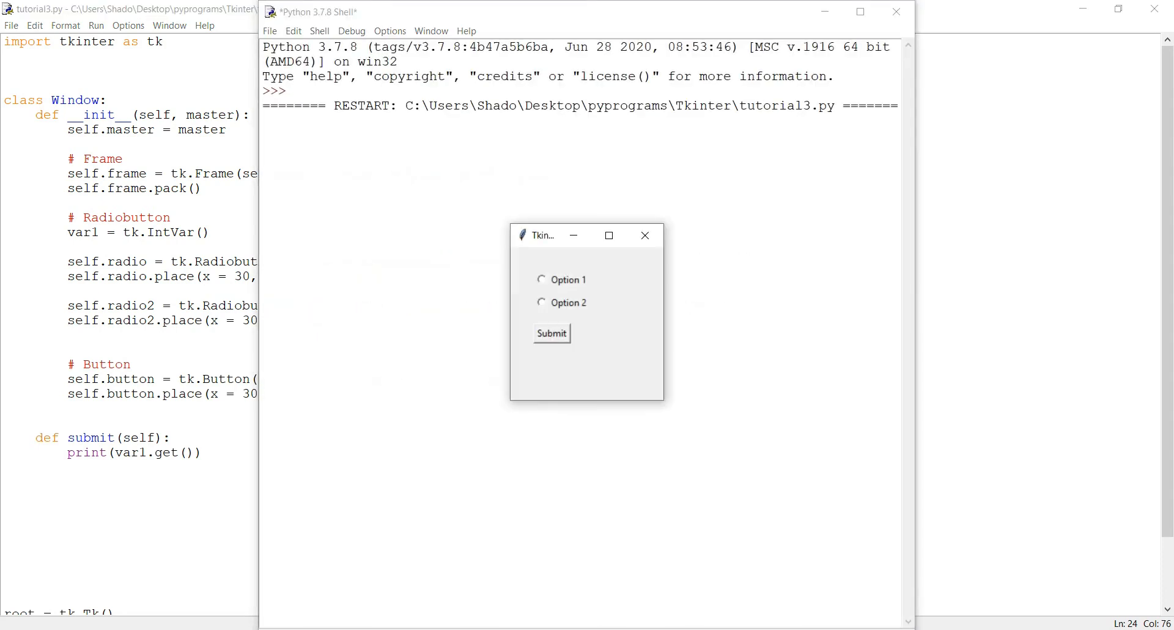
# Select Option 1 and hit Submit, triggering a NameError that var1 is not defined.
pyautogui.click(551, 334)
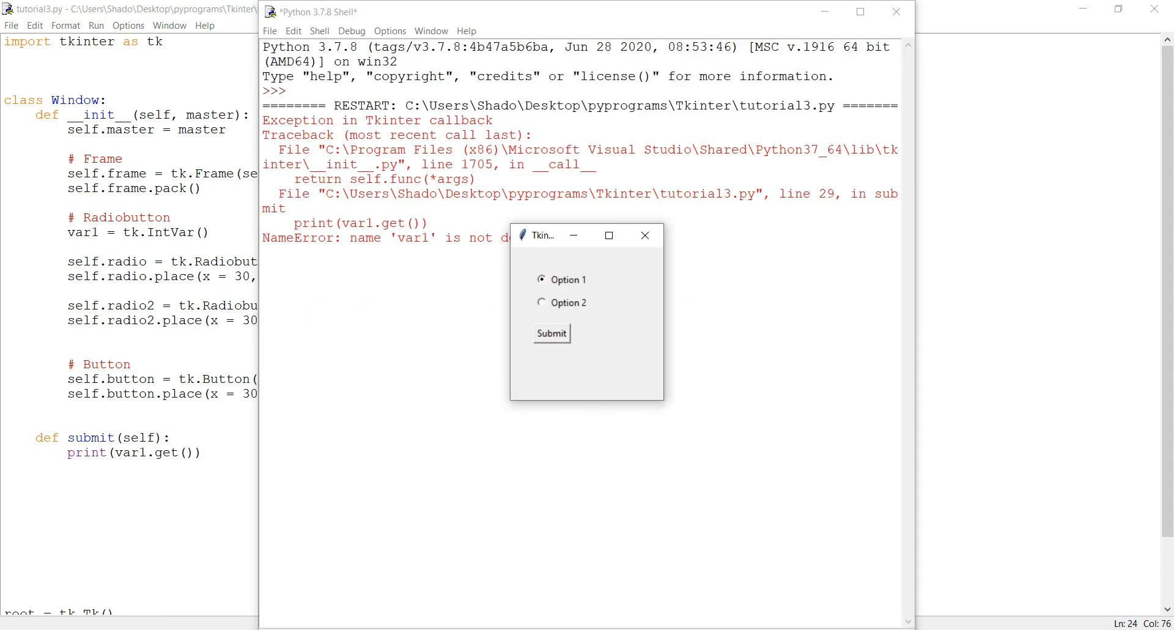
pyautogui.moveTo(547, 235); pyautogui.dragTo(618, 279)
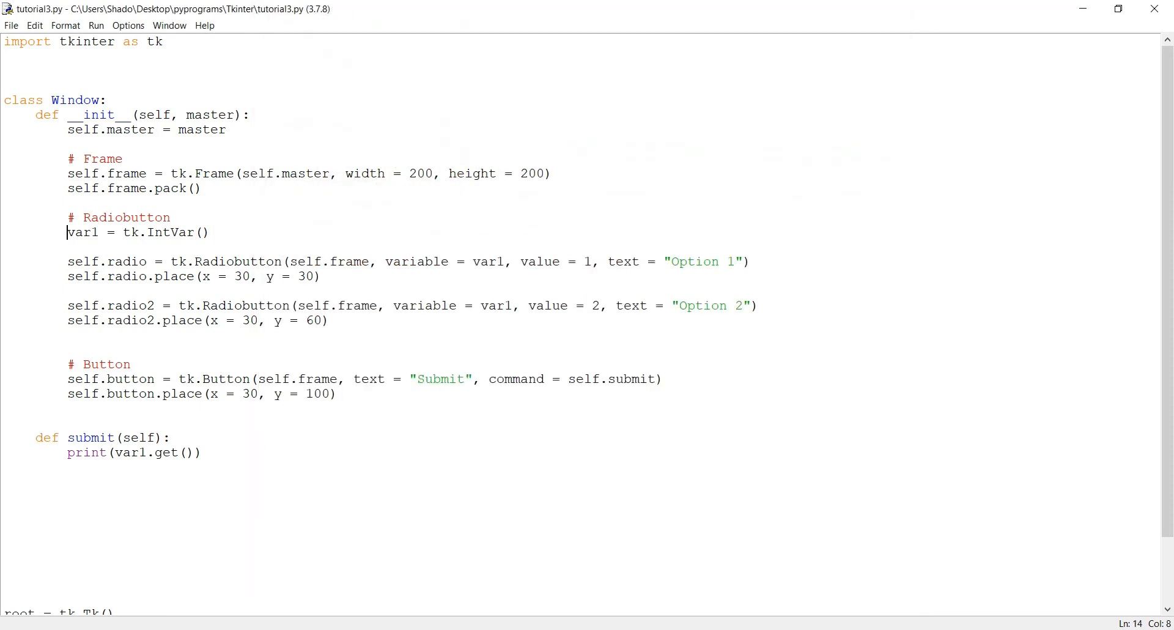
# Rename var1 to self.var1 in the IntVar line and print call, save, then submit Option 2 to print 2.
pyautogui.write('self.')
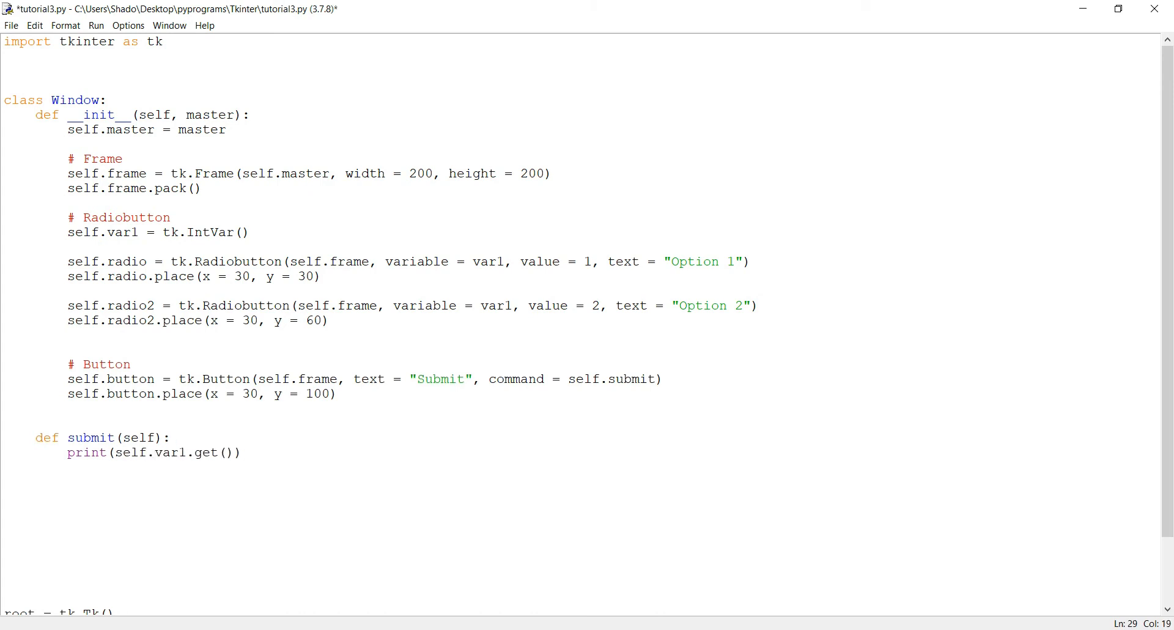
pyautogui.press('ctrl+s')
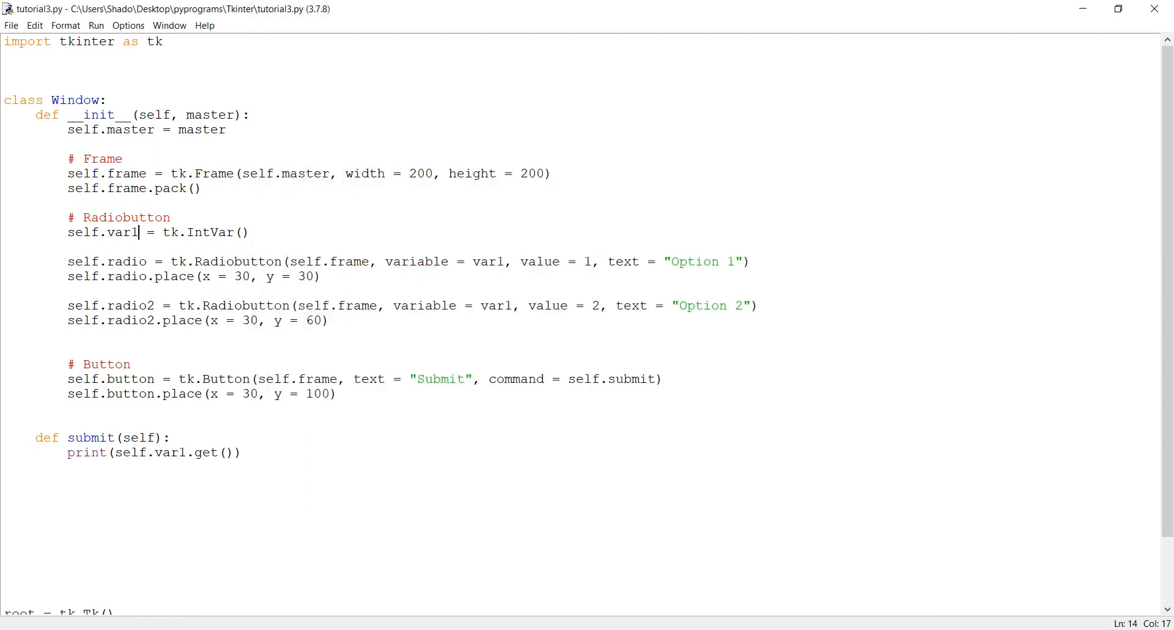
pyautogui.write('self.radio2 = tk.Radiobu')
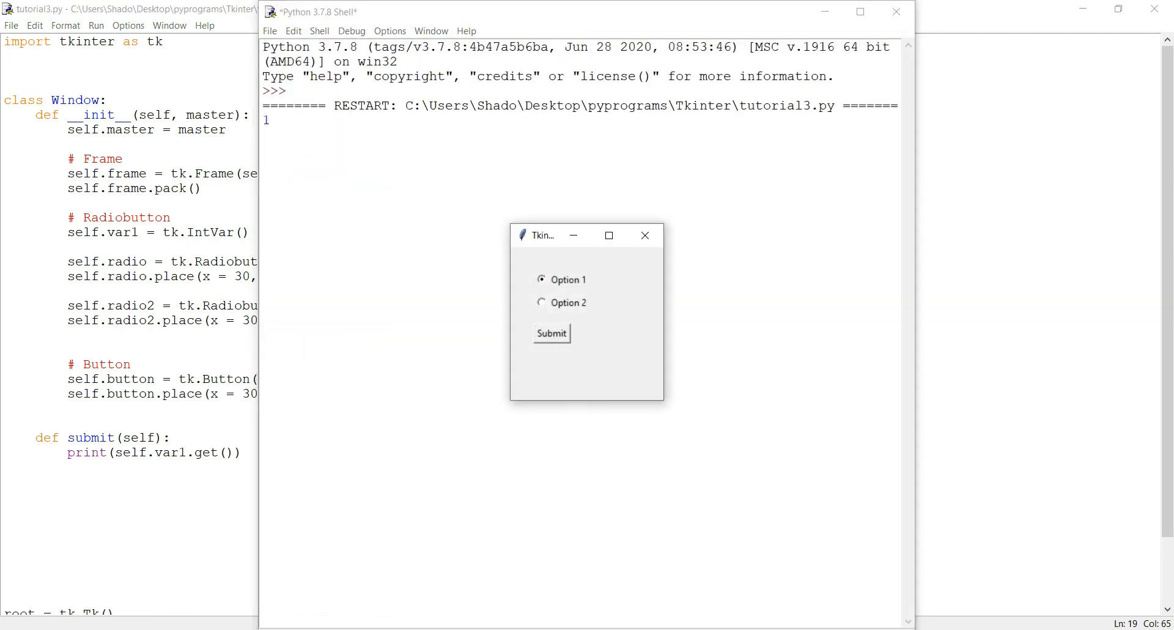
pyautogui.click(540, 302)
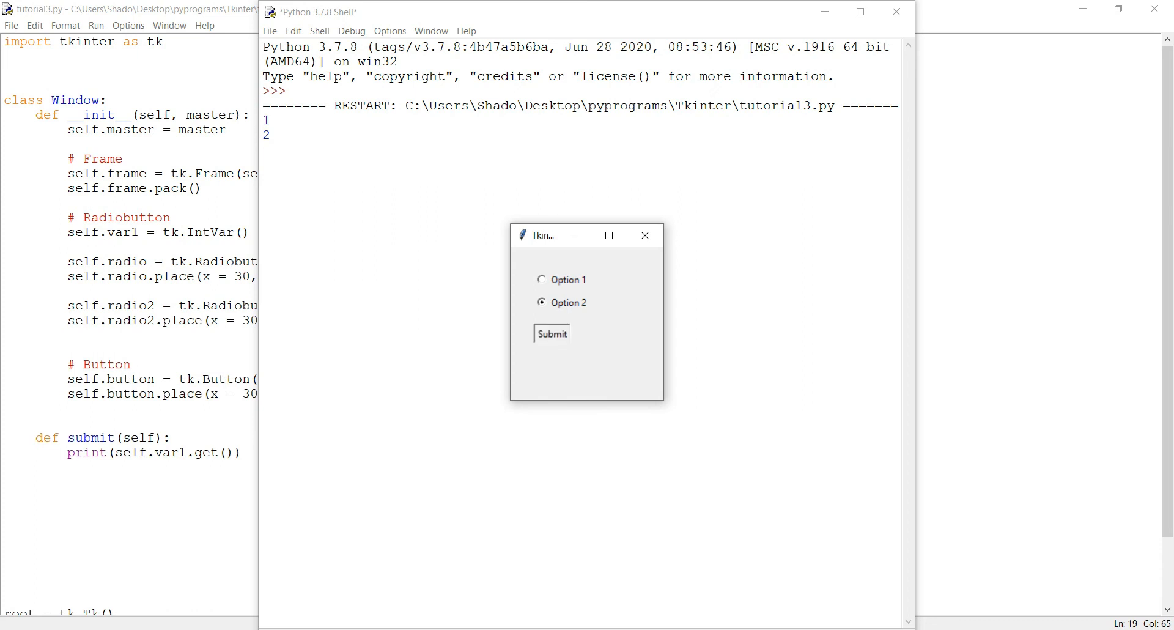
pyautogui.click(551, 334)
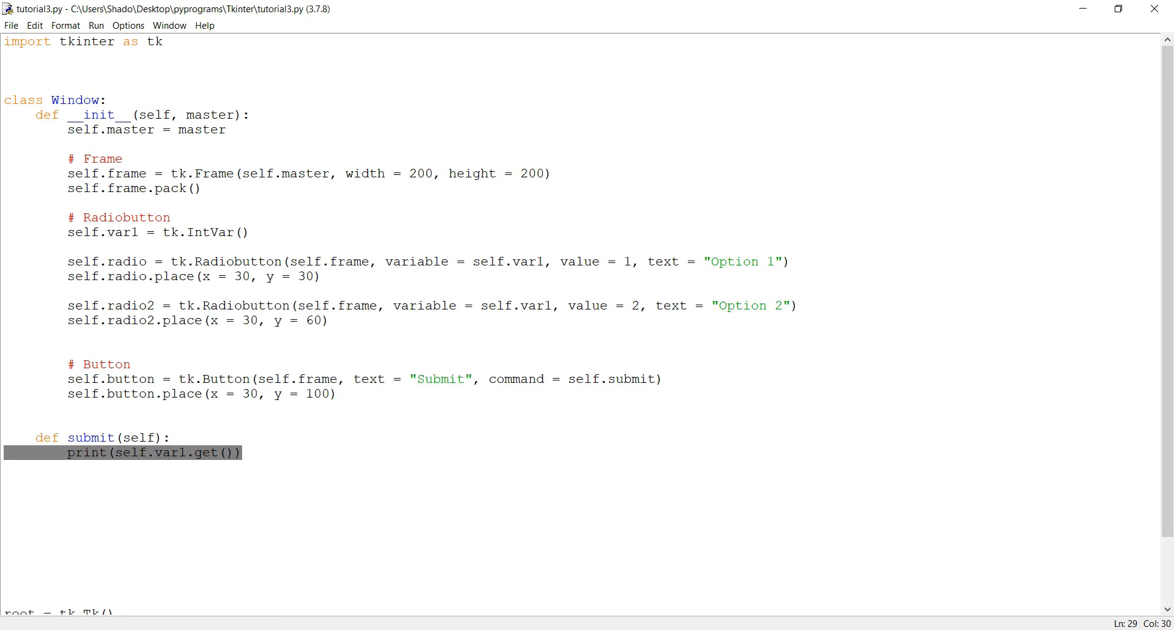
# Write the if var1.get() == 1 branch printing "Option 1 was selected" in submit.
pyautogui.write('if')
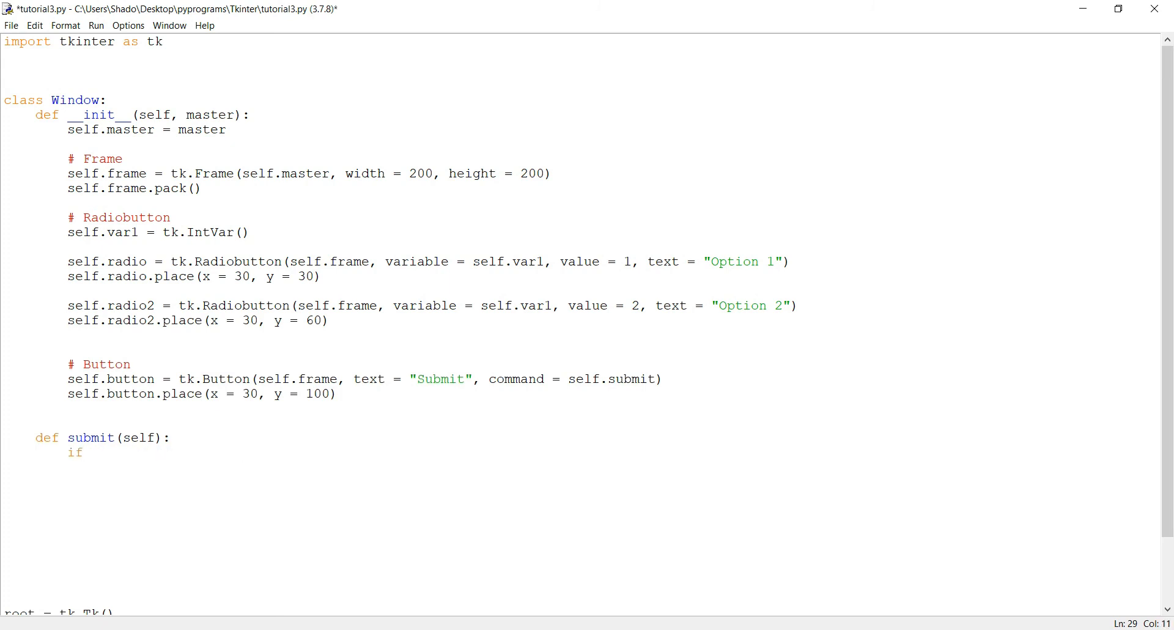
pyautogui.write('var1.get')
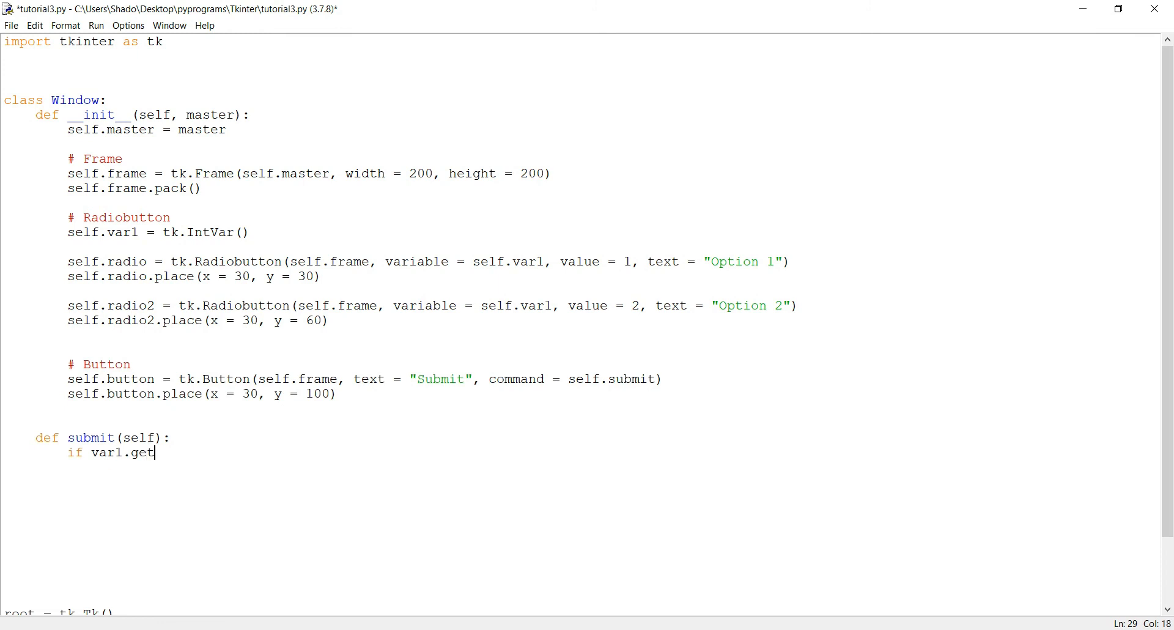
pyautogui.write('() == 1')
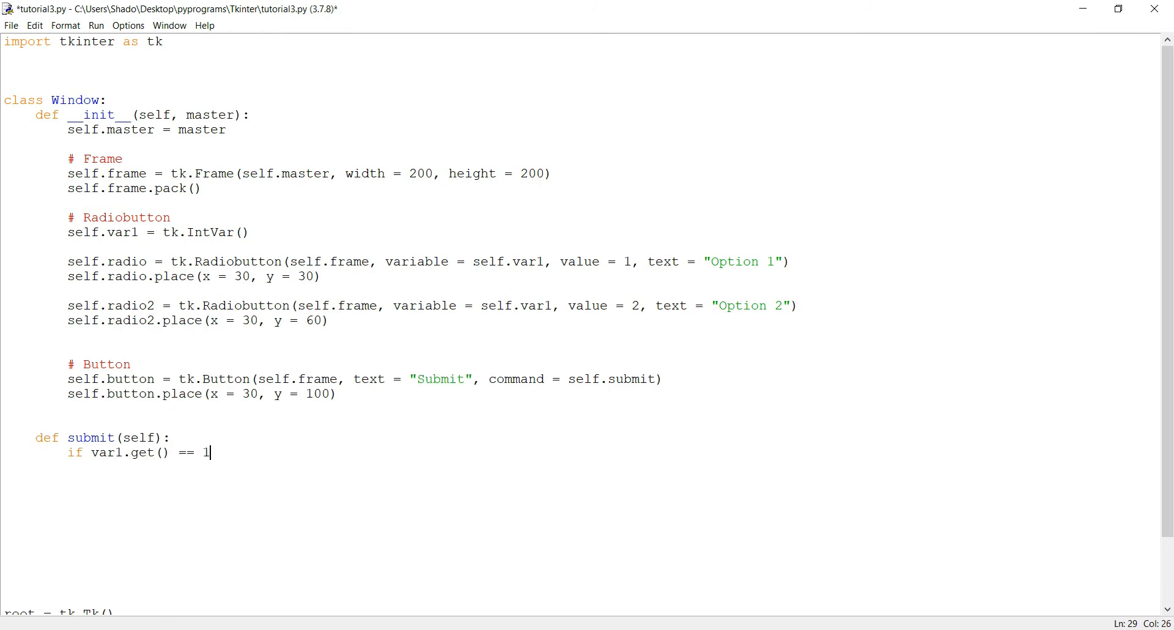
pyautogui.write(':')
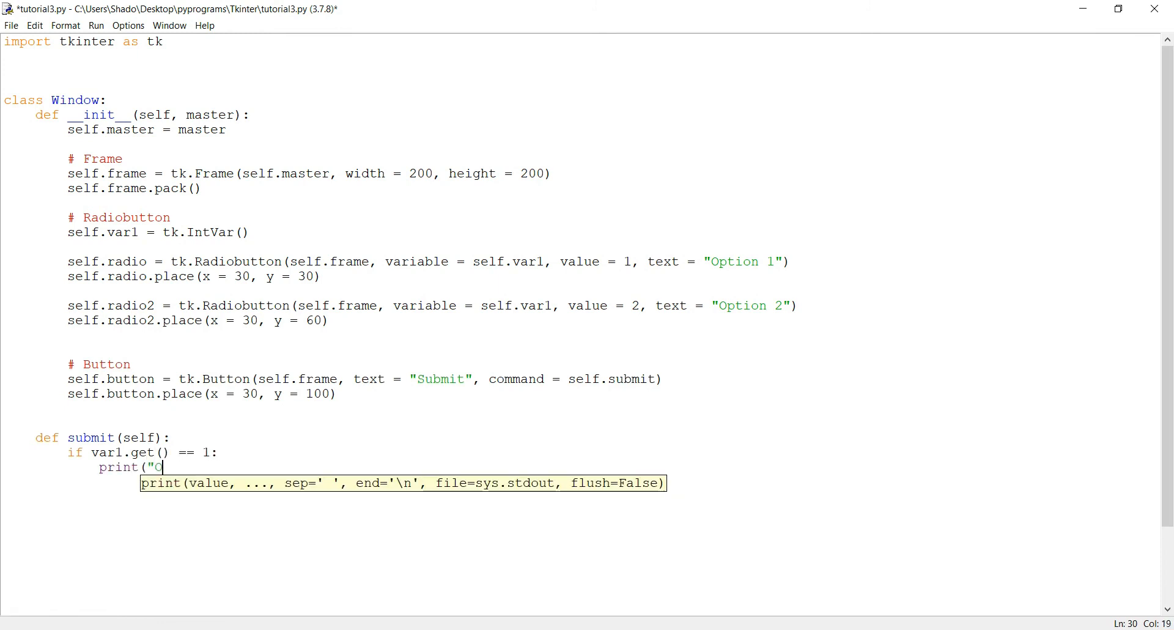
pyautogui.write('ption 1 was se')
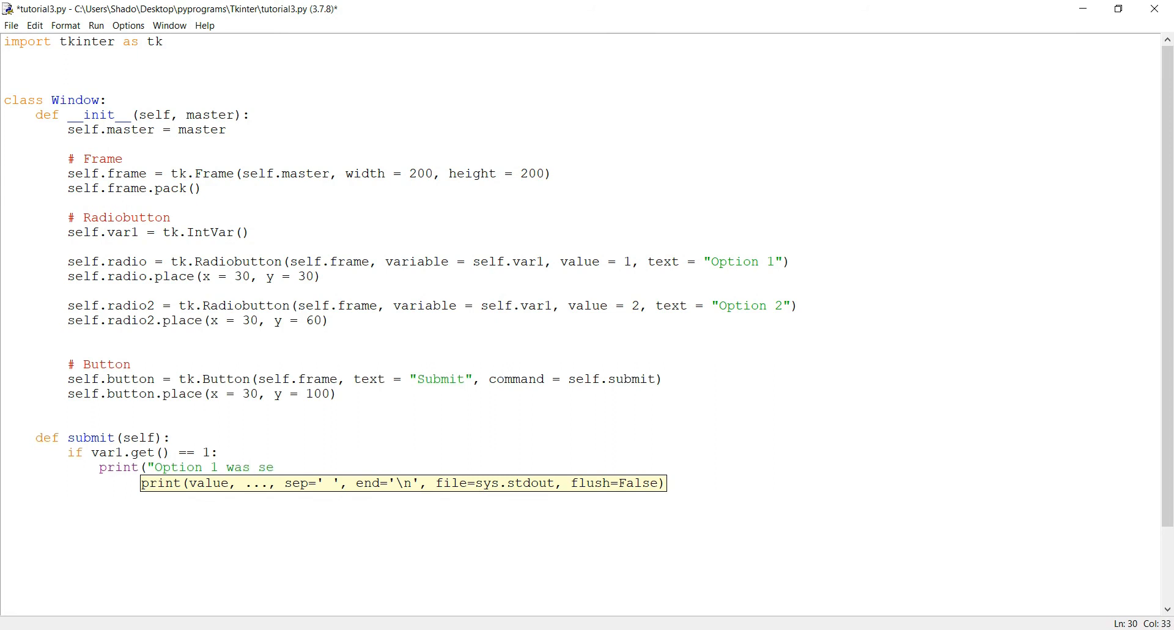
pyautogui.write('lected")')
pyautogui.write('els')
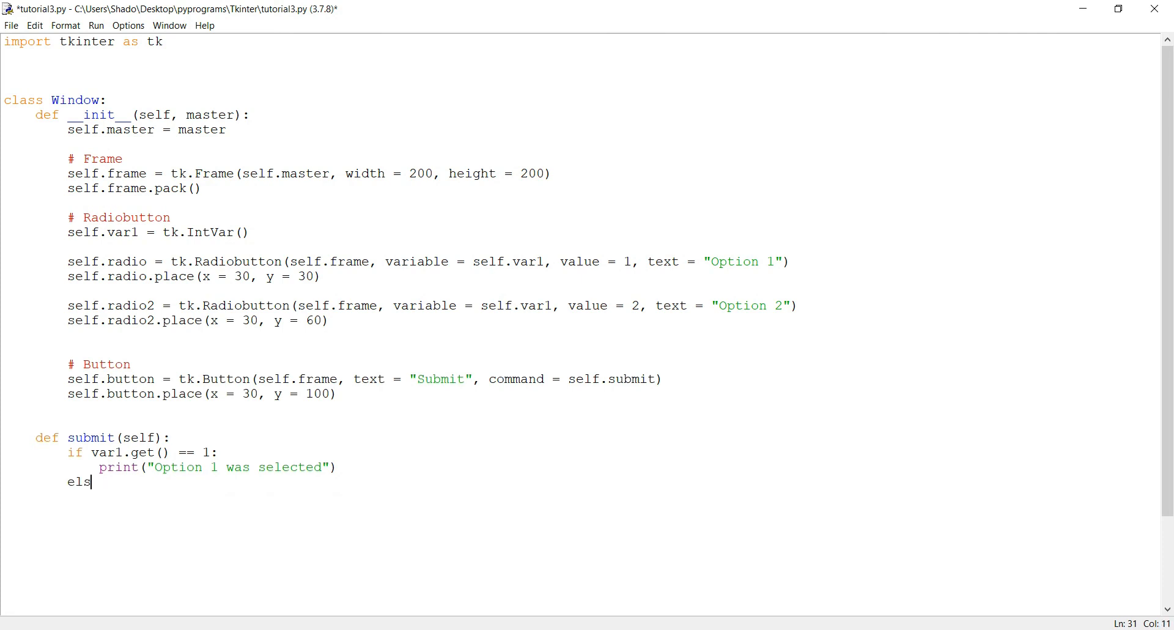
# Write the elif var1.get() == 2 branch printing "Option 2 was selected".
pyautogui.write('if var1')
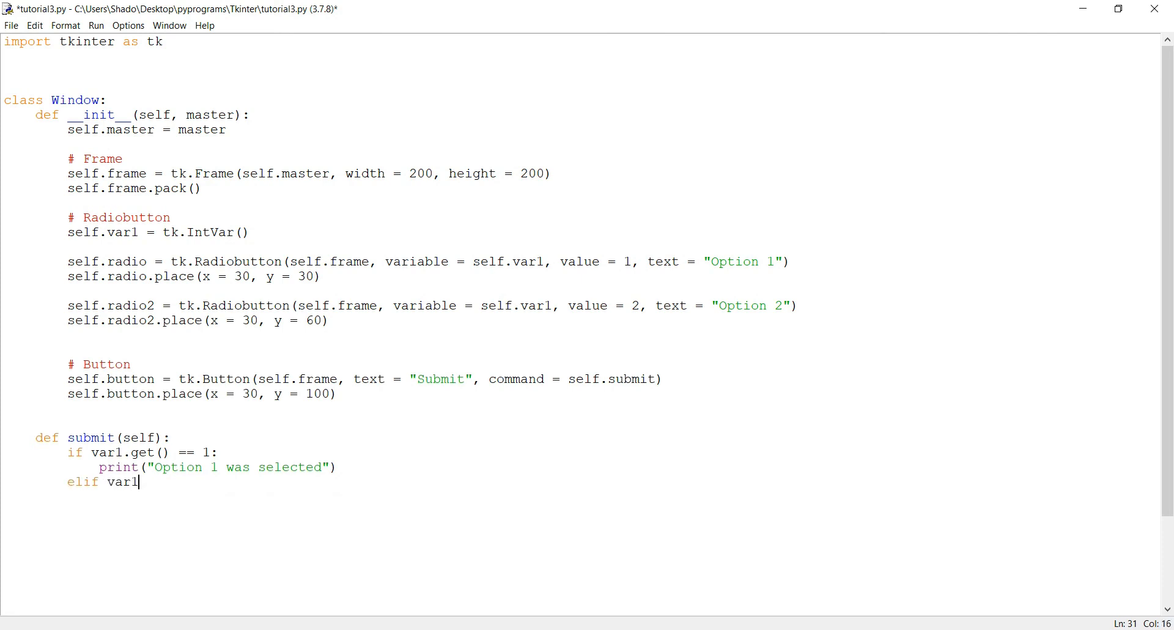
pyautogui.write('.get() =')
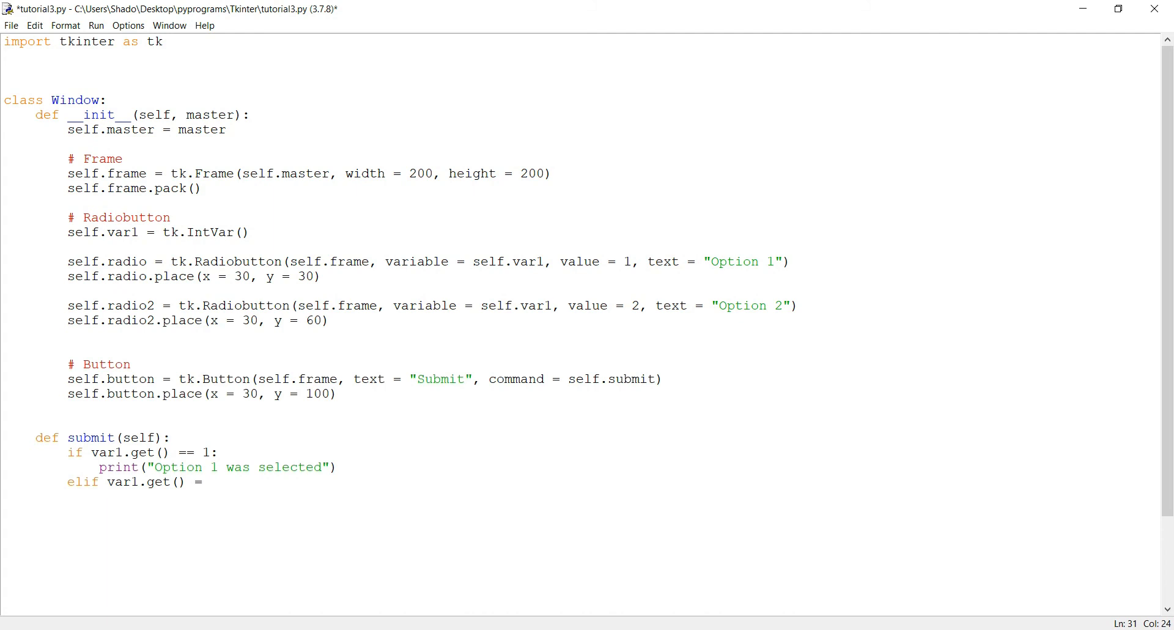
pyautogui.write('= 2:')
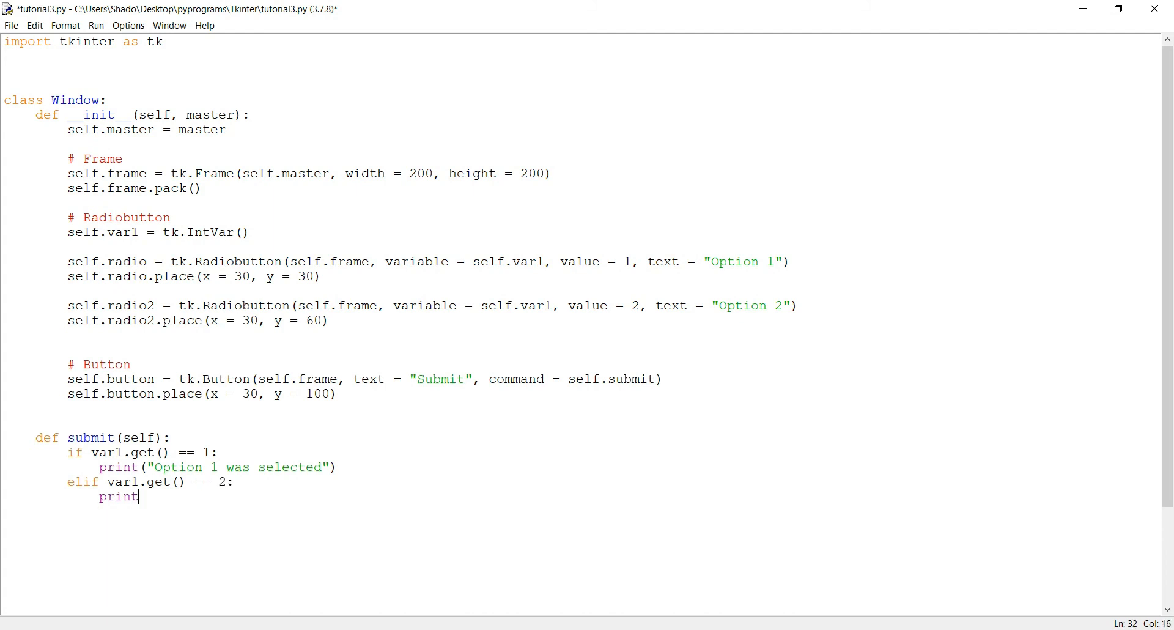
pyautogui.write('("Option')
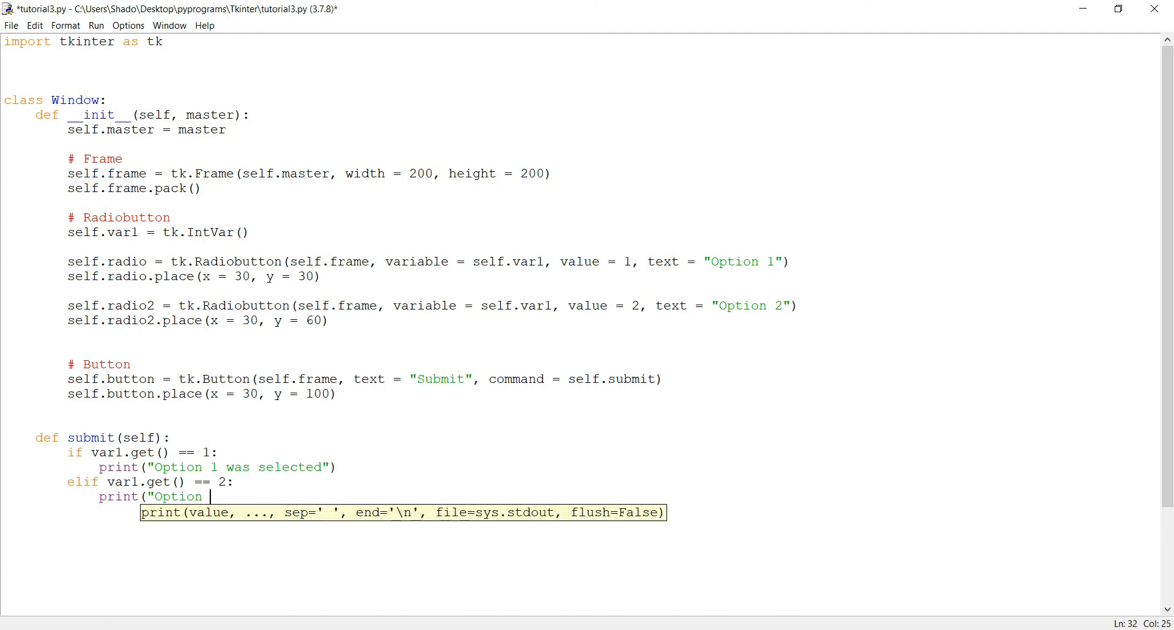
pyautogui.write('2 was s')
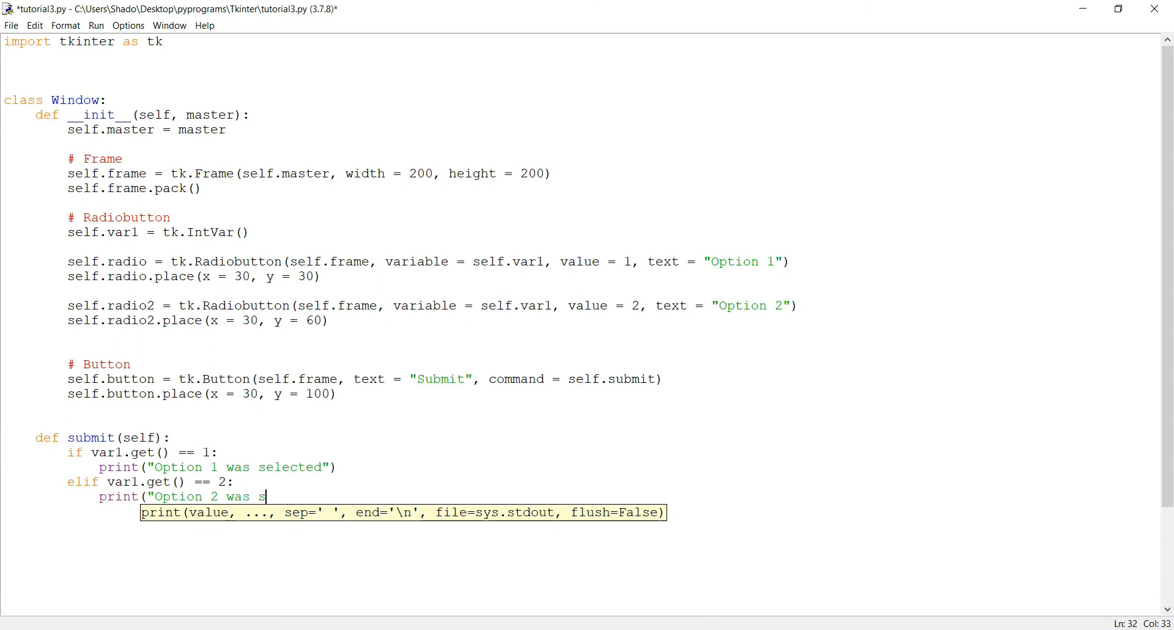
pyautogui.write('elected"')
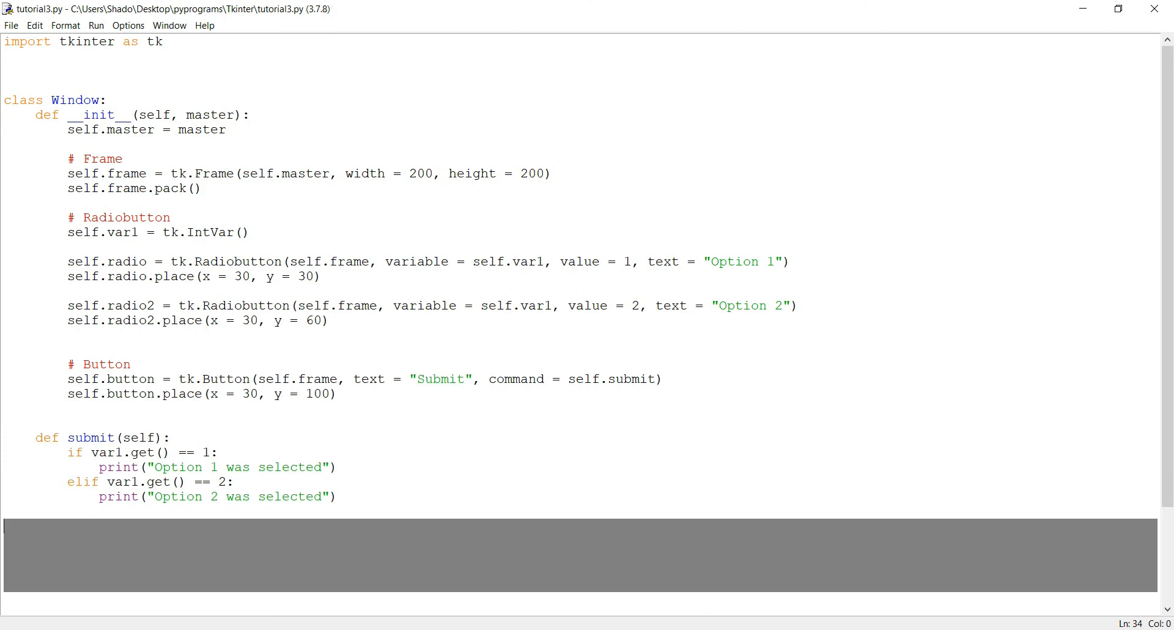
# Prefix var1 with self. in submit and confirm Option 1 prints its message when run.
pyautogui.scroll(-3)
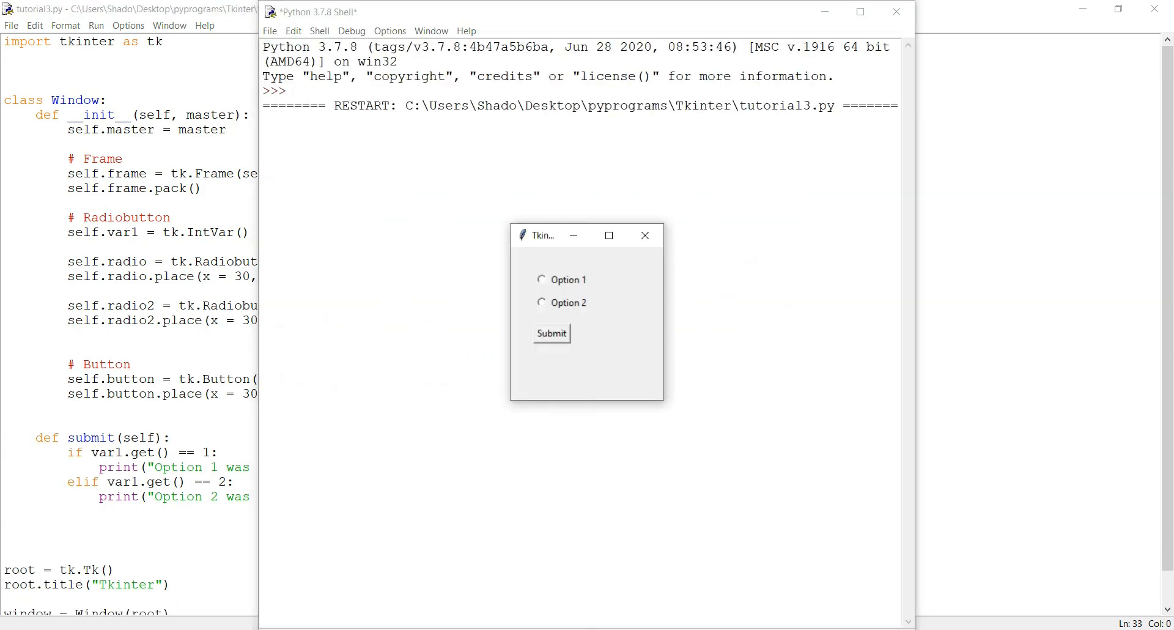
pyautogui.click(551, 334)
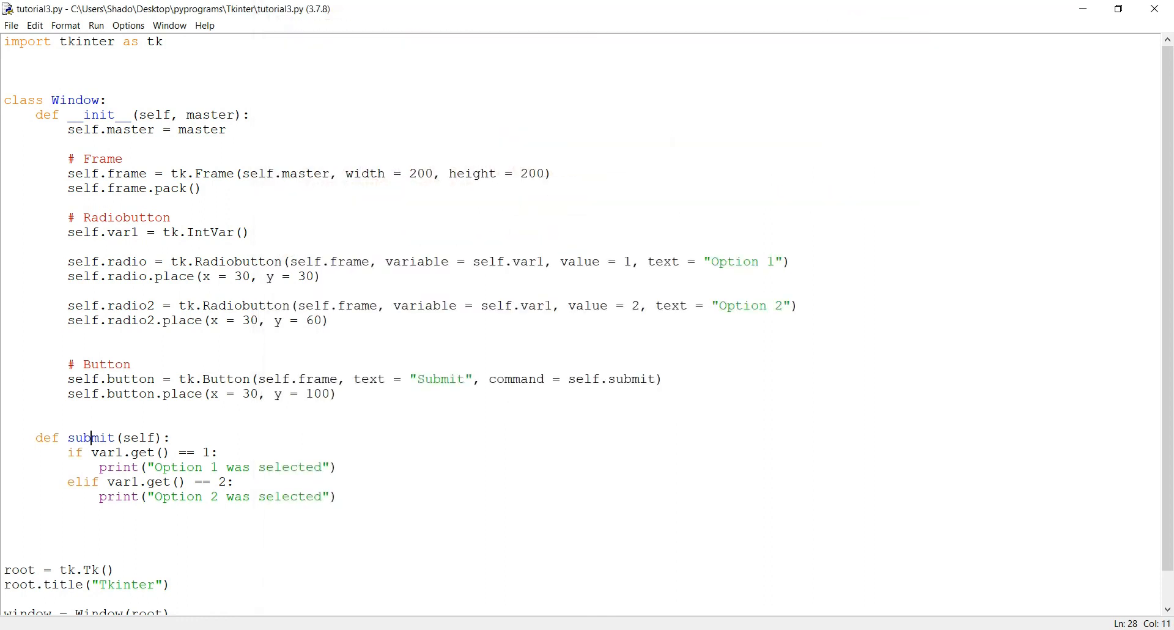
pyautogui.write('self.')
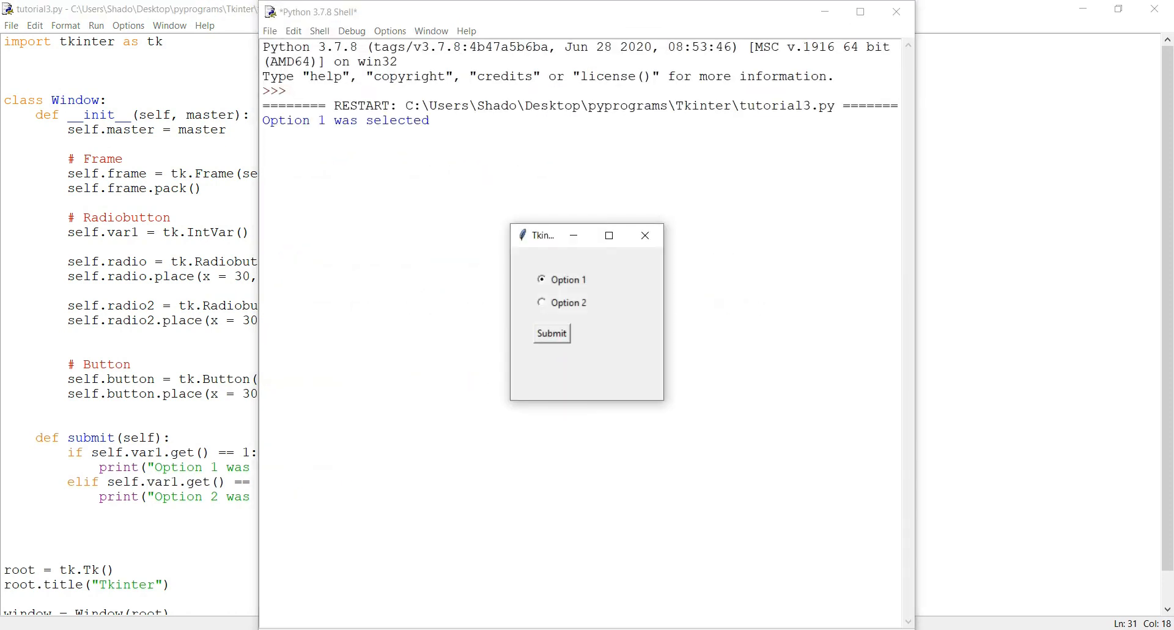
pyautogui.click(552, 333)
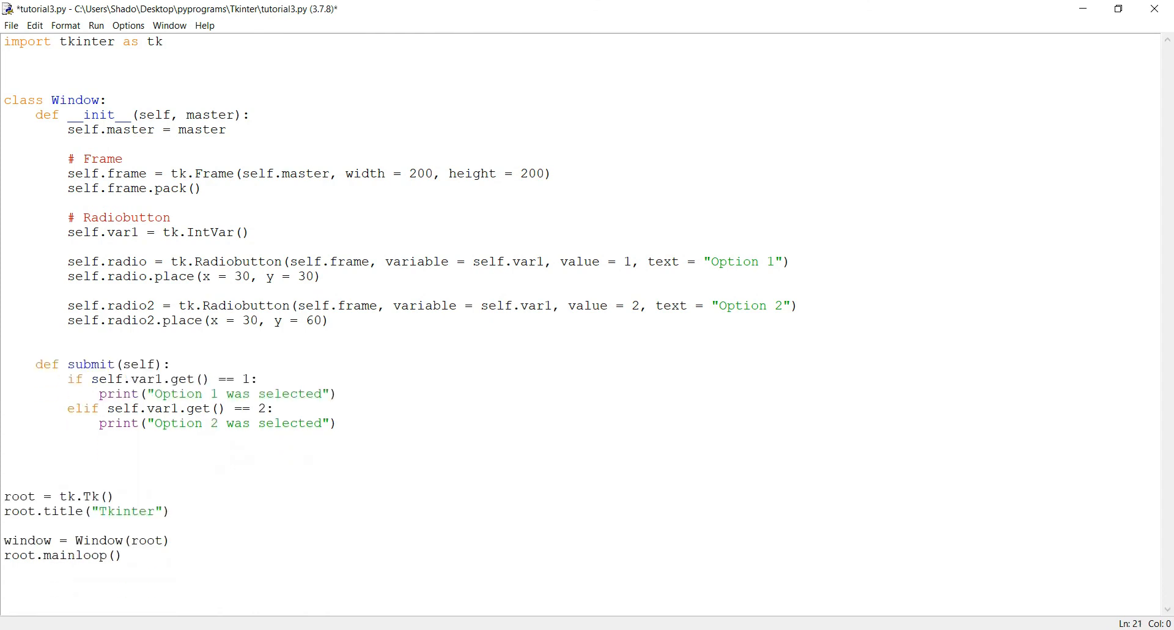
# Save the script and add command = submit to the Option 1 Radiobutton call.
pyautogui.press('ctrl+s')
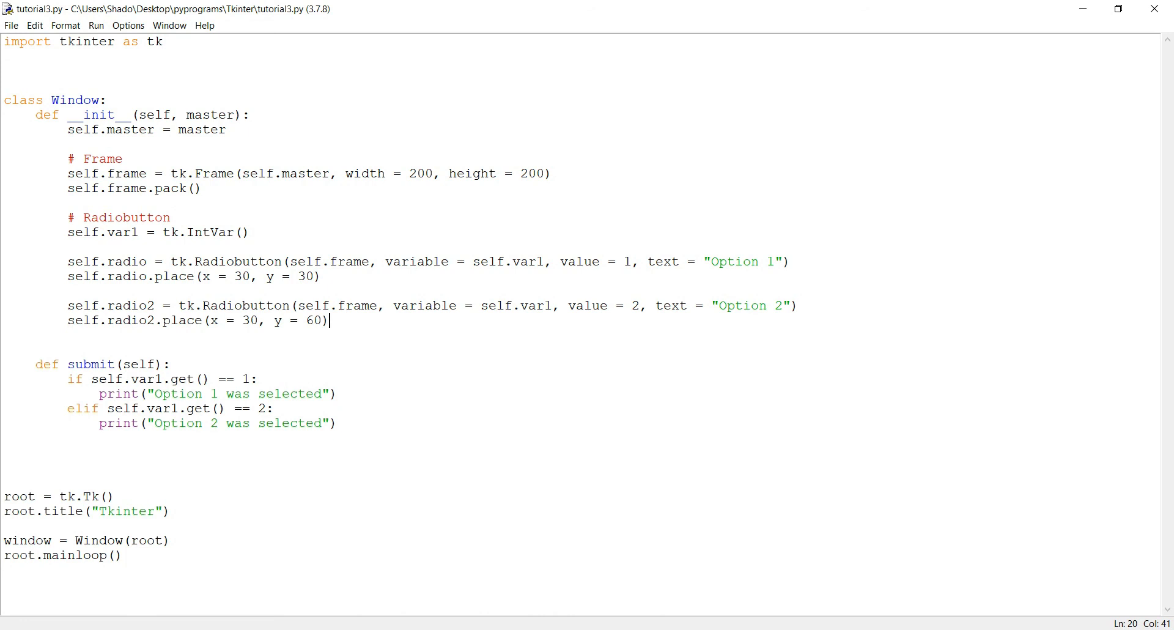
pyautogui.write(', comm')
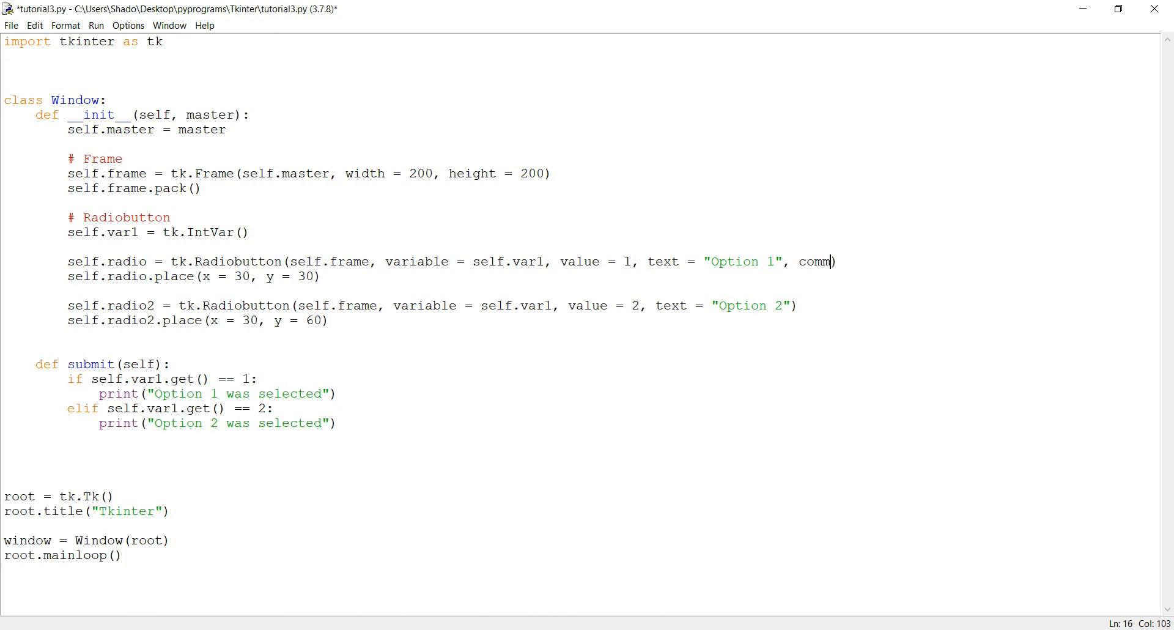
pyautogui.write('and')
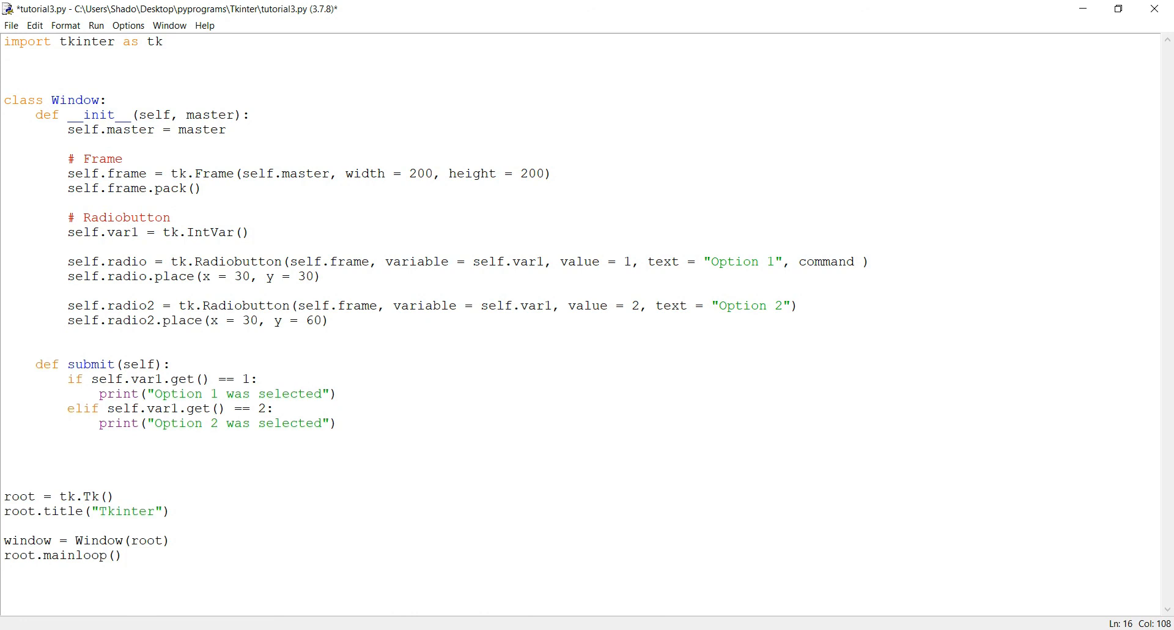
pyautogui.write('= submit')
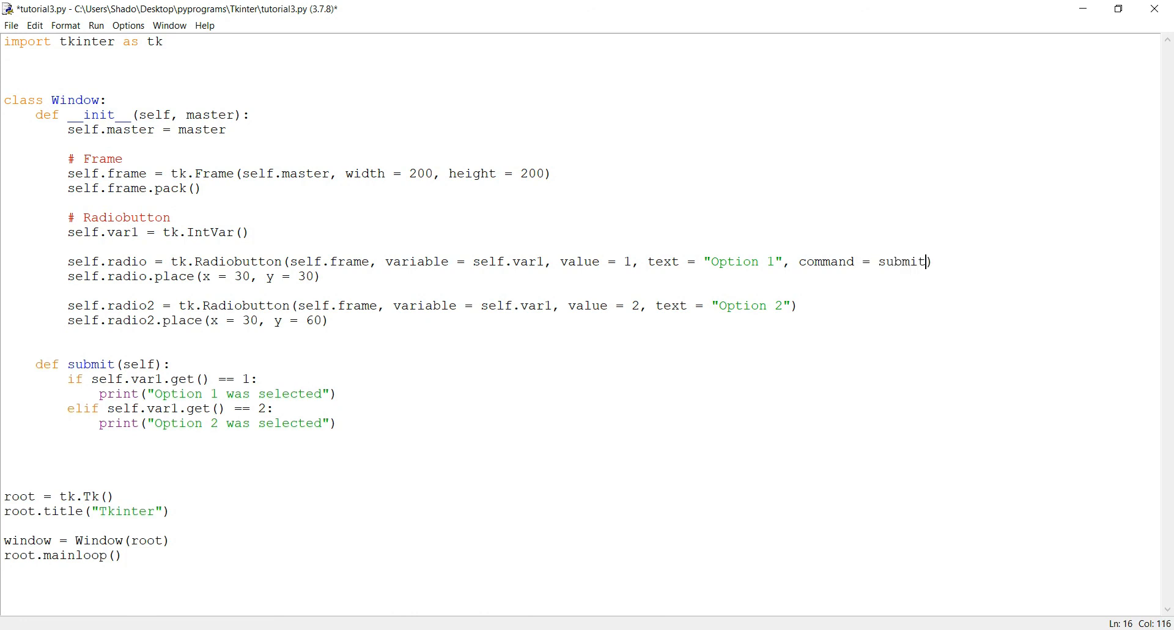
# Add command = submit to the Option 2 radio line, run, and change the first to self.submit.
pyautogui.doubleClick(825, 262)
pyautogui.write(', ')
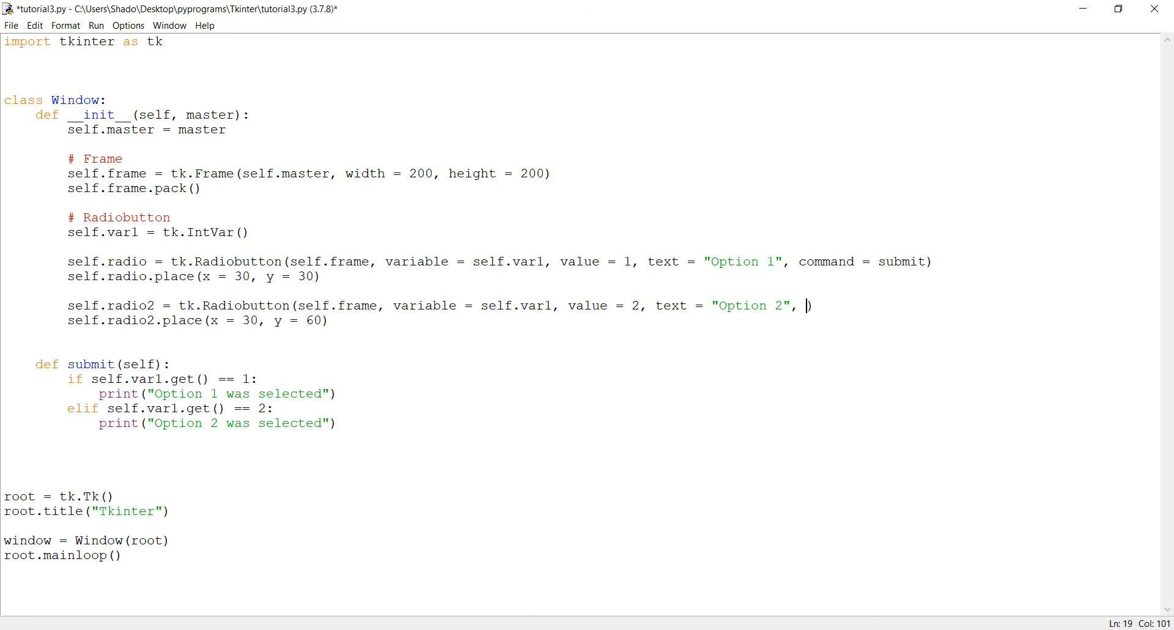
pyautogui.write('command = submit')
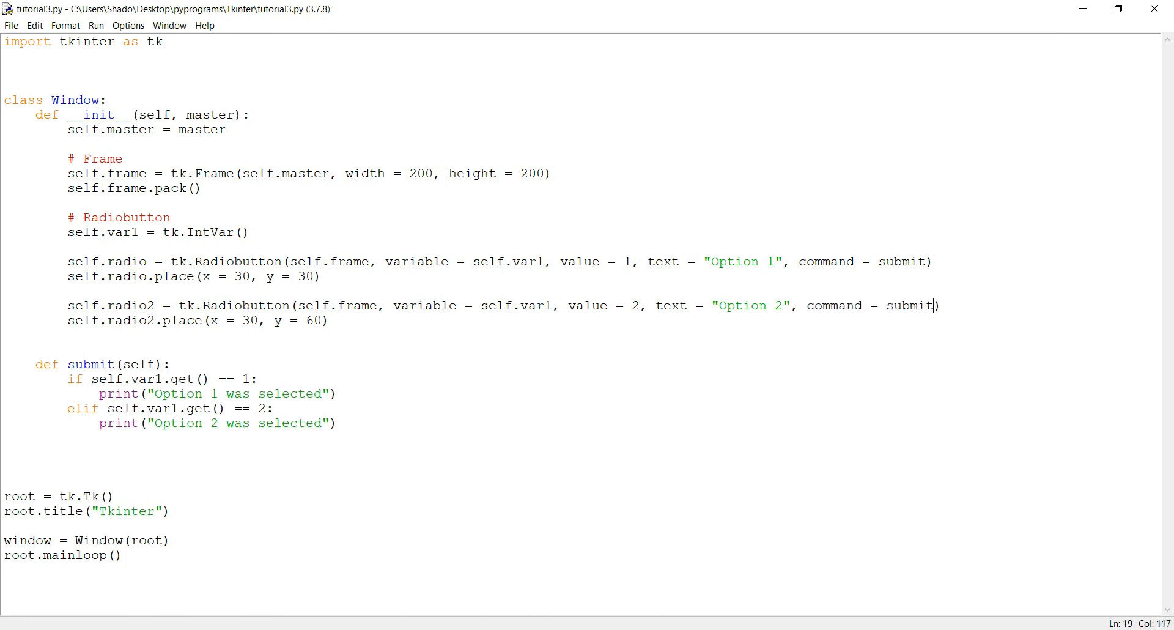
pyautogui.press('F5')
pyautogui.write('elf.')
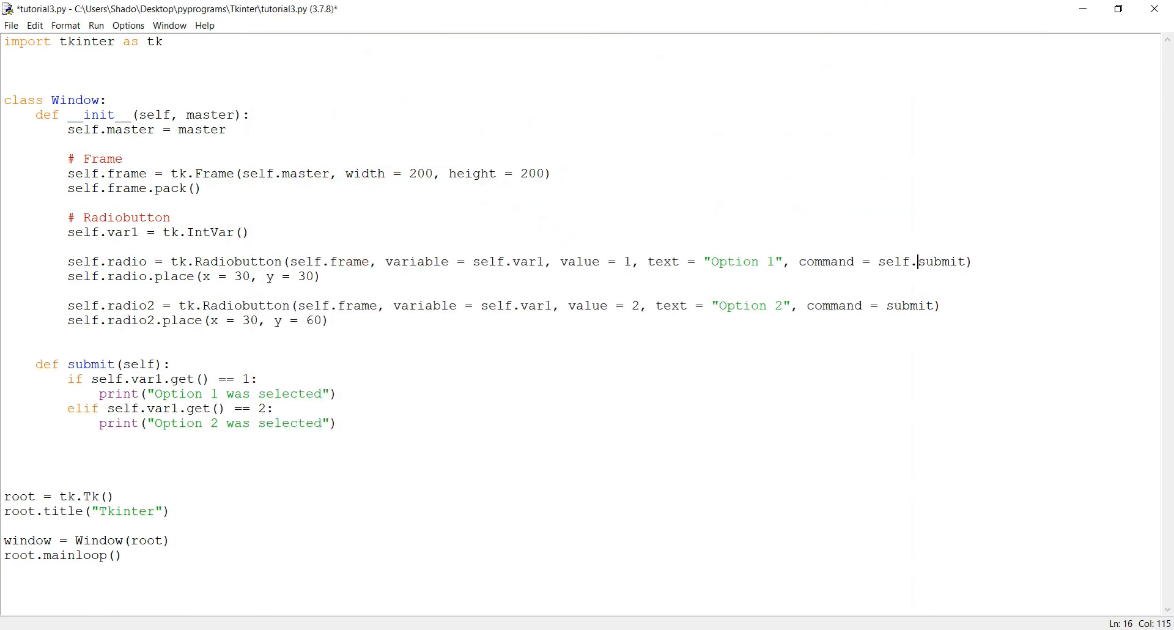
pyautogui.write('self.s')
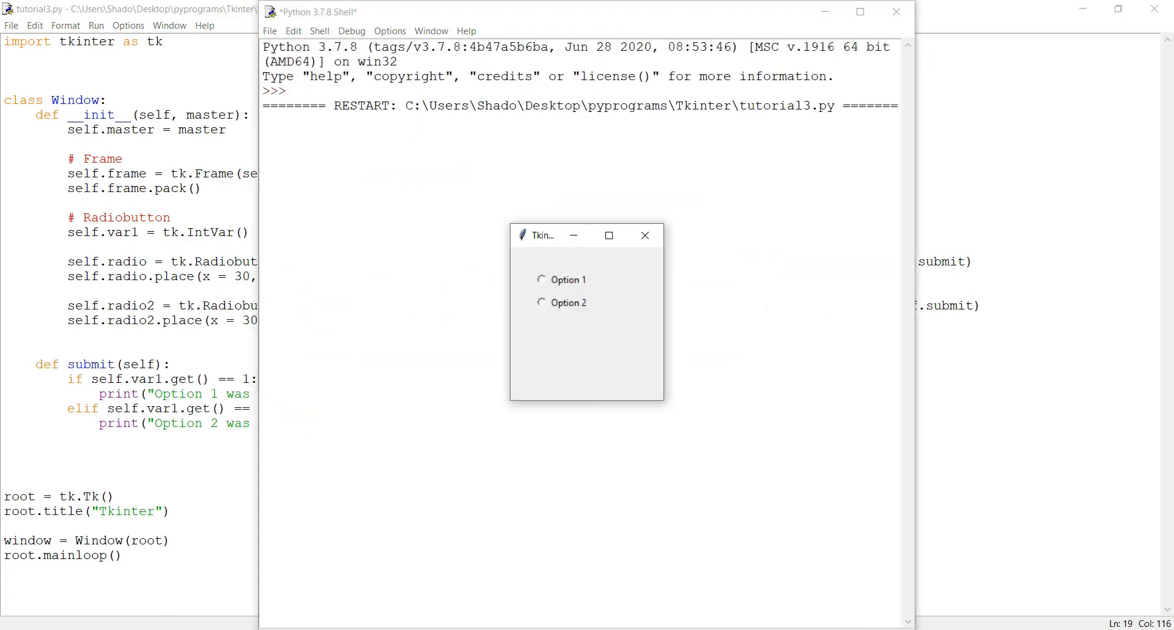
# Choose Option 1 in the rerun window to print "Option 1 was selected", then close it.
pyautogui.click(541, 279)
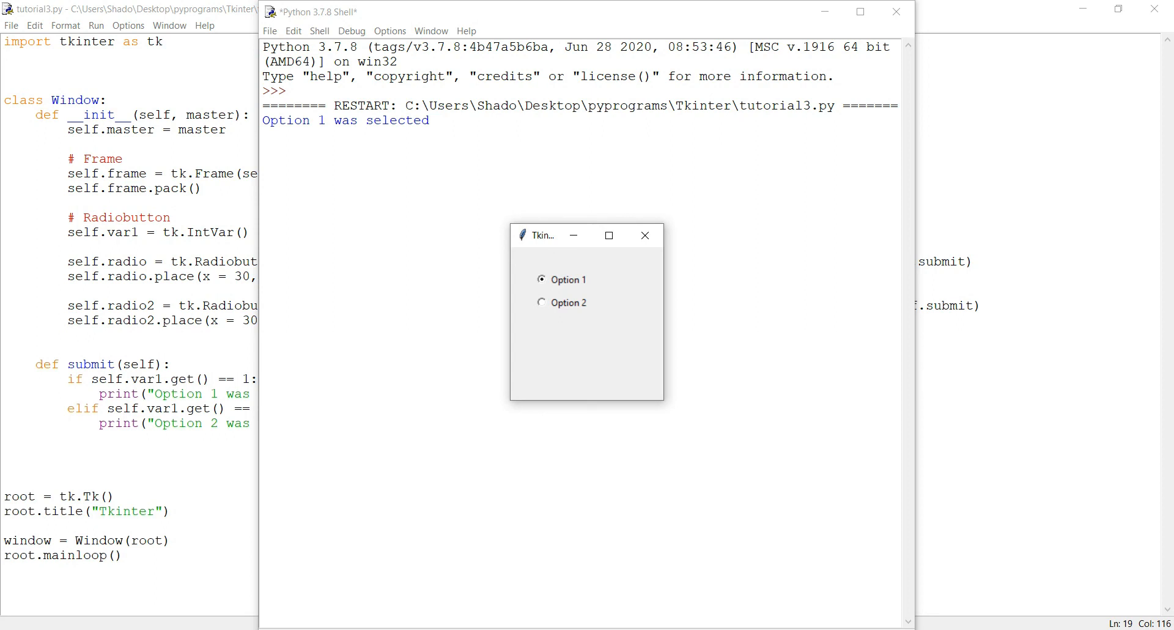
pyautogui.click(542, 302)
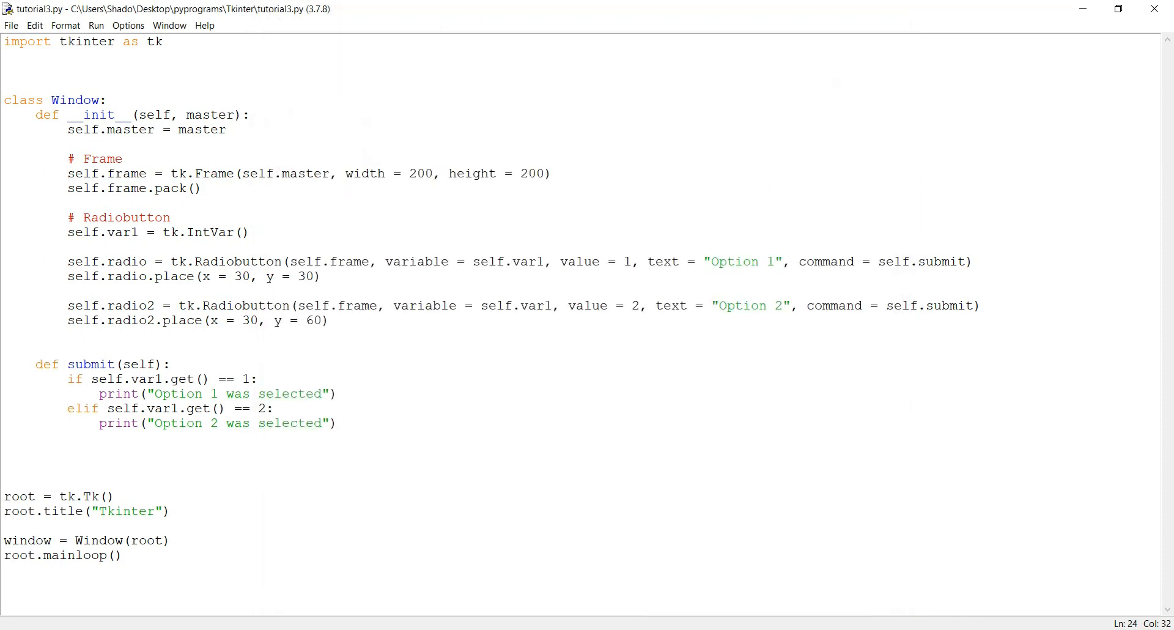
pyautogui.click(4, 336)
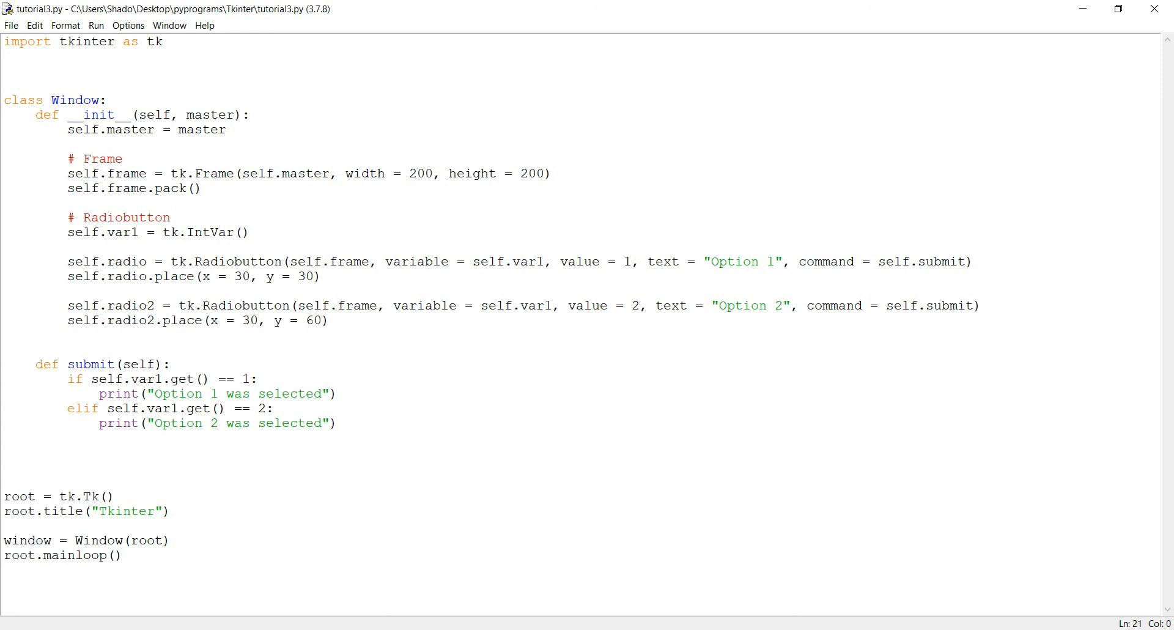
pyautogui.click(3, 335)
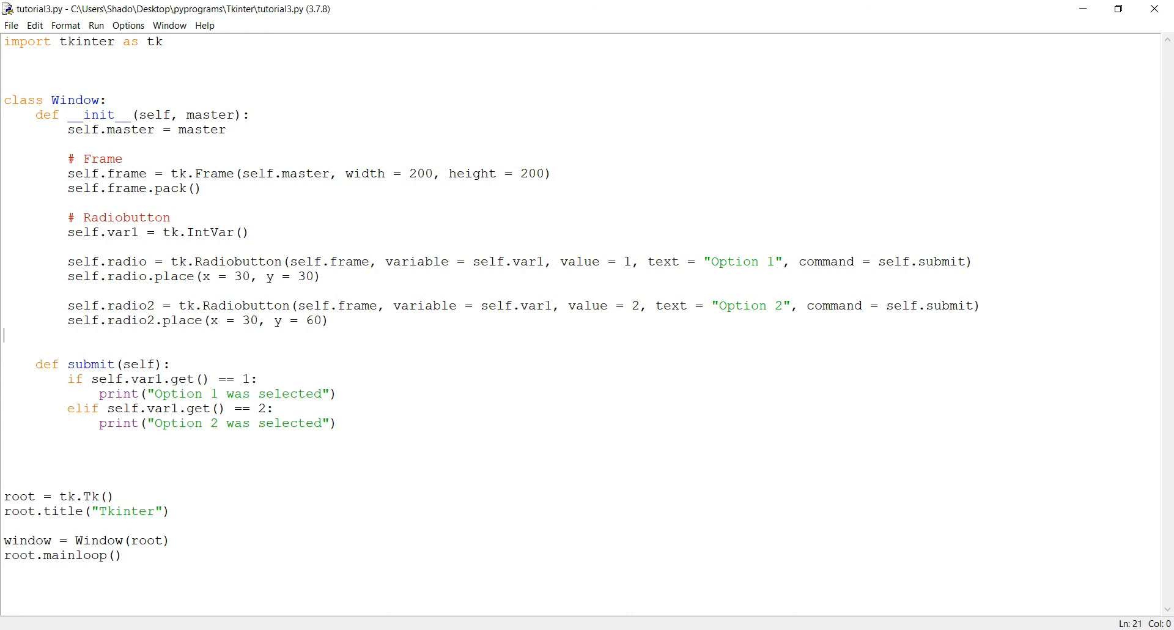